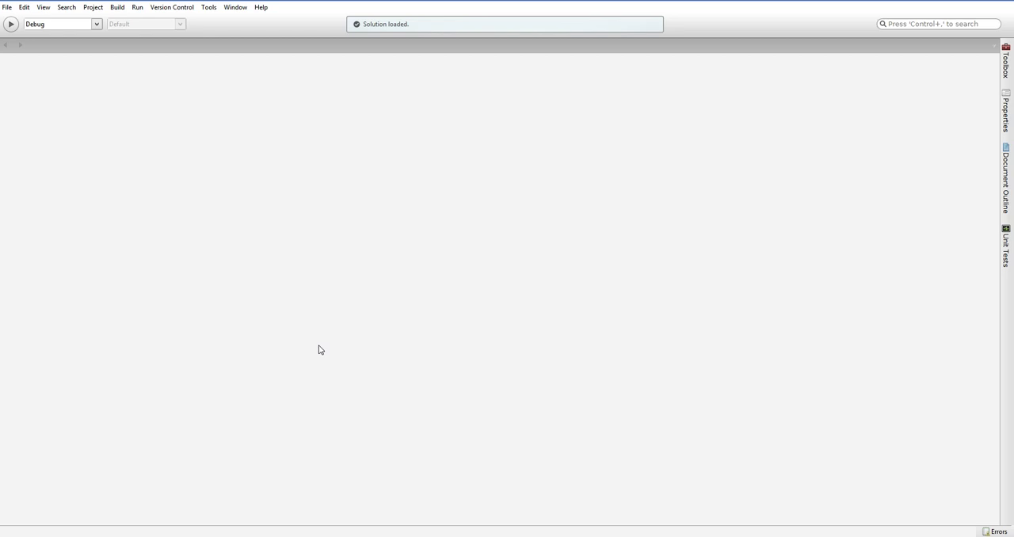
# Open MonoDevelop's File menu to reach the New submenu
pyautogui.click(6, 8)
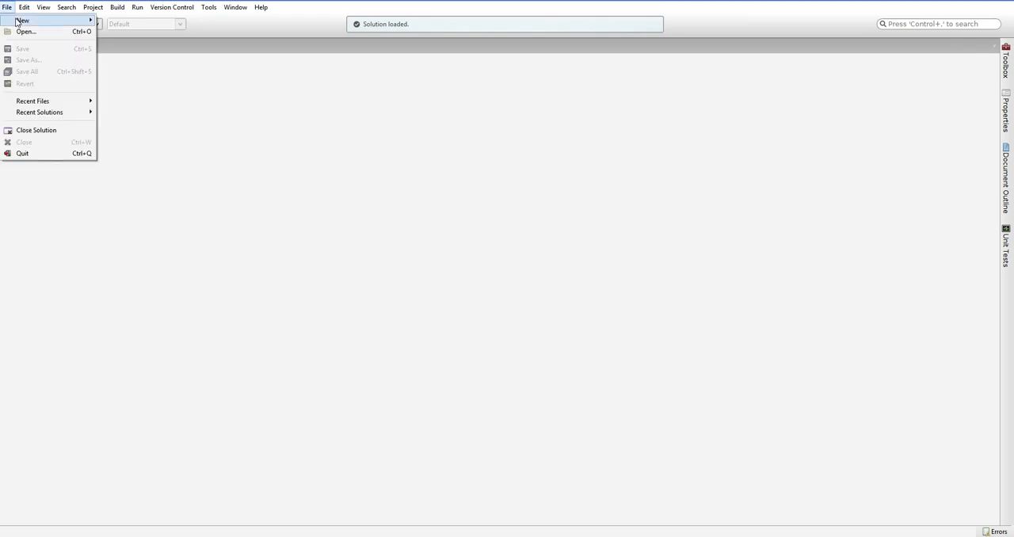
# Start a new C# Empty Project solution and browse for its location via %appdata
pyautogui.click(23, 21)
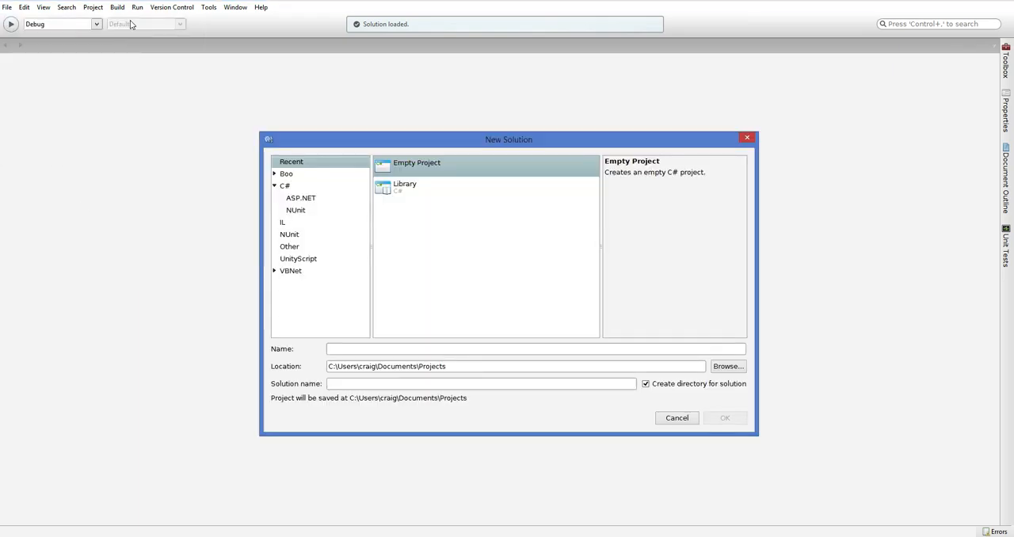
pyautogui.click(285, 186)
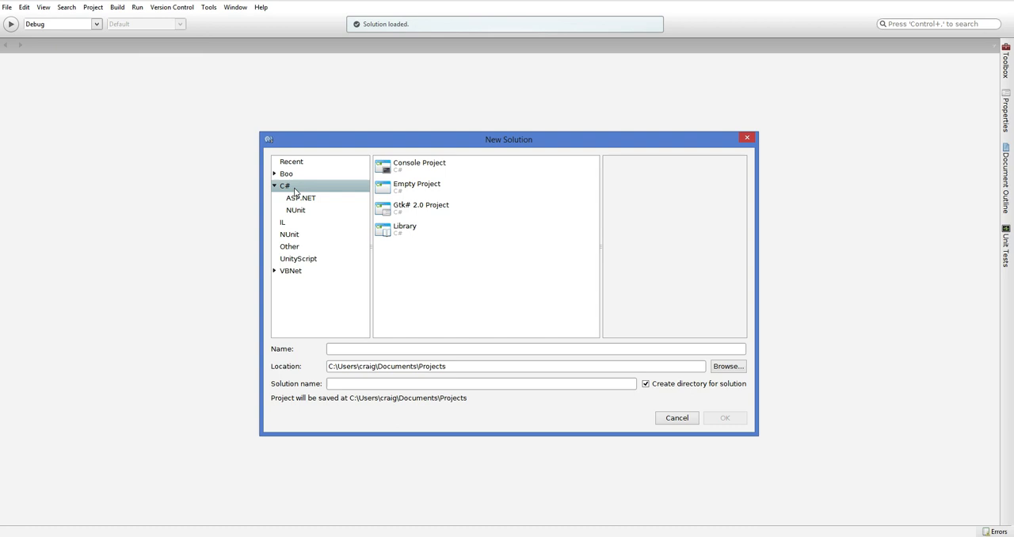
pyautogui.click(417, 184)
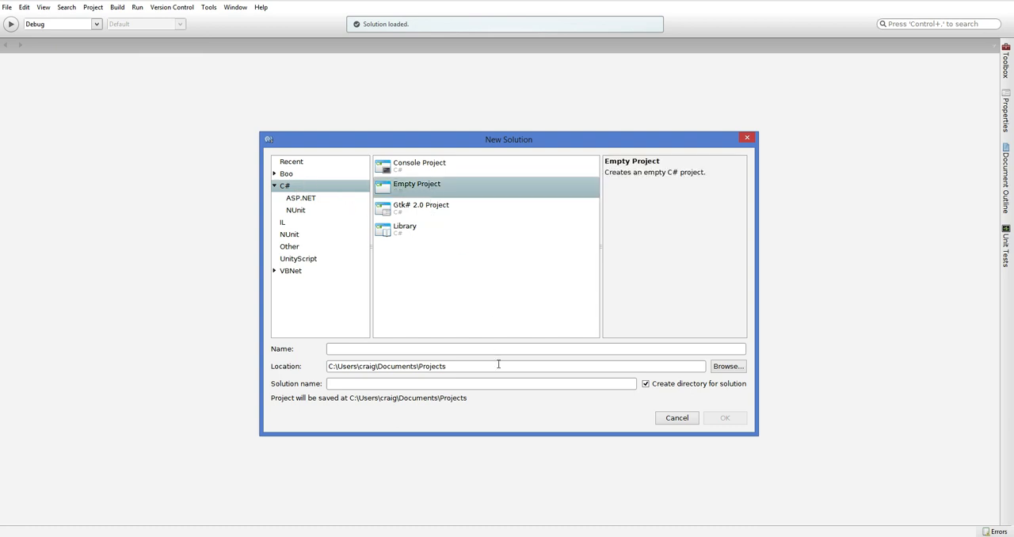
pyautogui.click(515, 366)
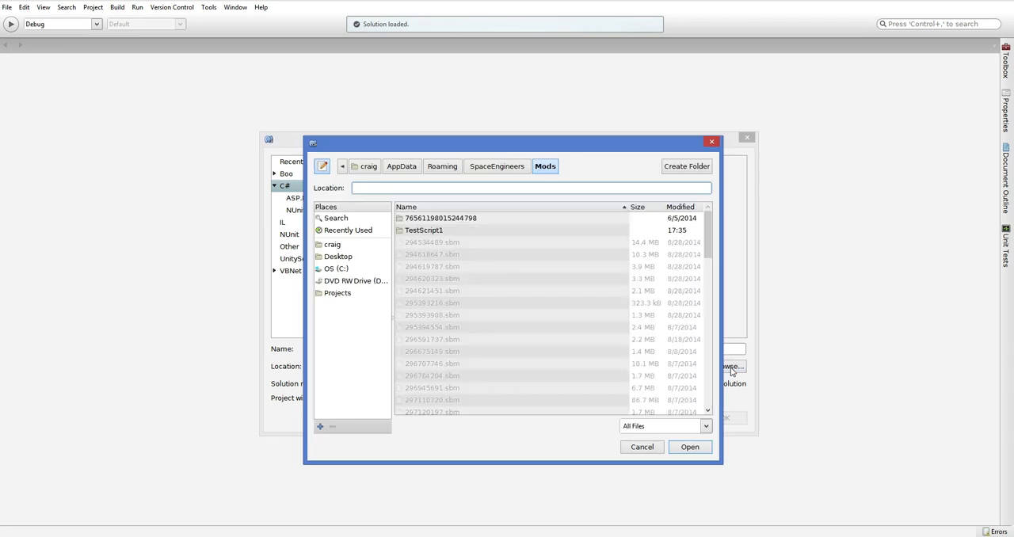
pyautogui.moveTo(742, 373)
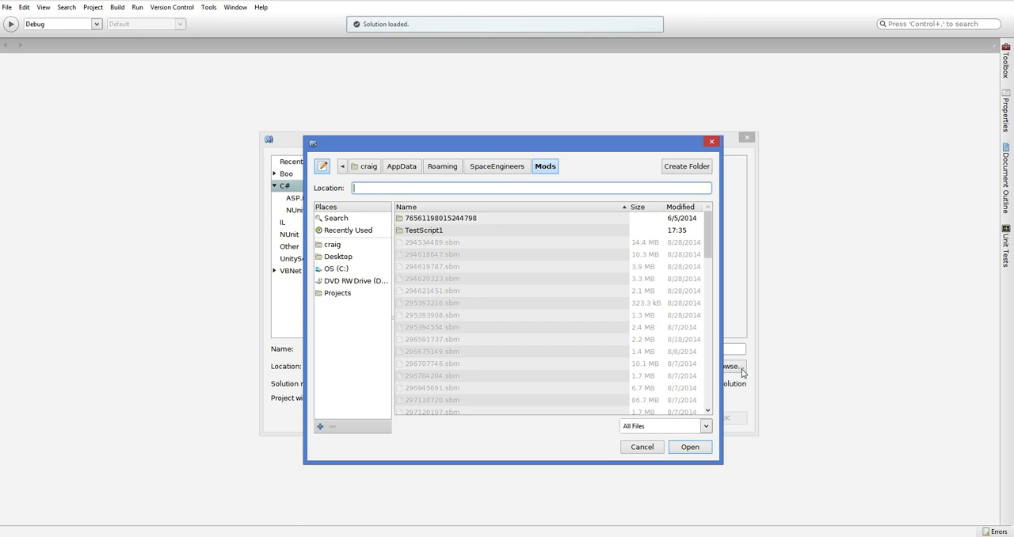
pyautogui.write('%ap')
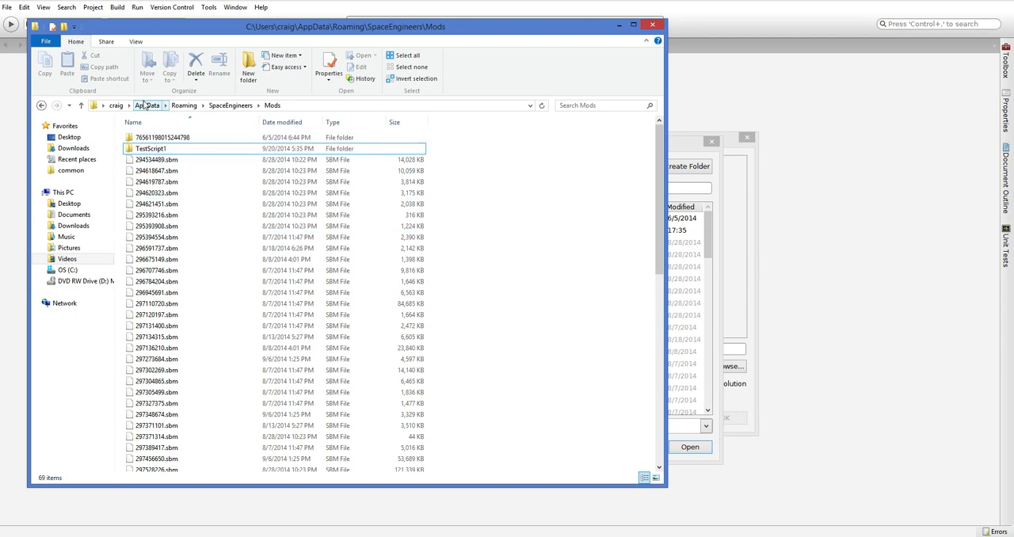
# Create nested folders MonoTest, then Data, then Scripts inside the Mods folder
pyautogui.click(156, 236)
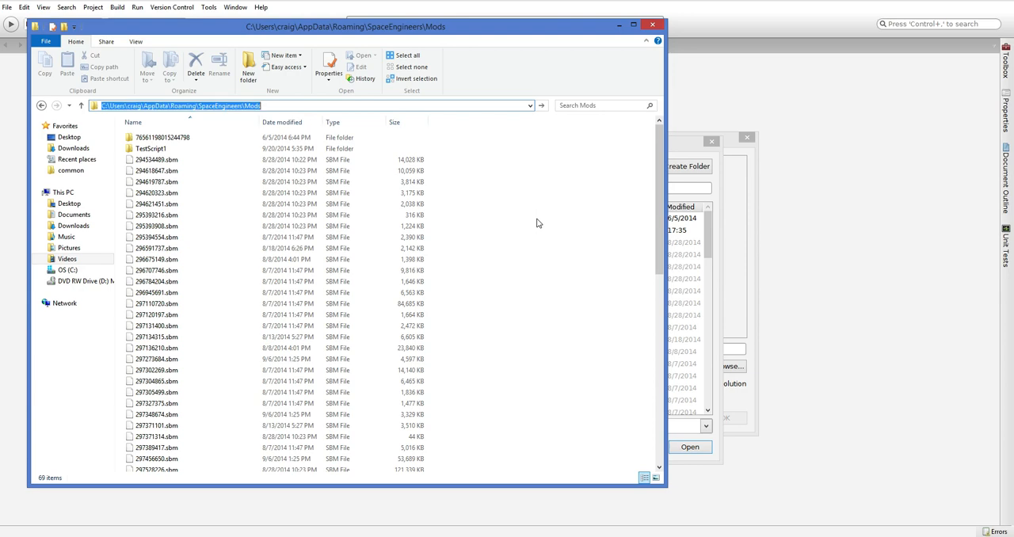
pyautogui.click(158, 293)
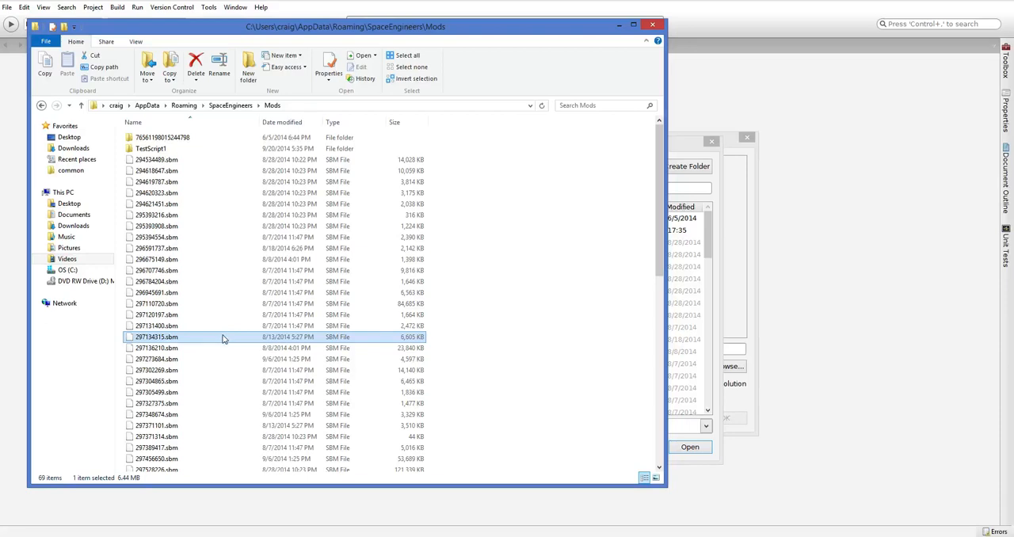
pyautogui.moveTo(293, 337)
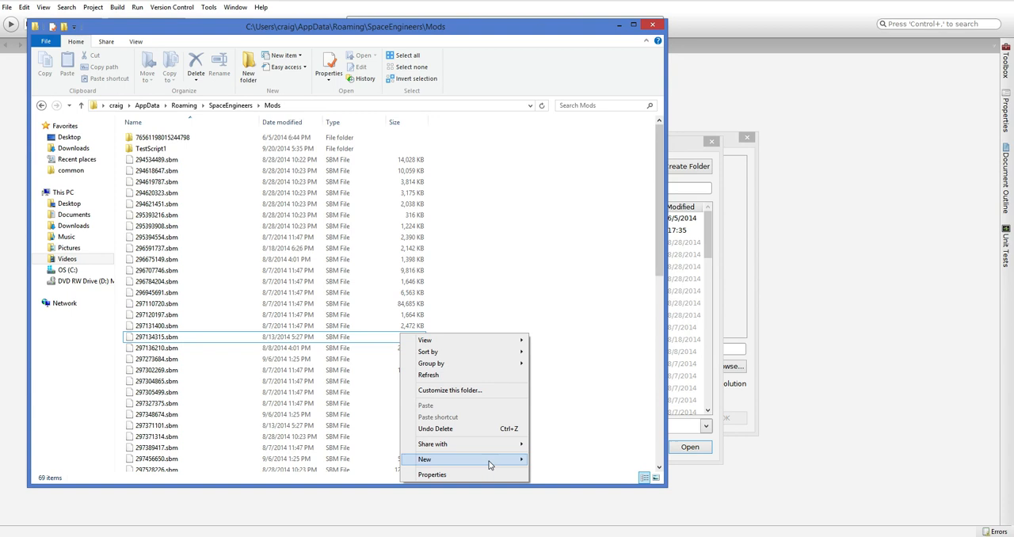
pyautogui.click(423, 459)
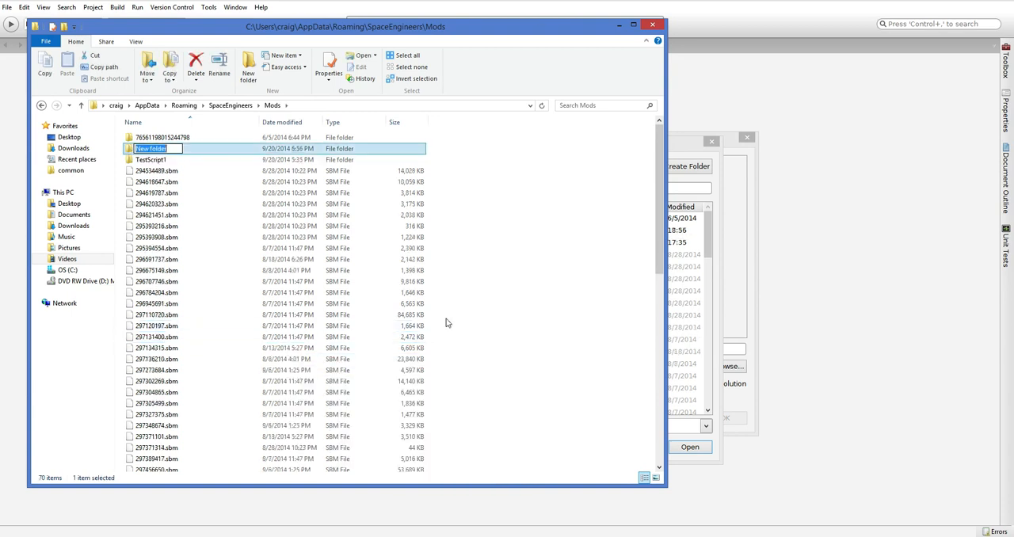
pyautogui.write('MonoTest')
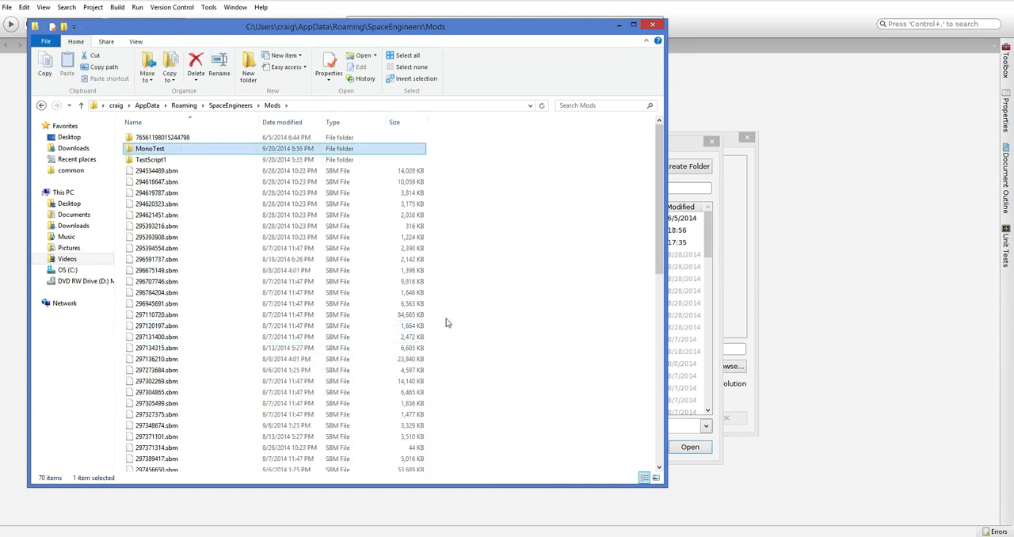
pyautogui.doubleClick(150, 148)
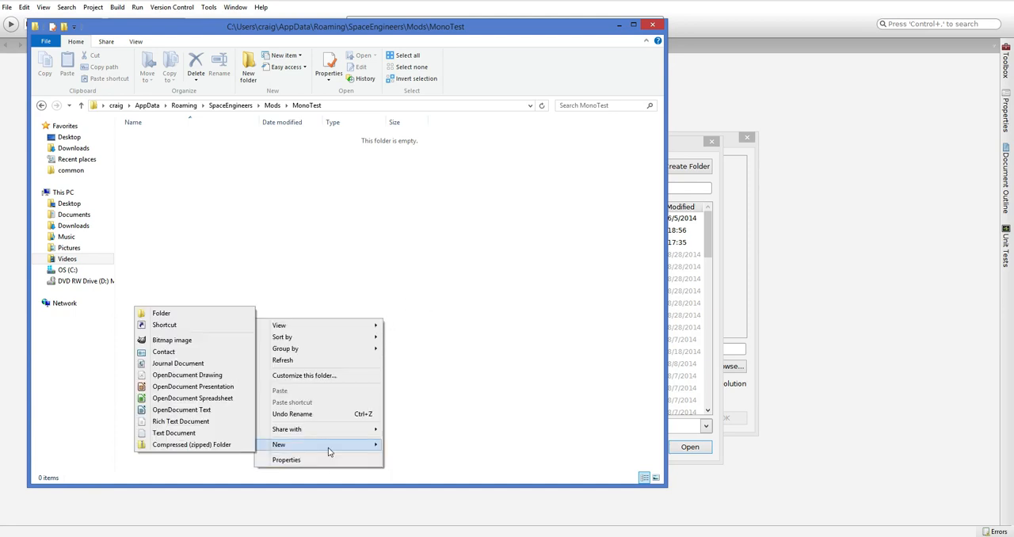
pyautogui.click(161, 313)
pyautogui.write('Data')
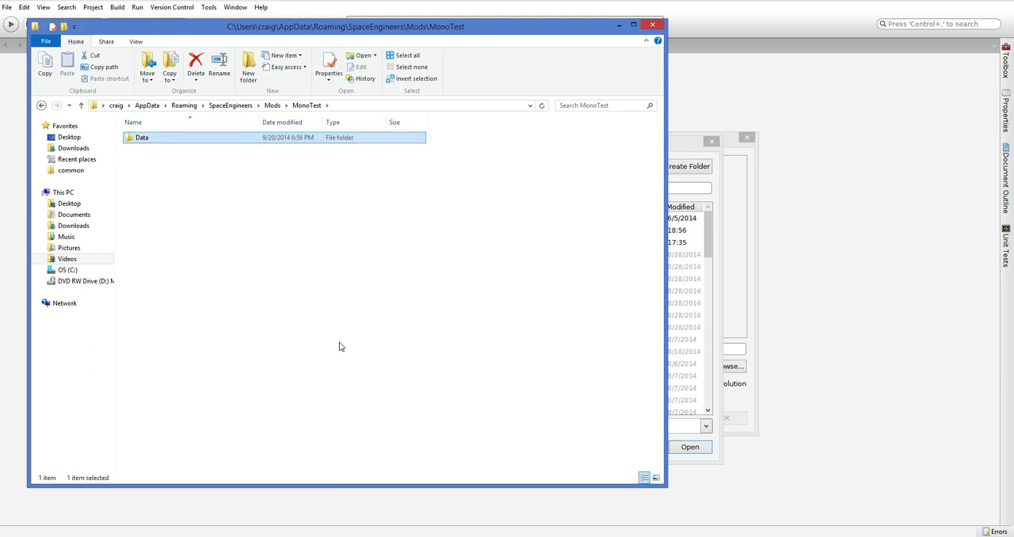
pyautogui.doubleClick(142, 137)
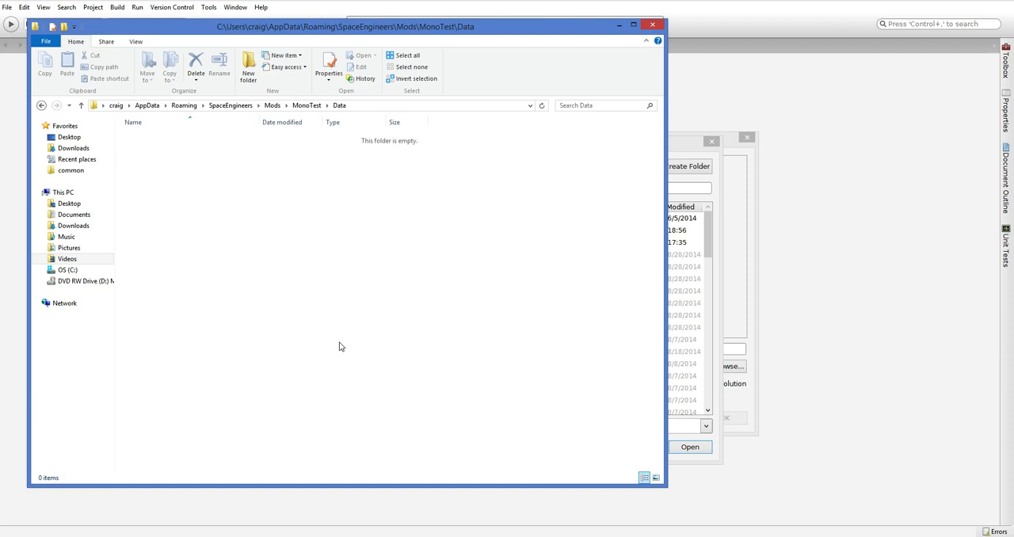
pyautogui.rightClick(341, 346)
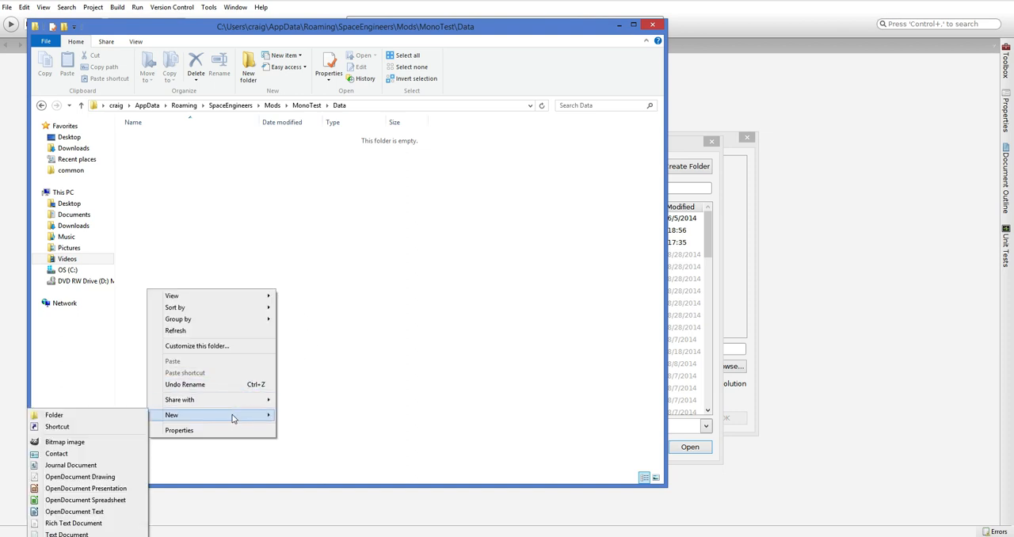
pyautogui.click(54, 414)
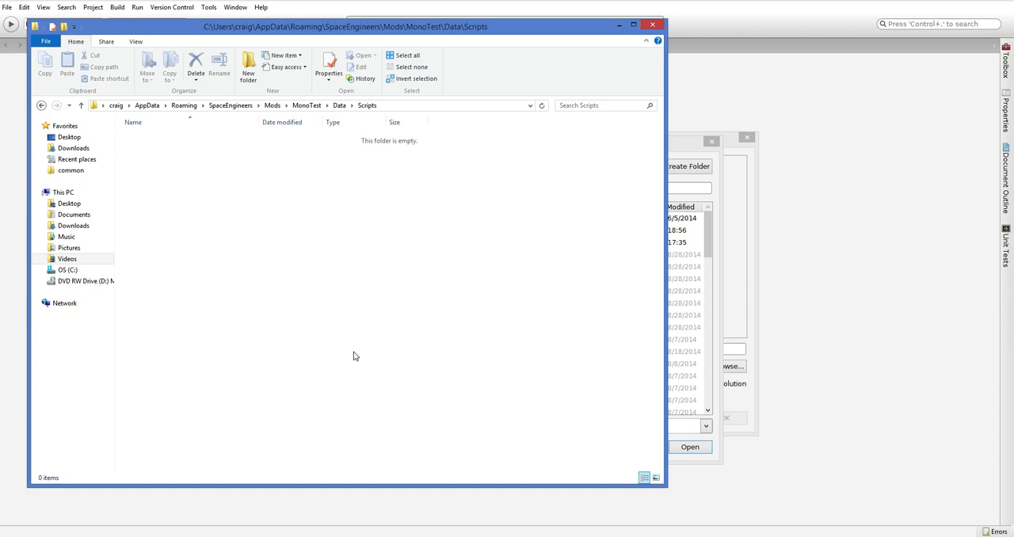
pyautogui.moveTo(424, 154)
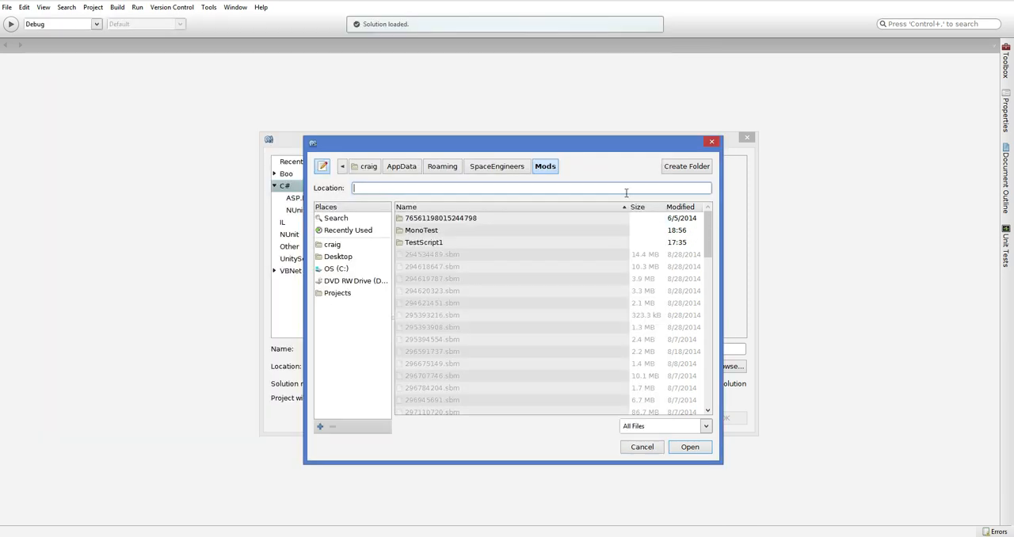
# Set the location to MonoTest\Data\Scripts, name the project MonoTest, and confirm
pyautogui.click(322, 166)
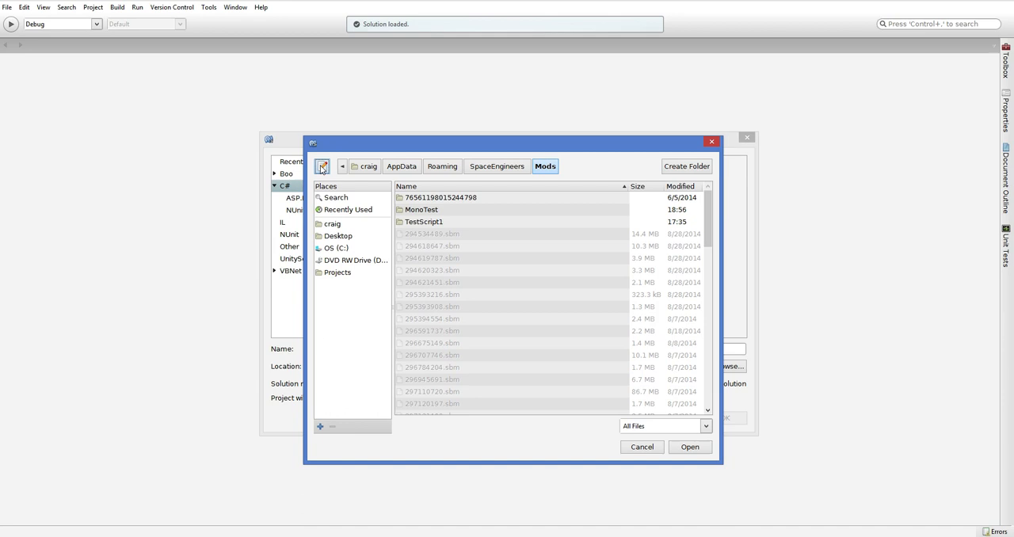
pyautogui.click(321, 166)
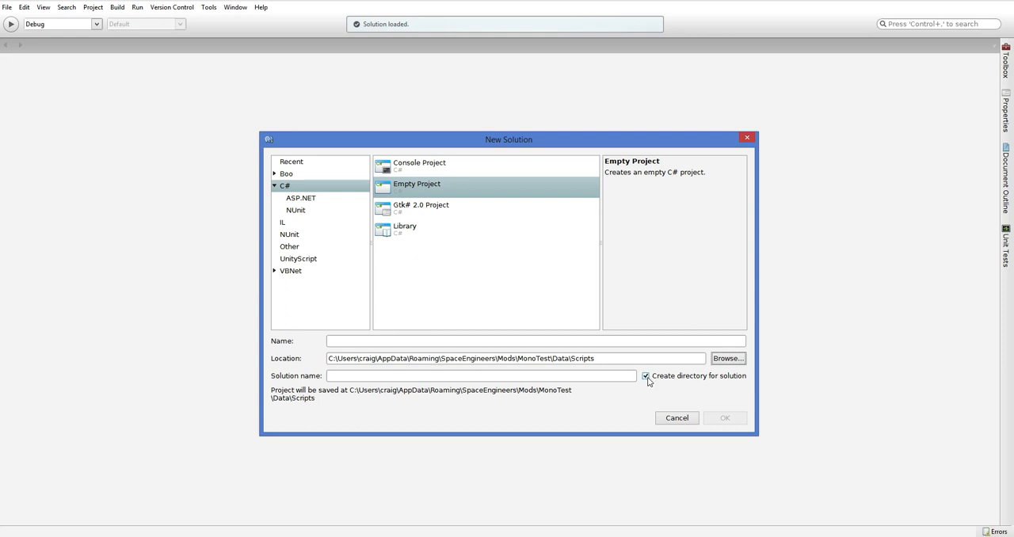
pyautogui.write('MonoTest')
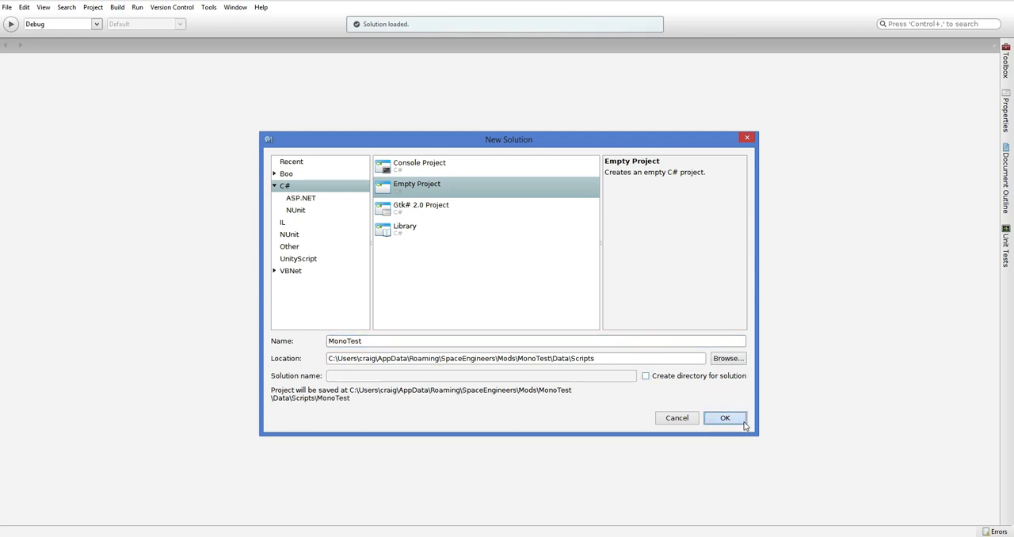
pyautogui.click(724, 417)
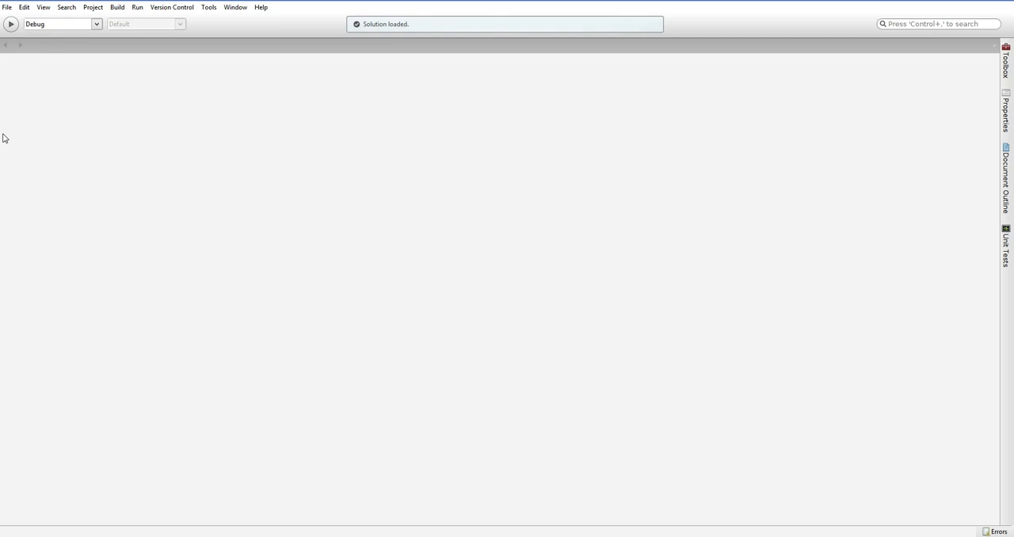
# Switch to the workspace layout showing the MonoTest solution tree
pyautogui.click(43, 7)
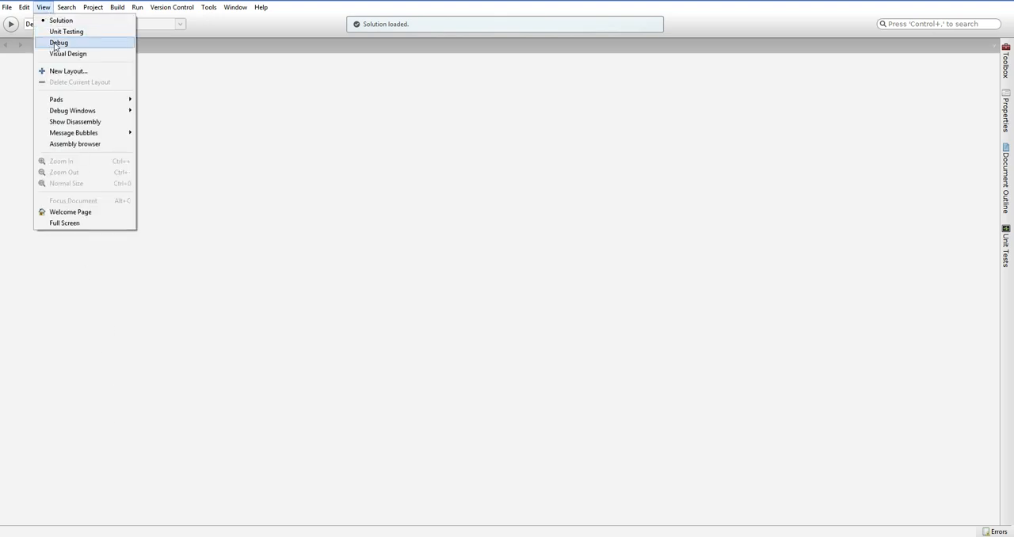
pyautogui.click(59, 43)
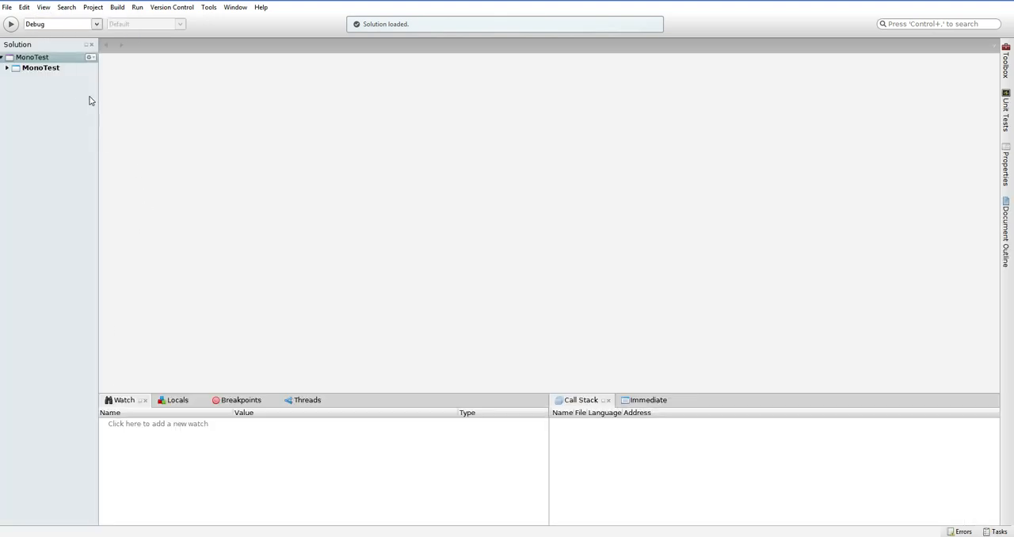
pyautogui.click(6, 67)
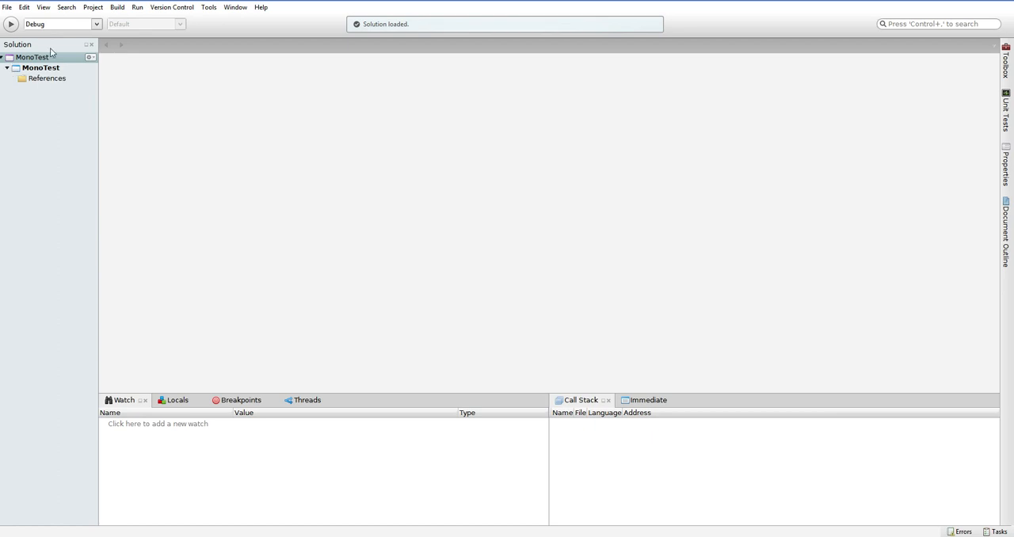
pyautogui.moveTo(61, 71)
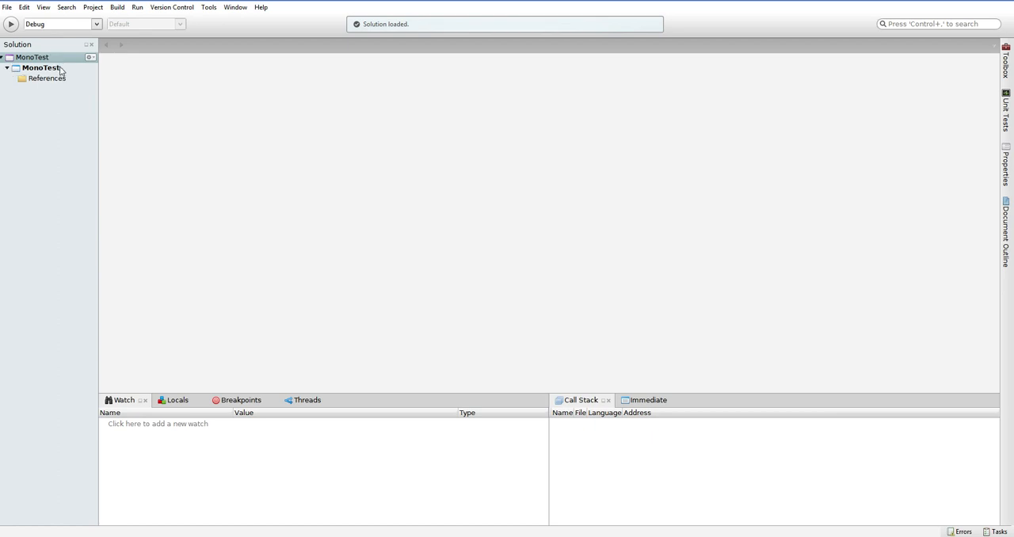
# Add an empty class file named EvilSensor to the MonoTest project
pyautogui.rightClick(40, 67)
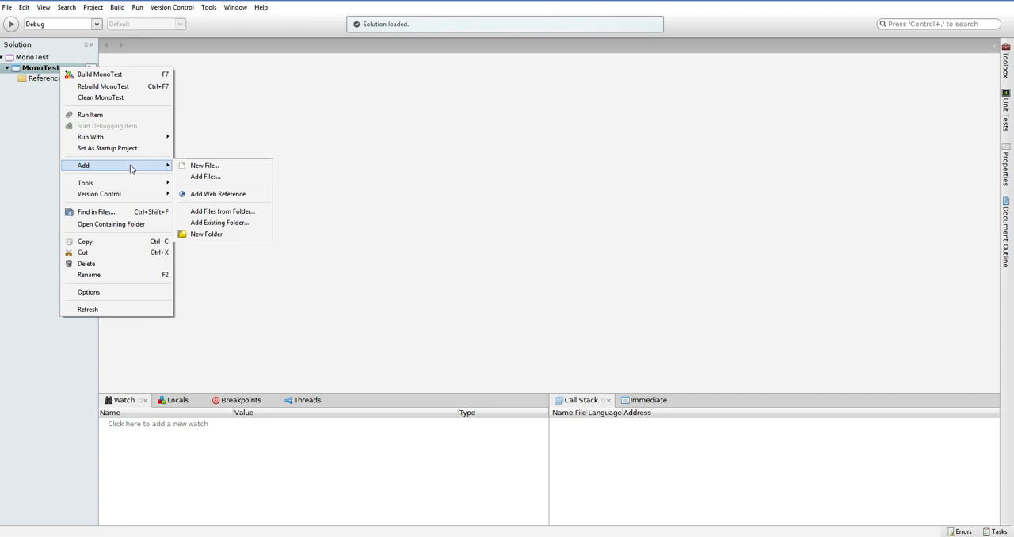
pyautogui.click(205, 166)
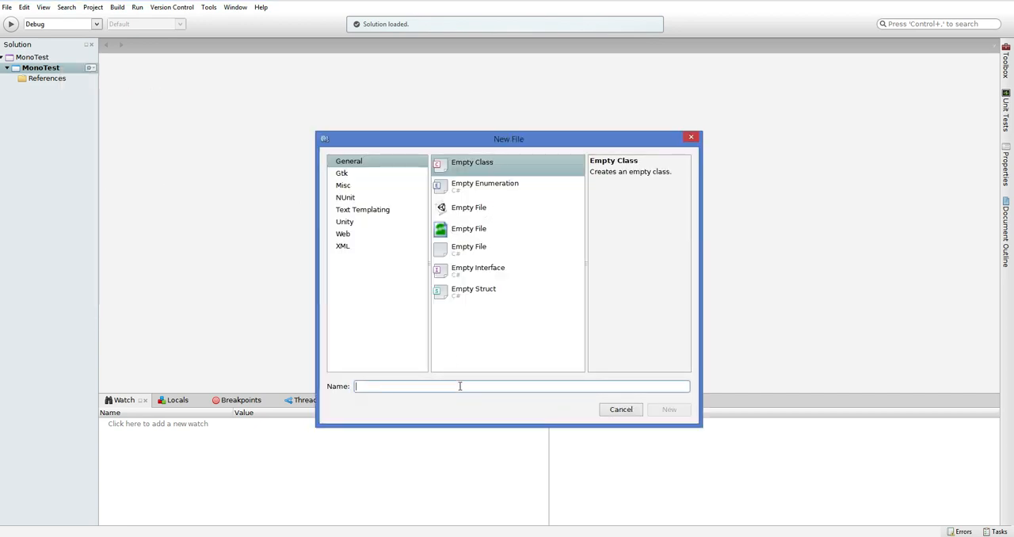
pyautogui.write('E')
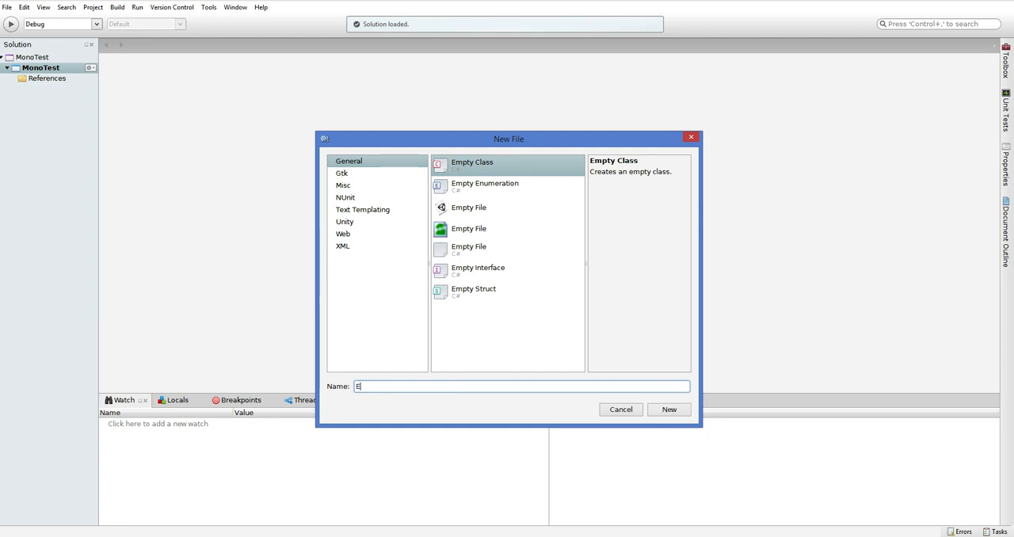
pyautogui.write('vilSensor')
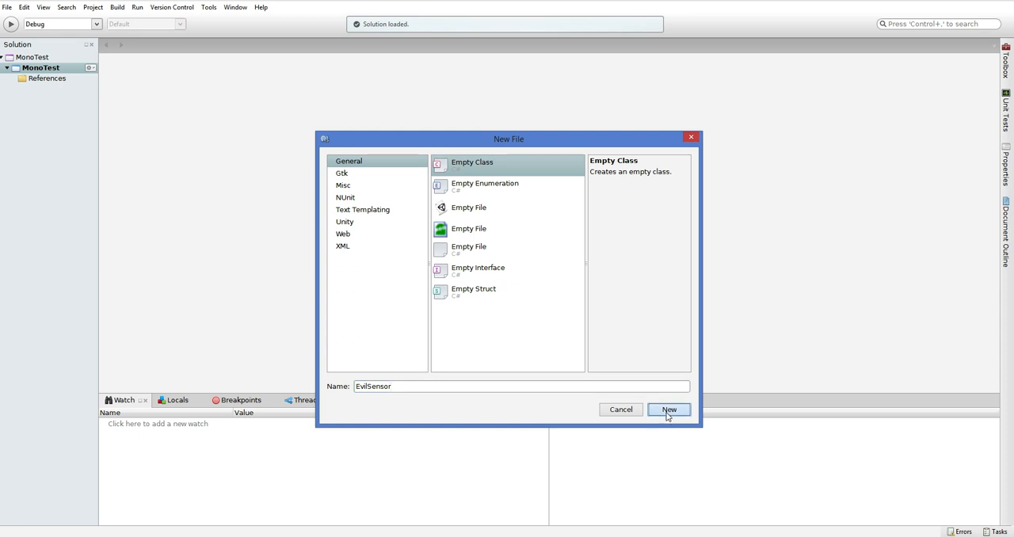
pyautogui.click(668, 410)
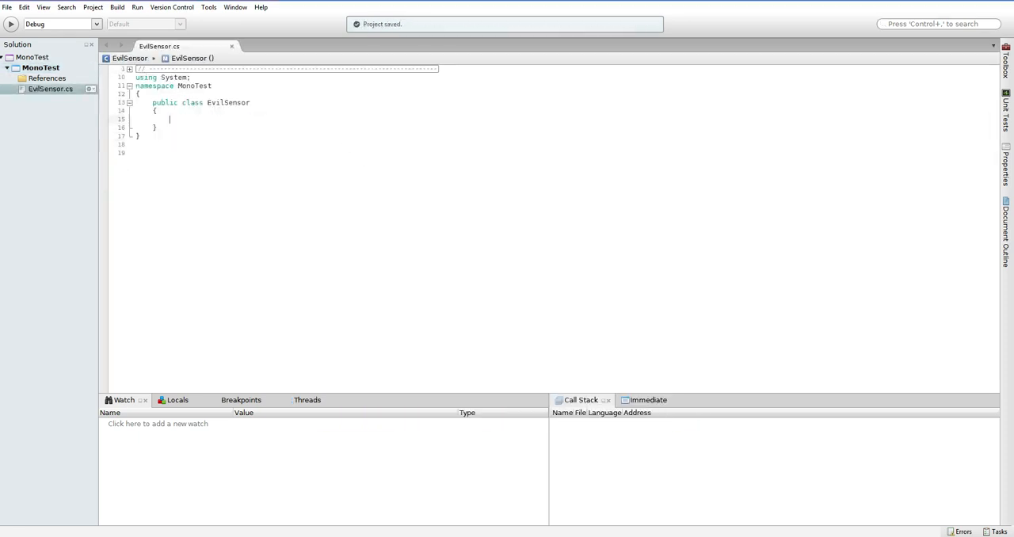
pyautogui.write('overr')
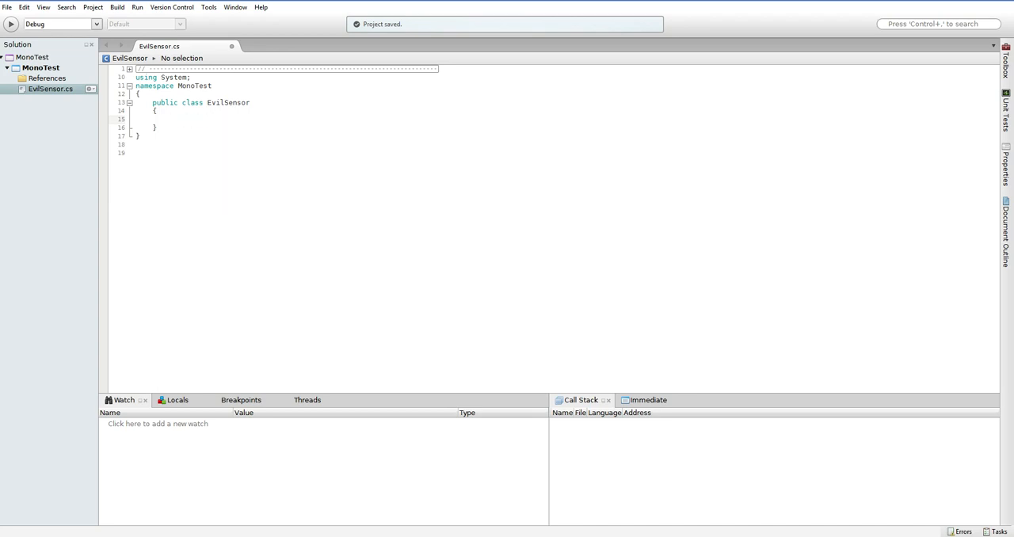
pyautogui.click(169, 119)
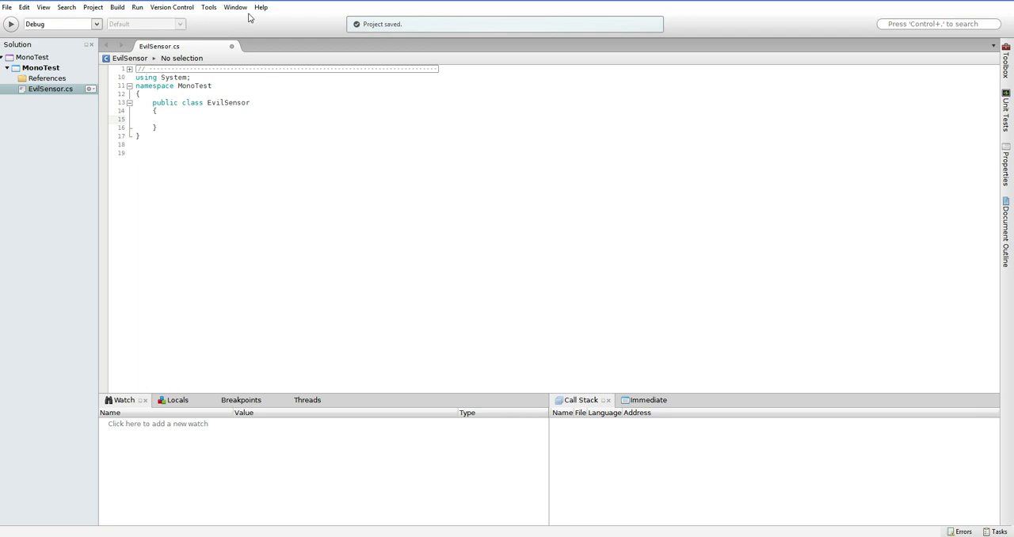
# Open the Edit References dialog for the MonoTest project
pyautogui.click(46, 77)
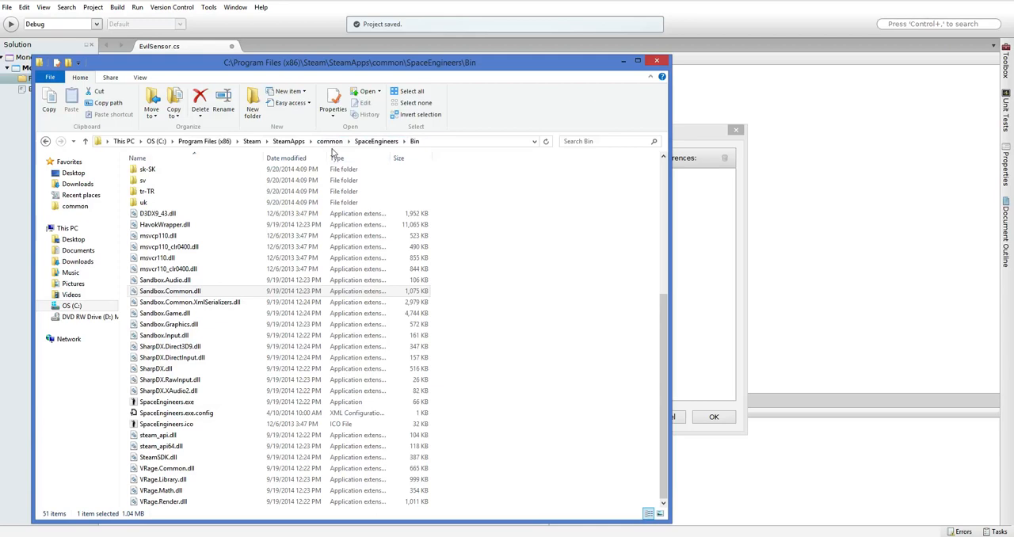
pyautogui.moveTo(721, 265)
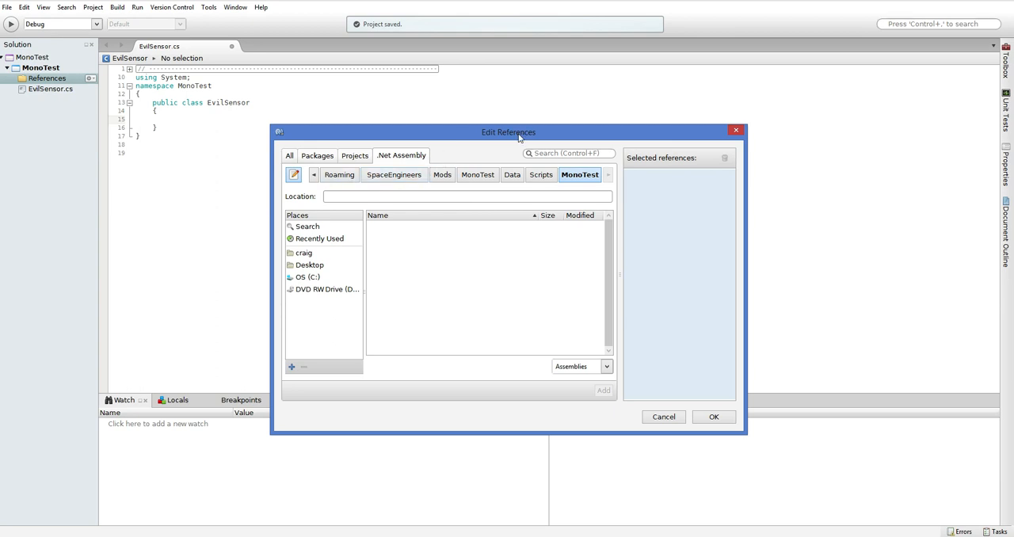
# Add the ten Sandbox and VRage DLLs from SpaceEngineers\Bin as project references
pyautogui.click(664, 417)
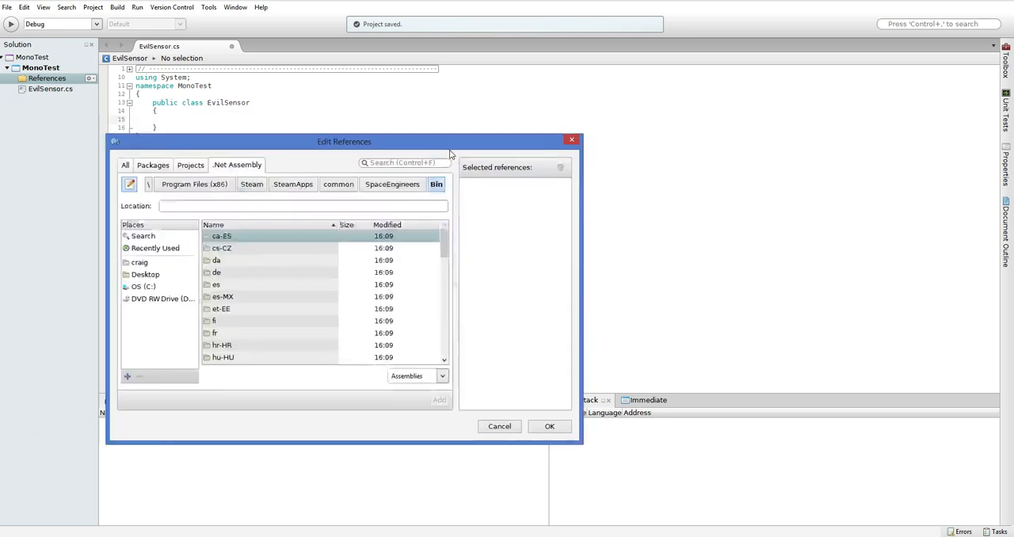
pyautogui.moveTo(343, 141); pyautogui.dragTo(412, 127)
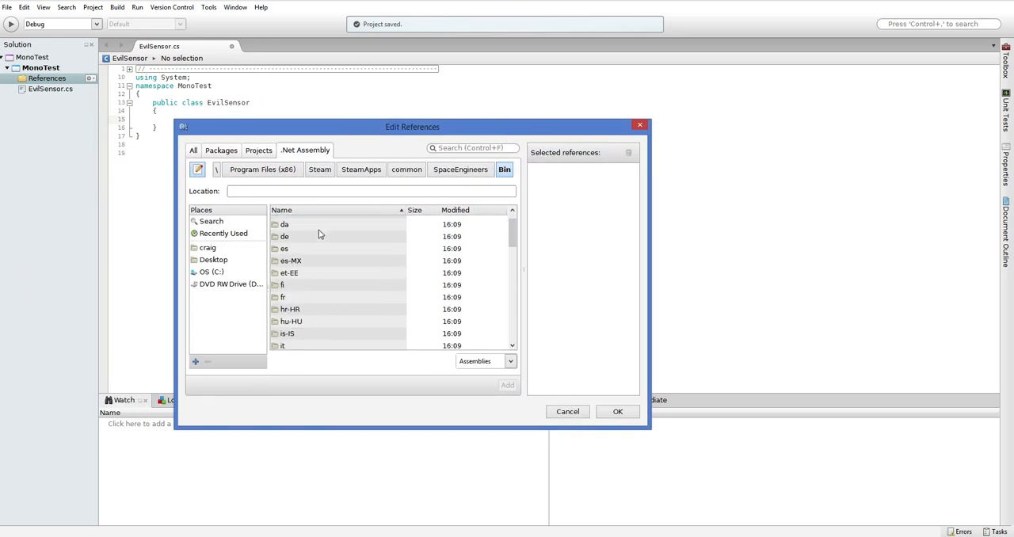
pyautogui.scroll(-3)
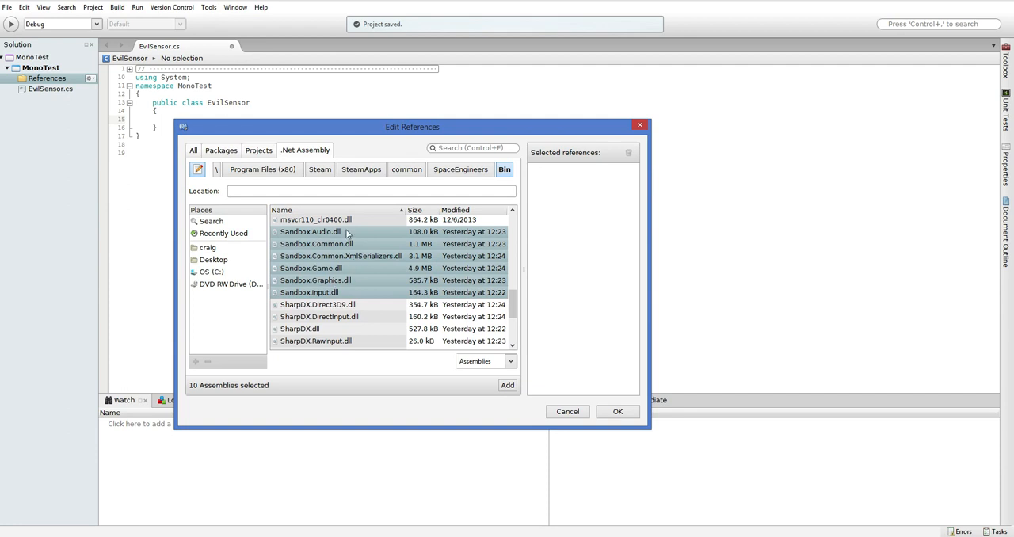
pyautogui.scroll(-3)
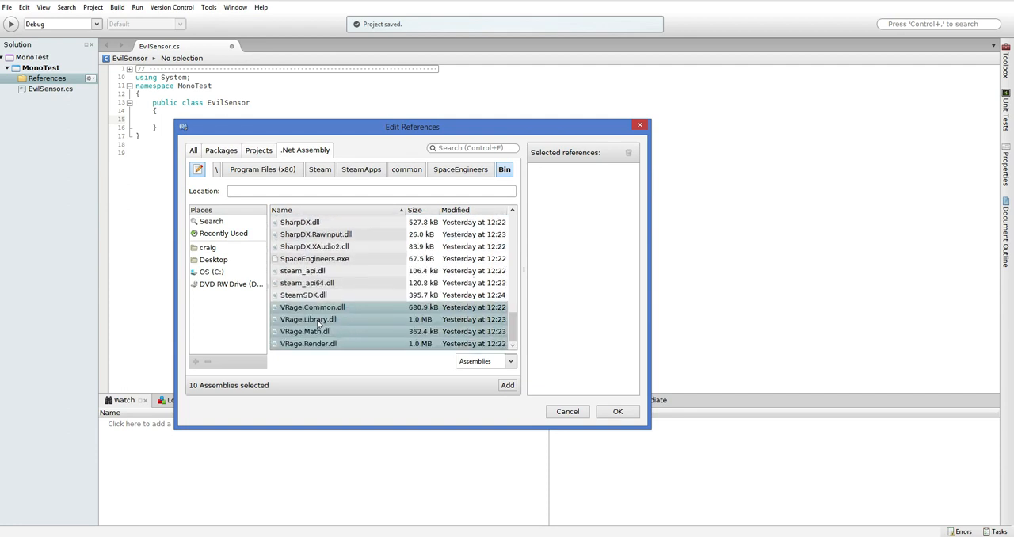
pyautogui.moveTo(319, 355)
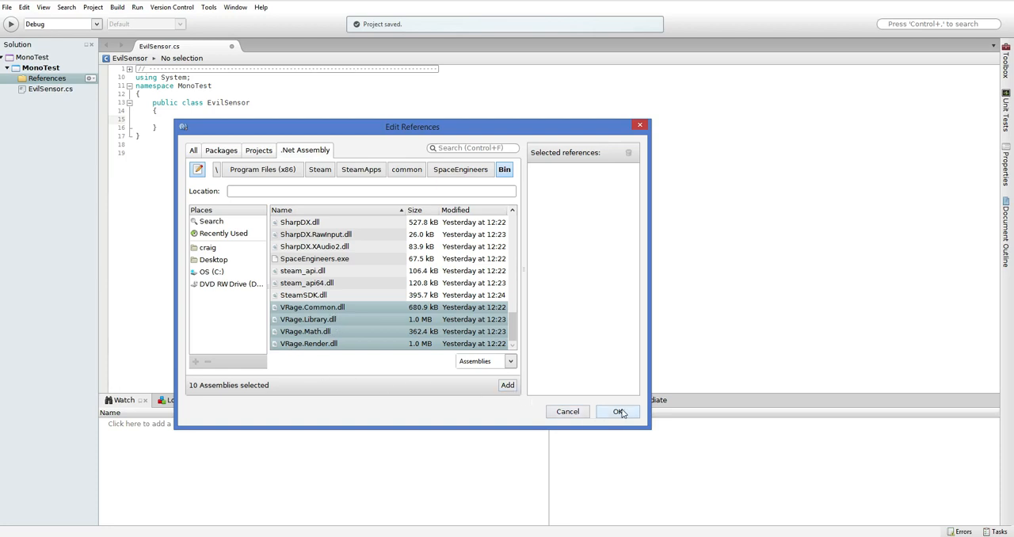
pyautogui.click(507, 385)
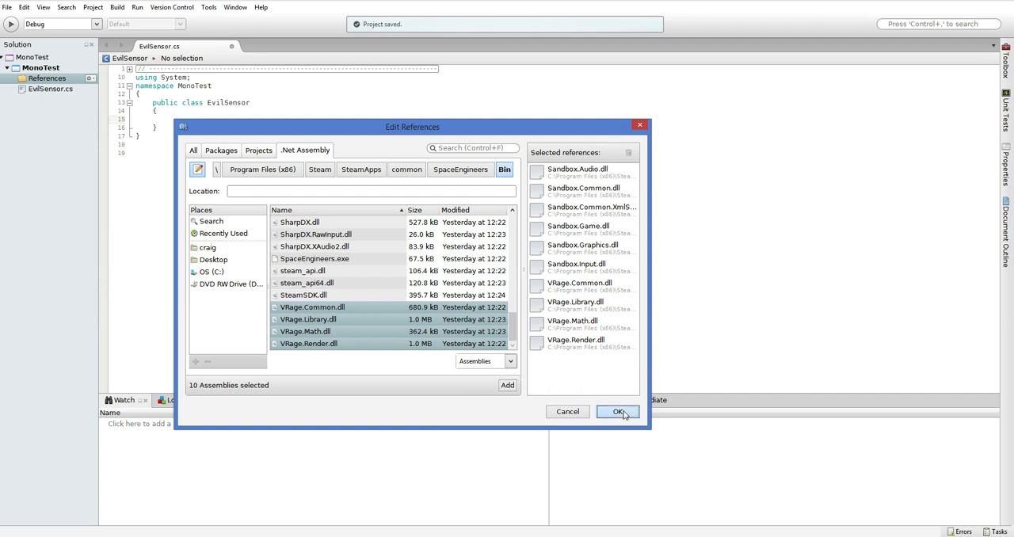
pyautogui.click(617, 411)
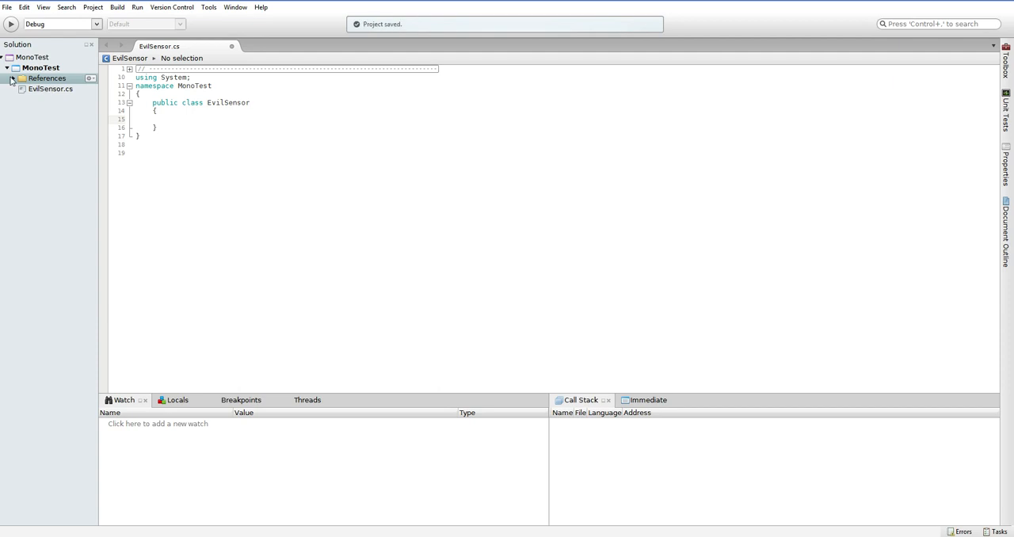
# List the project references and begin a using line below the System import
pyautogui.click(13, 77)
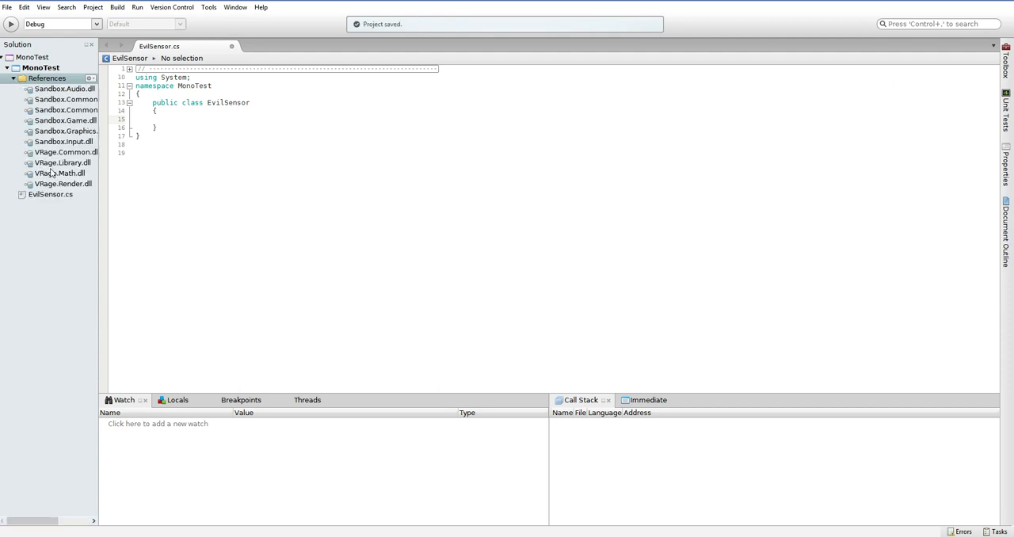
pyautogui.click(191, 77)
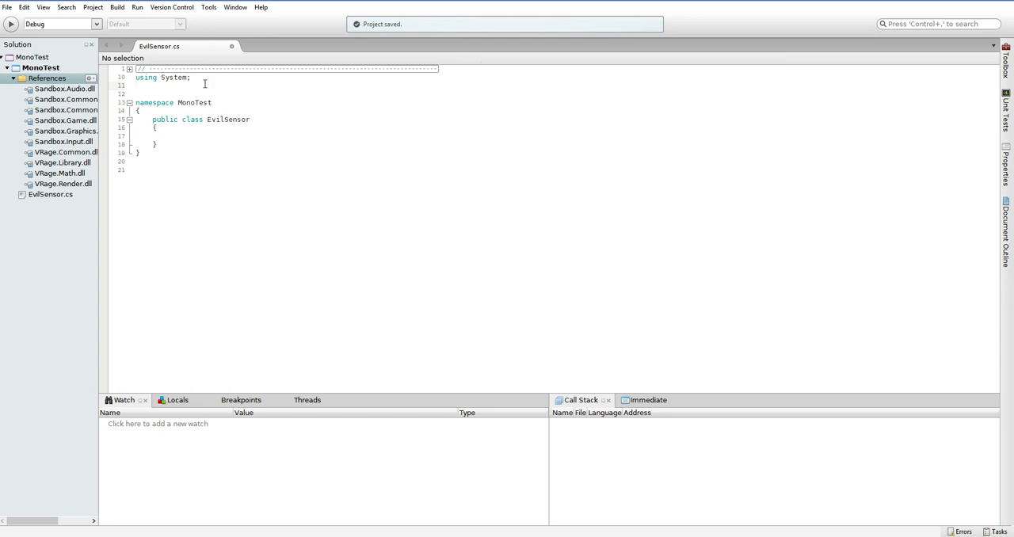
pyautogui.write('using Sandbox.Common;')
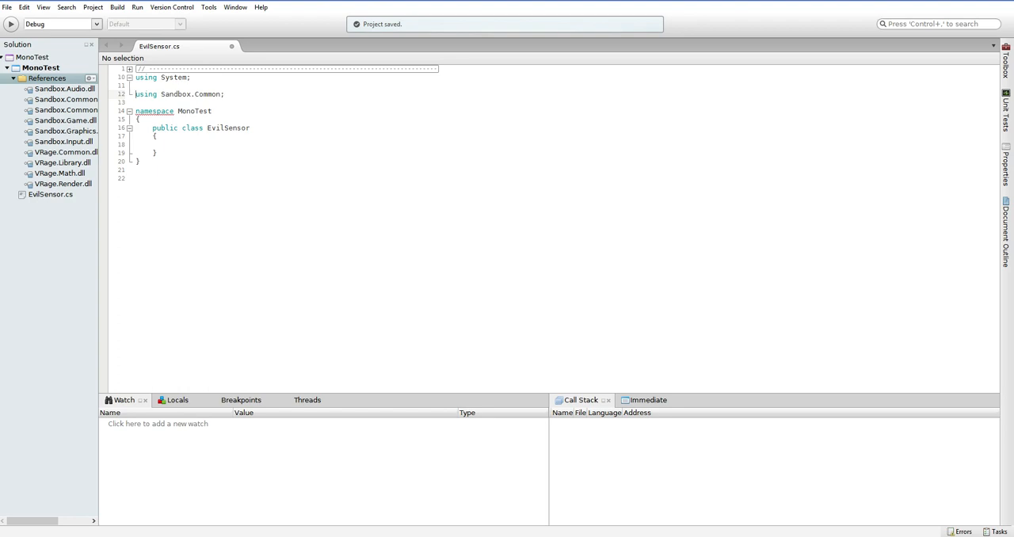
# Type eight Sandbox using directives, Sandbox.Common through Sandbox.ModAPI, one per line
pyautogui.press('enter')
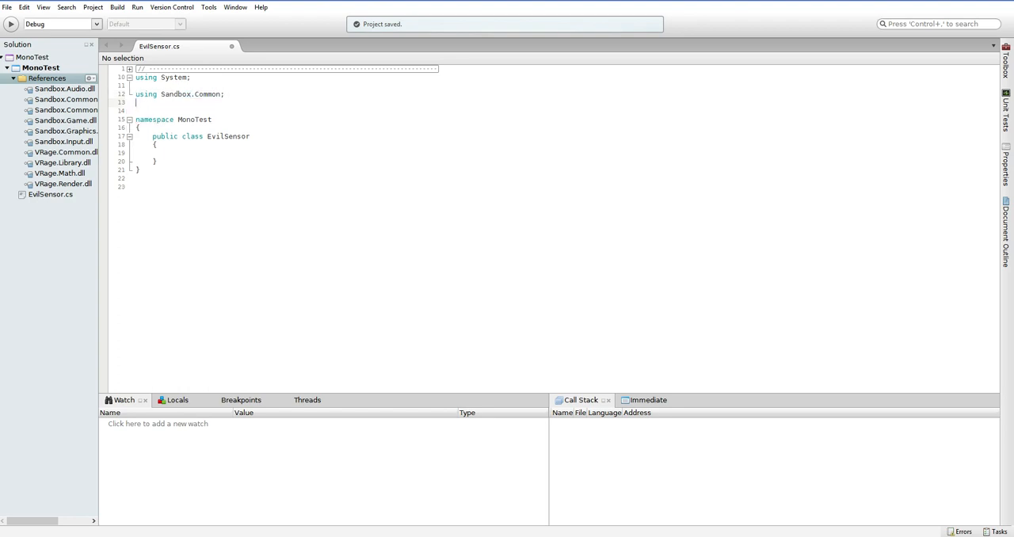
pyautogui.write('using Sandbox.Definitions;')
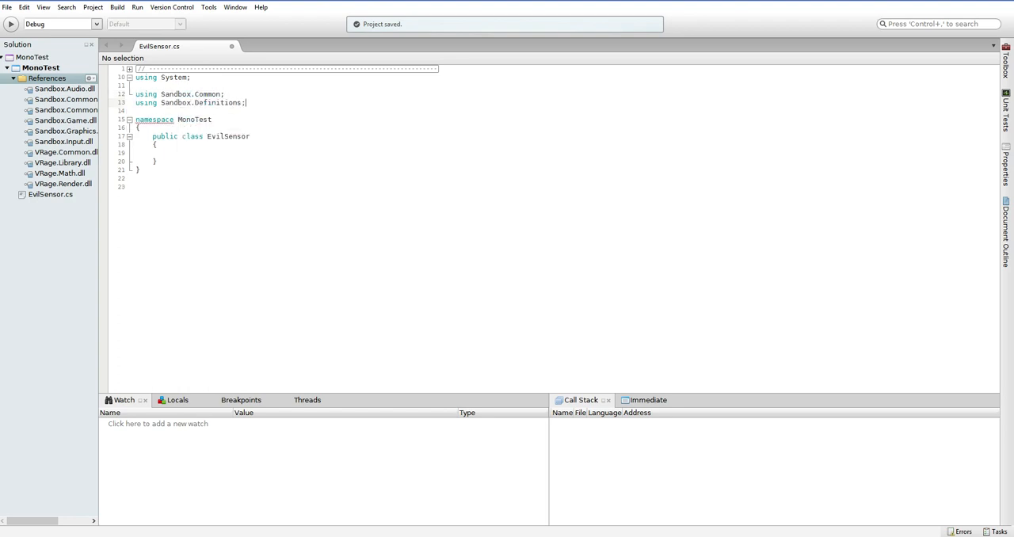
pyautogui.write('using Sandbox.Engine;')
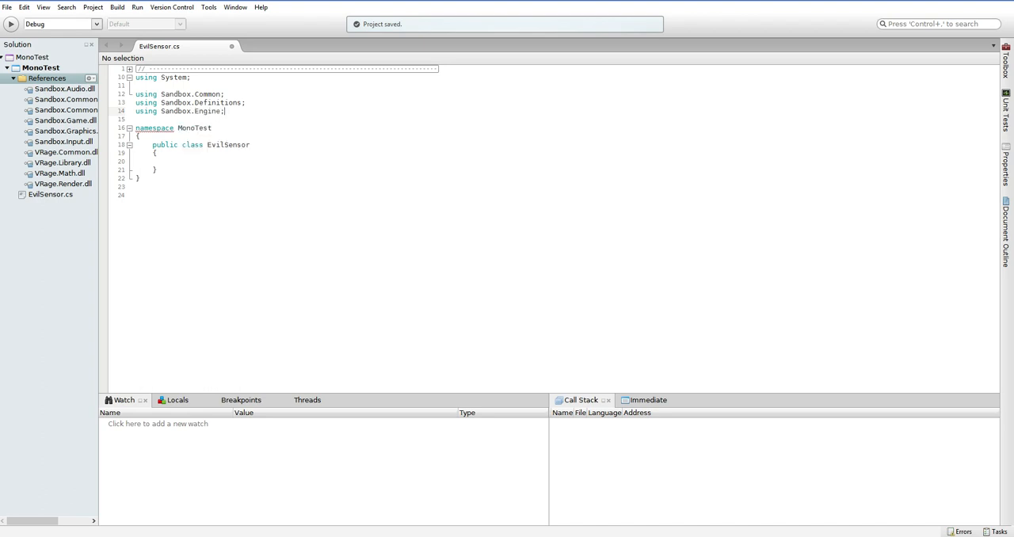
pyautogui.write('using Sandbox.Game;')
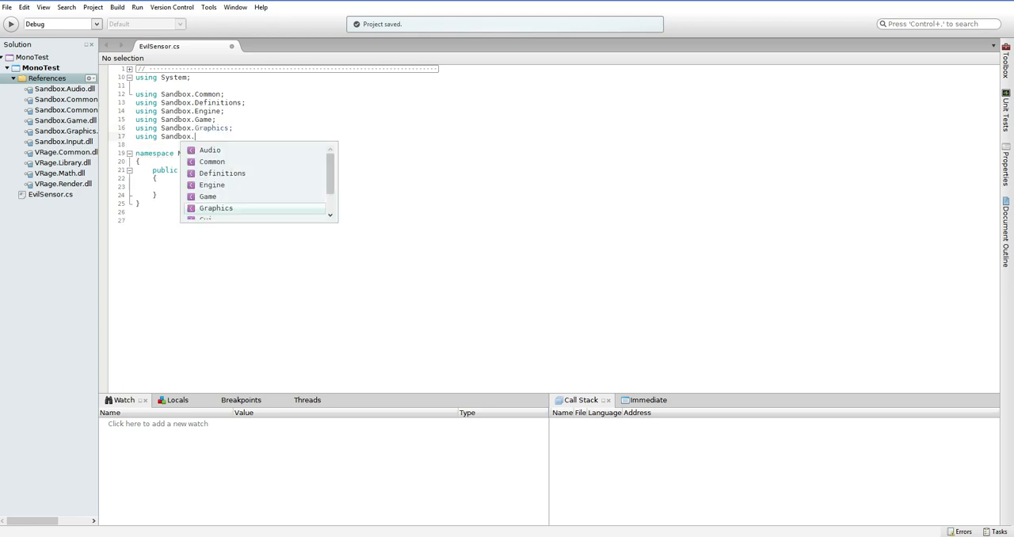
pyautogui.write('Gui;')
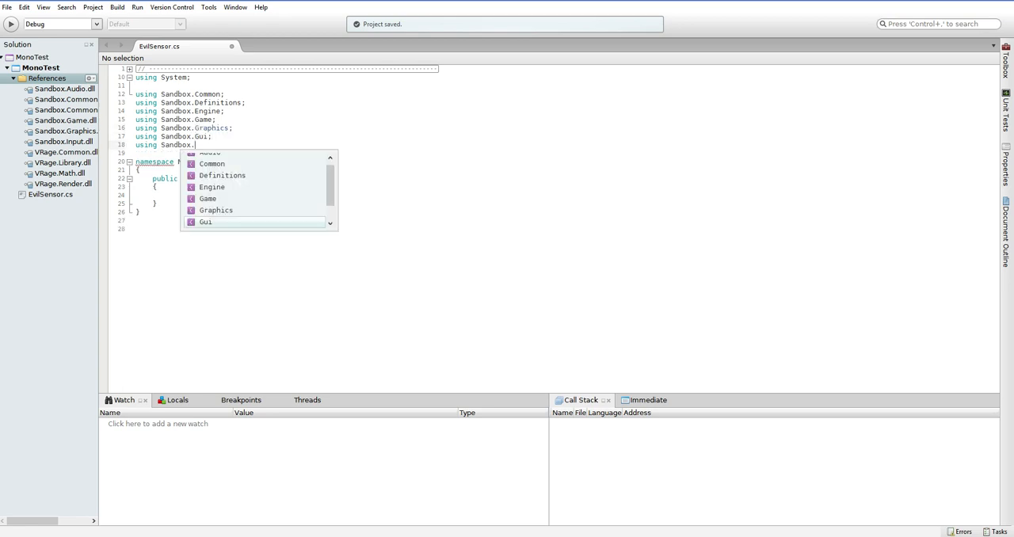
pyautogui.write('Input;')
pyautogui.click(289, 153)
pyautogui.write('using Sandbox.ModAPI;')
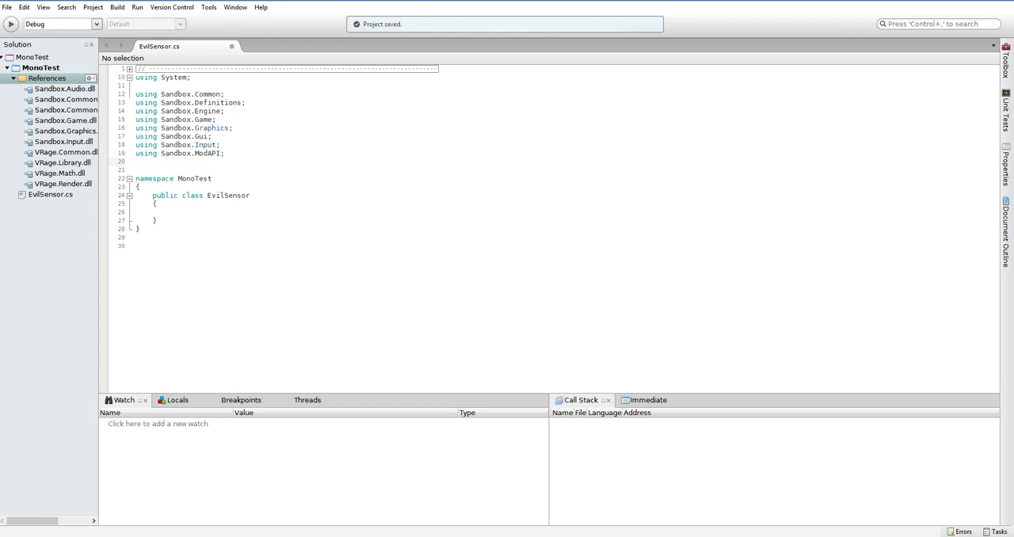
# Add using directives for Sandbox.Common.Components and Sandbox.Common.ObjectBuilders
pyautogui.click(136, 162)
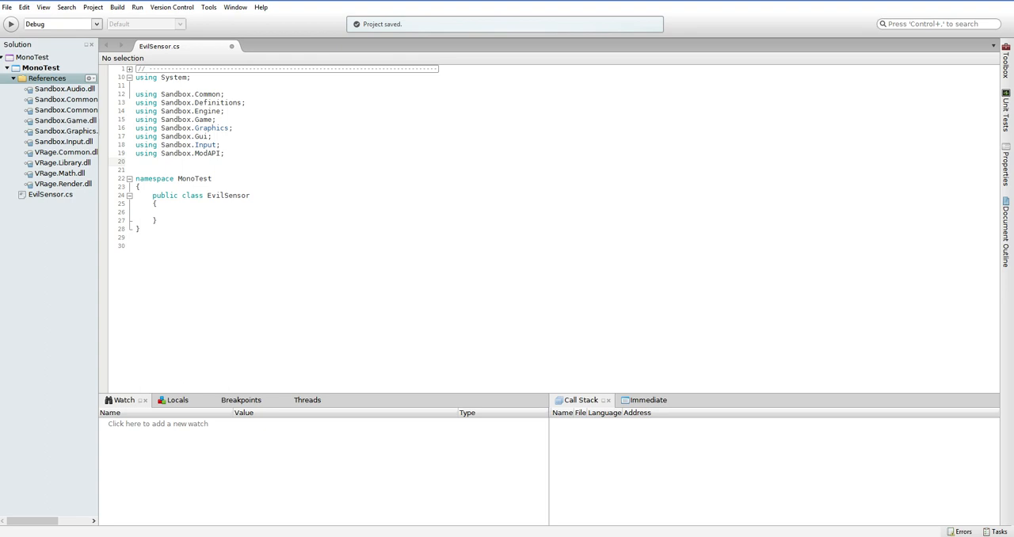
pyautogui.write('using Sandbox.')
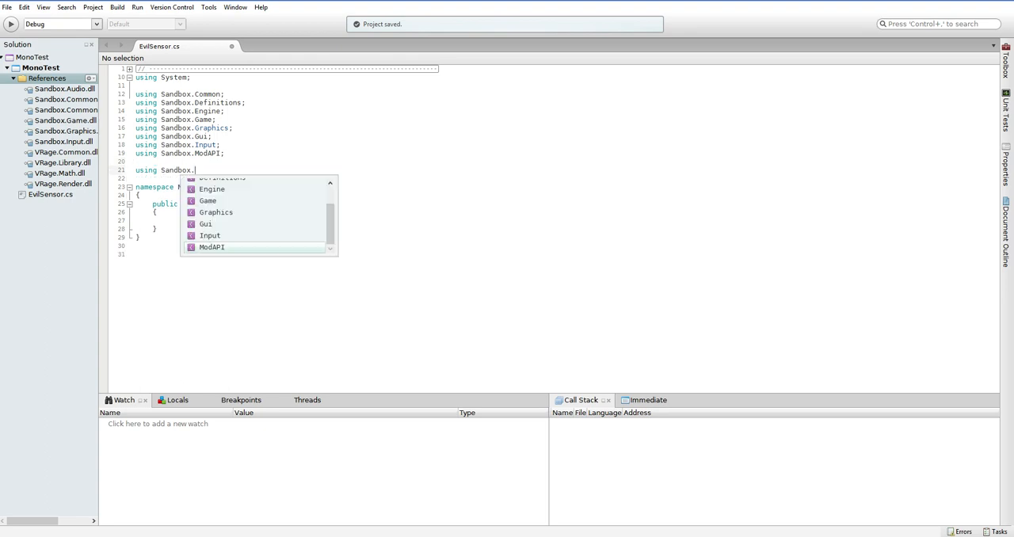
pyautogui.write('Common.Components;')
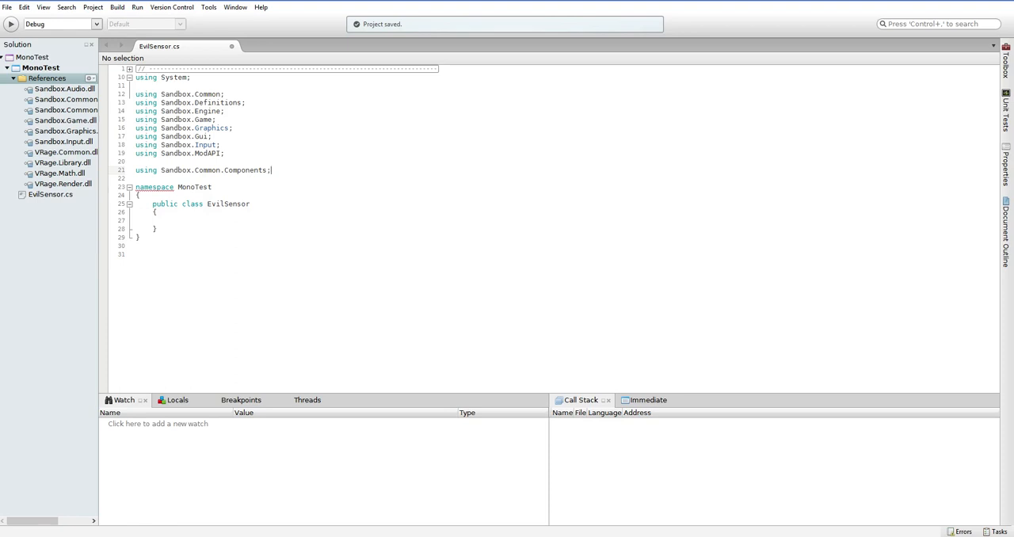
pyautogui.write('using Sandbox.Common.ObjectBuilders;')
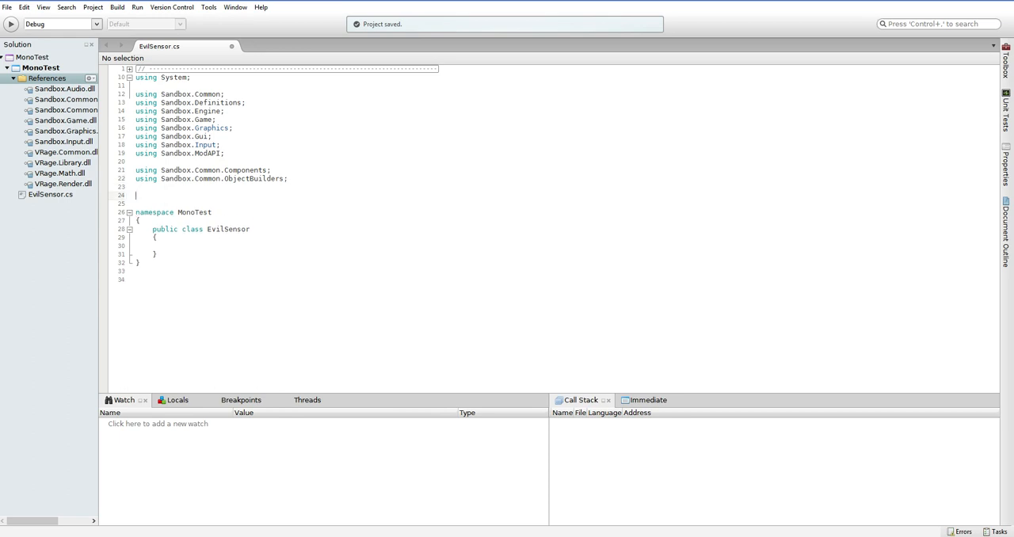
# Add using directives for Sandbox.ModAPI.Ingame and Sandbox.ModAPI.Interfaces
pyautogui.write('using Sandbox.ModAPI')
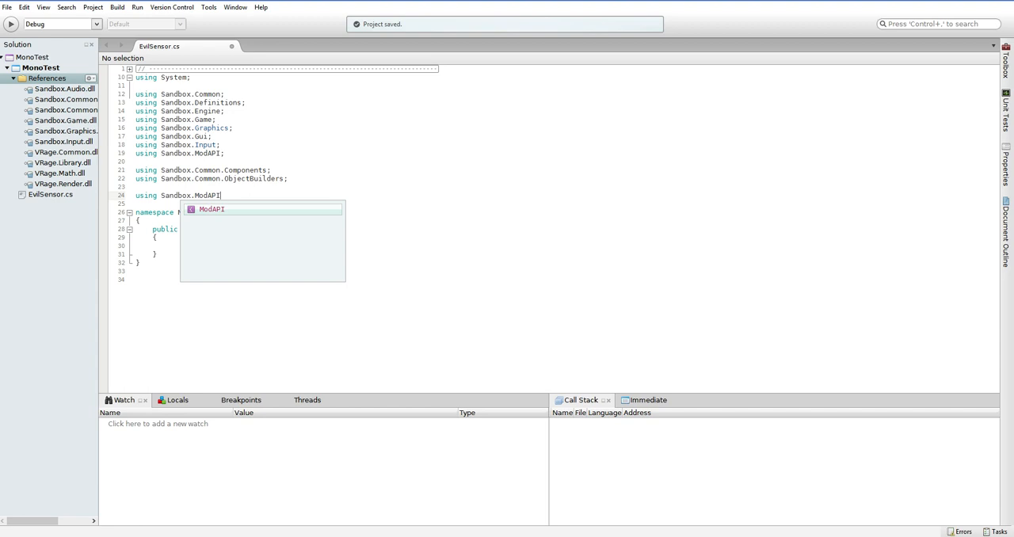
pyautogui.write('.Ingame')
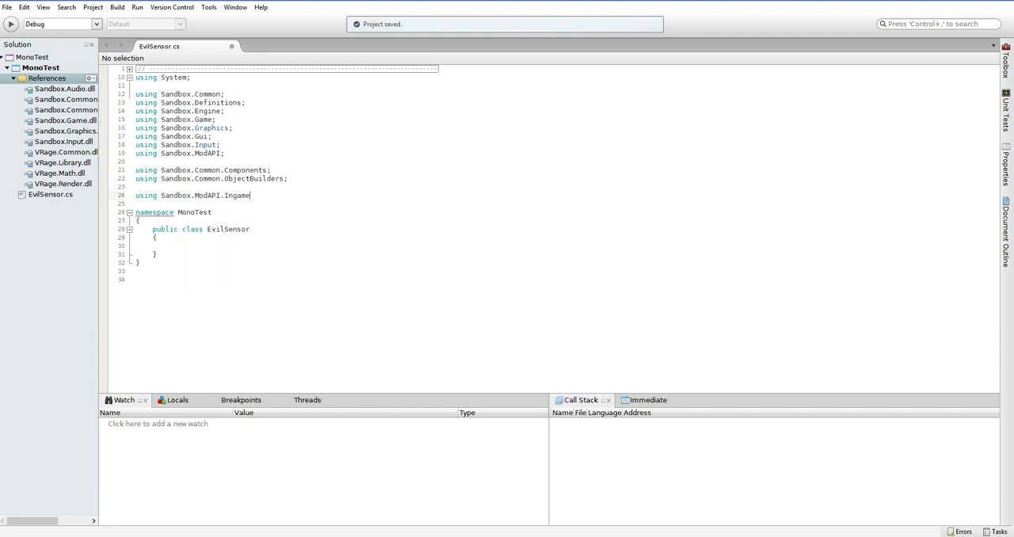
pyautogui.write('using Sandbox')
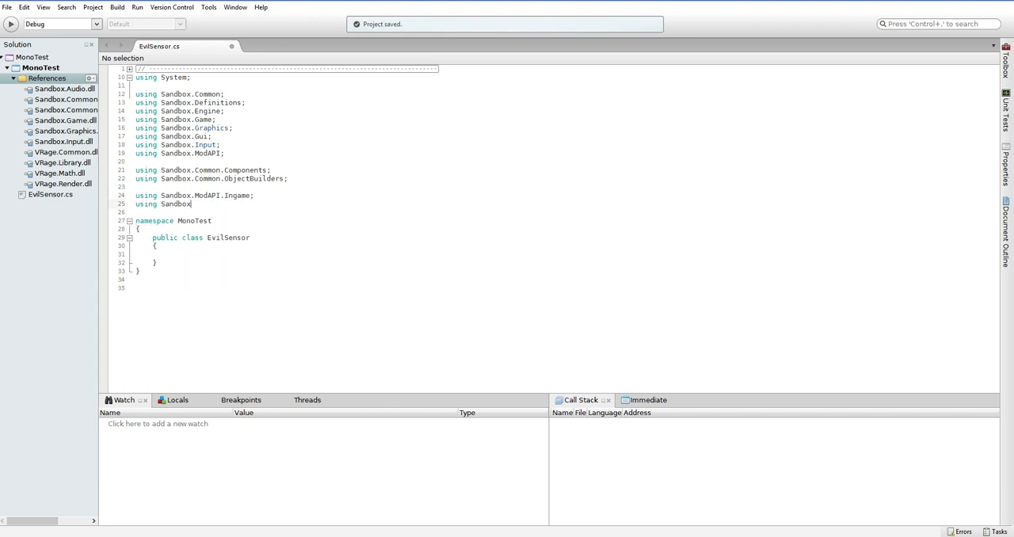
pyautogui.write('.ModAPI.Interfaces;')
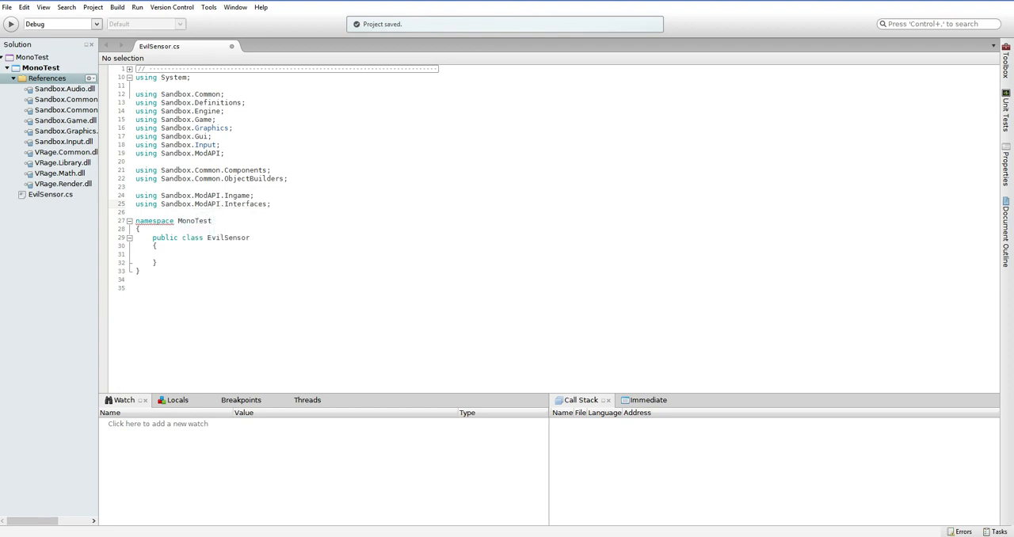
pyautogui.click(272, 203)
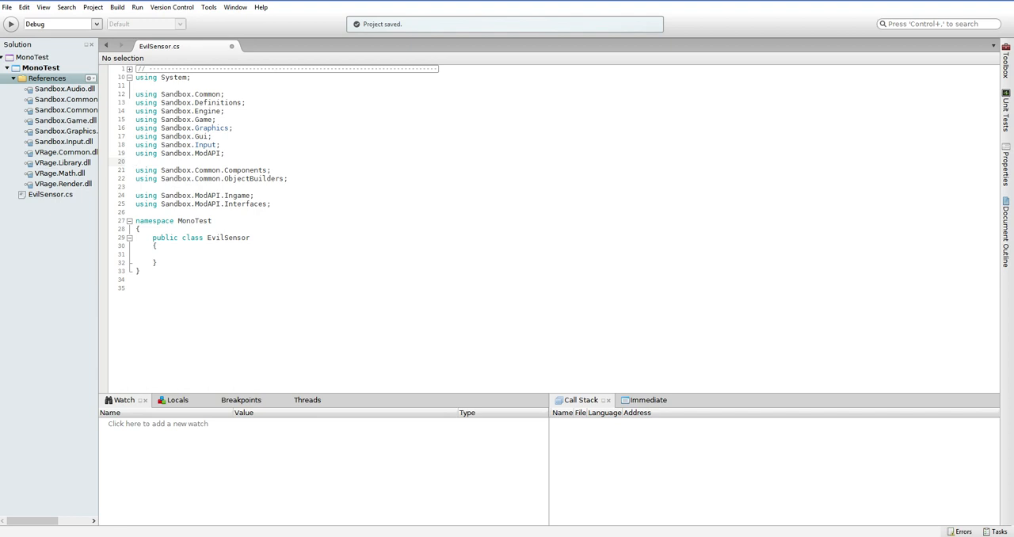
pyautogui.click(136, 161)
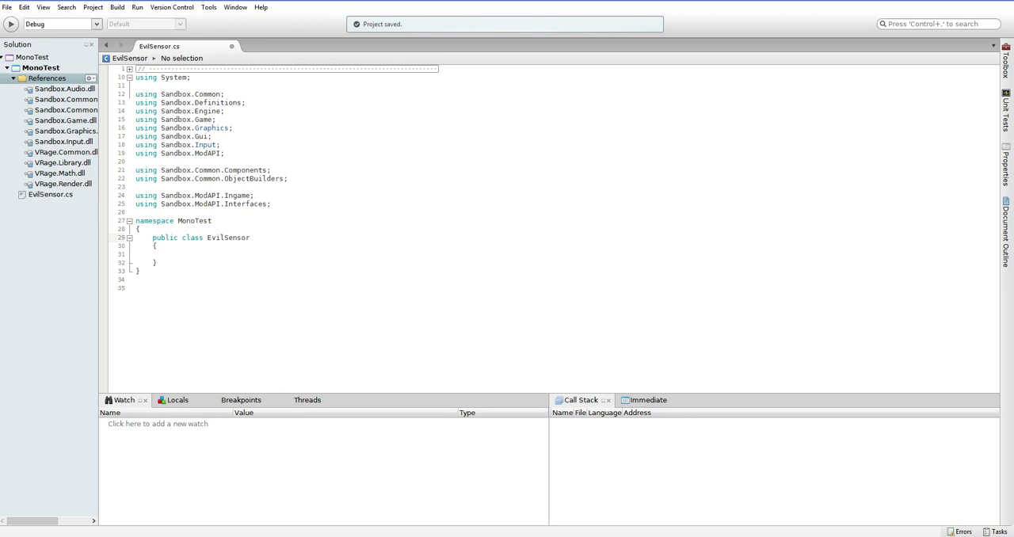
# Change the declaration to 'public class EvilSensor : MyGameLogicComponent' and add a blank line above
pyautogui.click(250, 237)
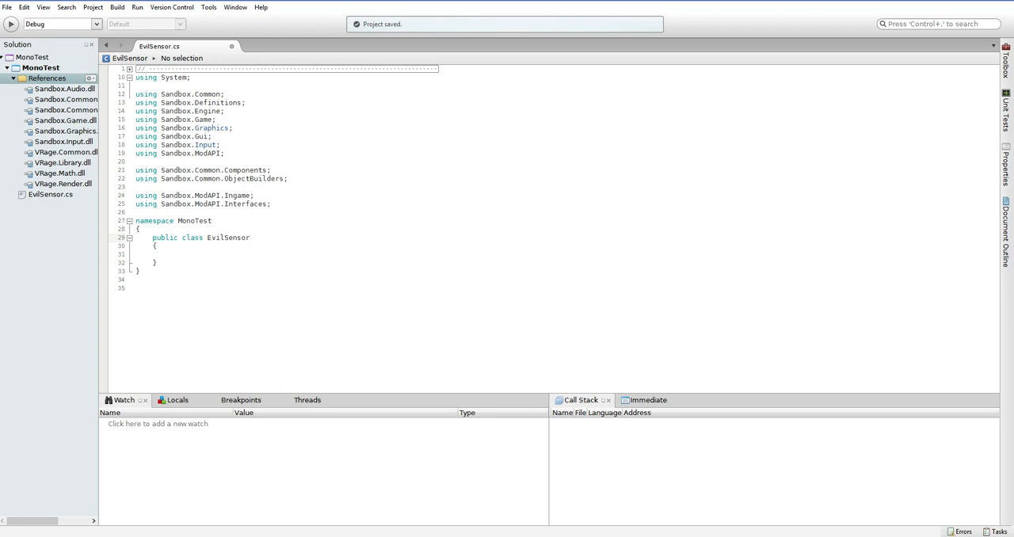
pyautogui.click(253, 237)
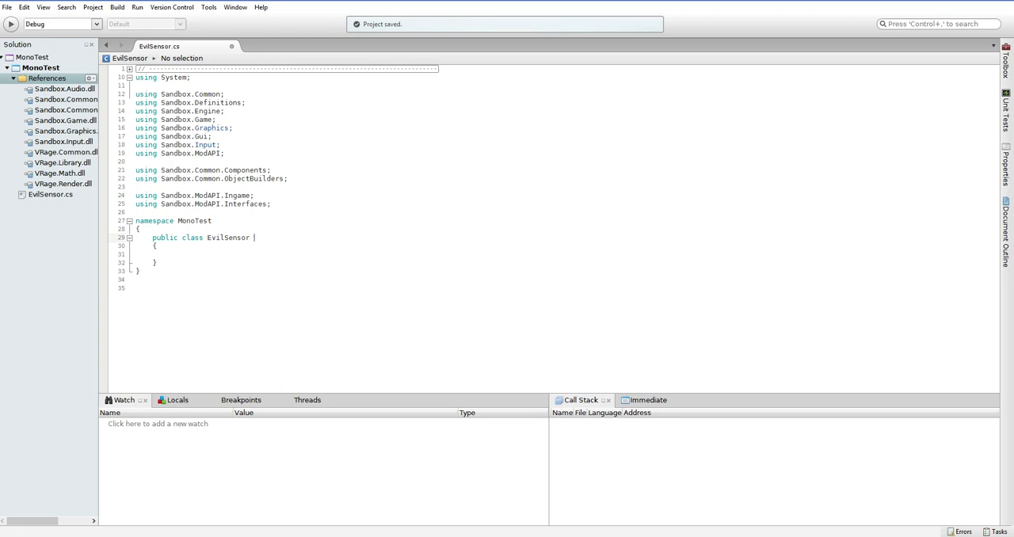
pyautogui.write(': M')
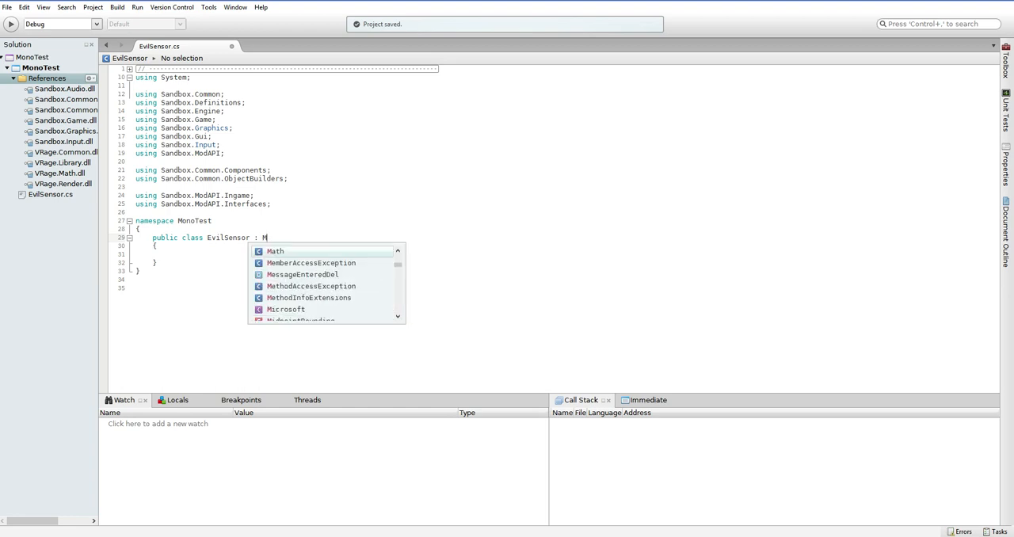
pyautogui.write('yLoc')
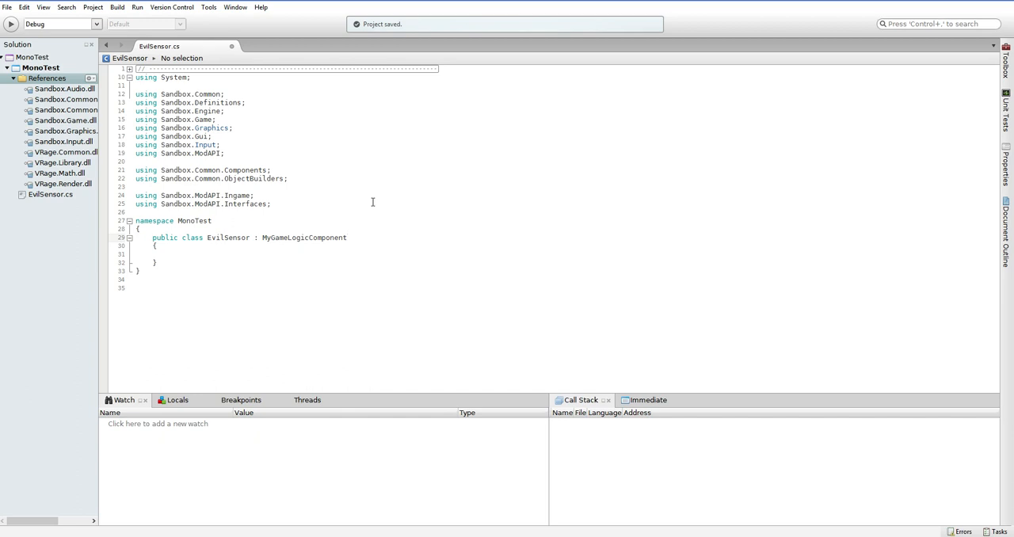
pyautogui.click(347, 237)
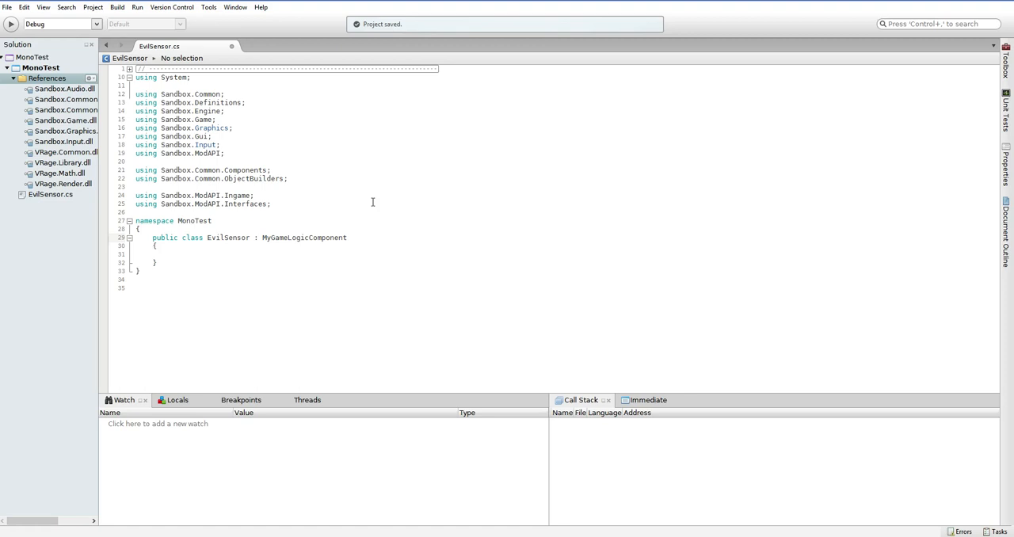
pyautogui.click(347, 238)
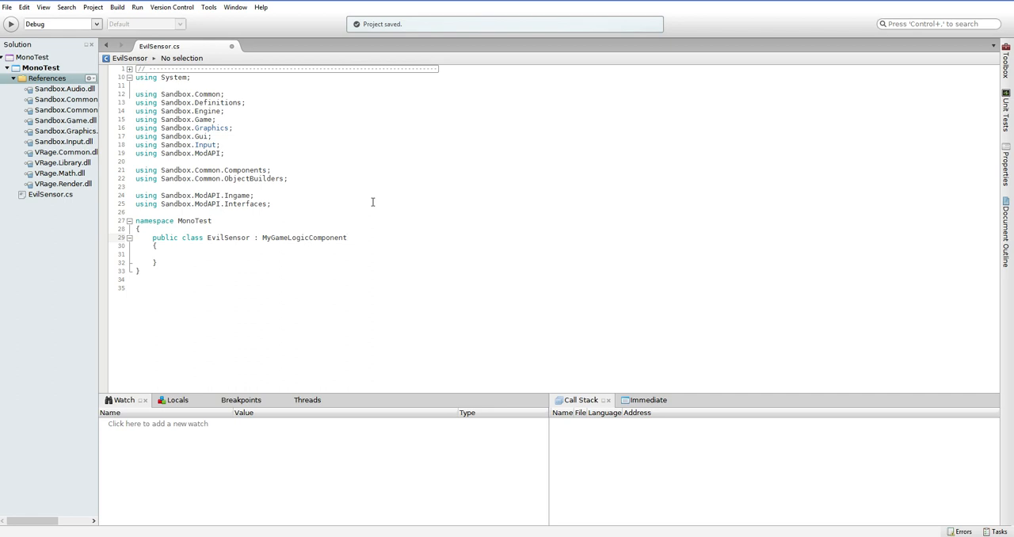
pyautogui.click(347, 238)
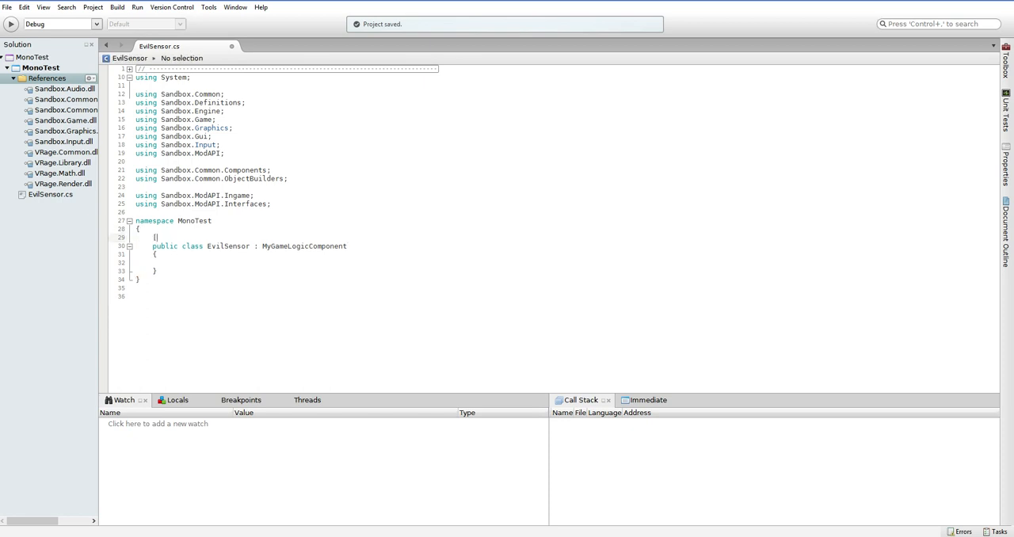
# Add [MyEntityComponentDescriptor(typeof(MyObjectBuilder_SensorBlock))] above the EvilSensor class
pyautogui.write('[MyEntityComponentDescriptor')
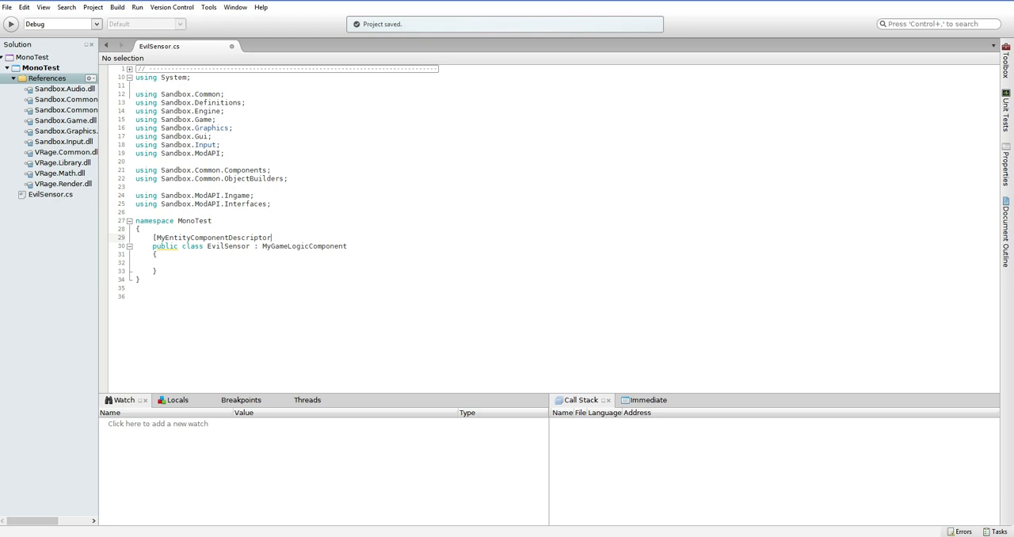
pyautogui.write('(typeof(')
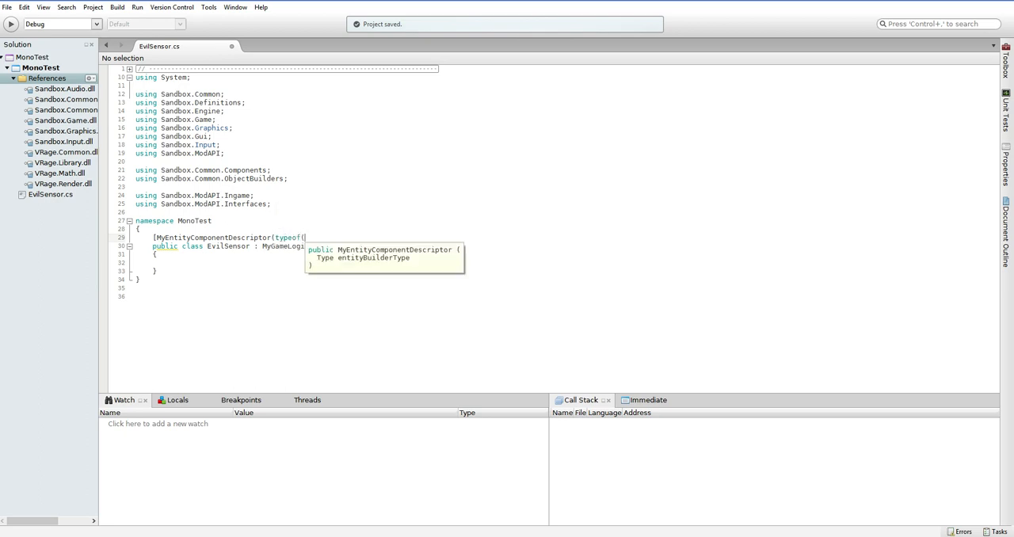
pyautogui.write('MyObjectBuilder_SensorBlock')
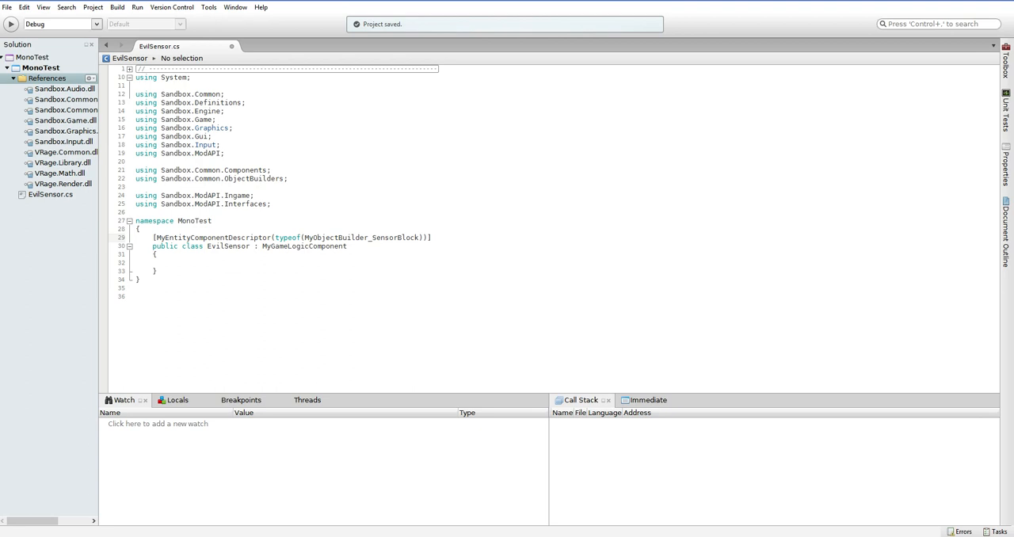
pyautogui.click(362, 236)
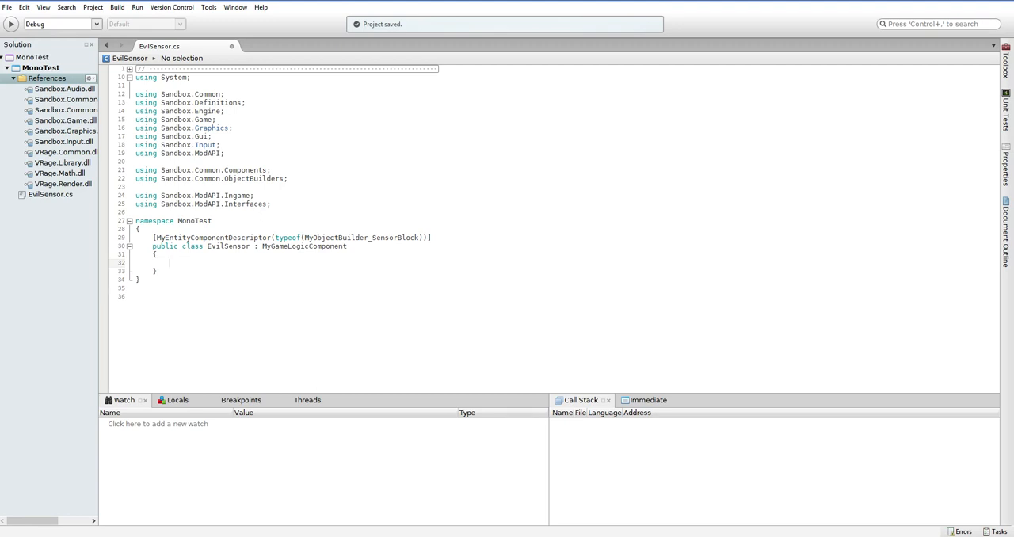
# Insert an Init(MyObjectBuilder_EntityBase objectBuilder) override and begin an IMy line above it
pyautogui.write('override')
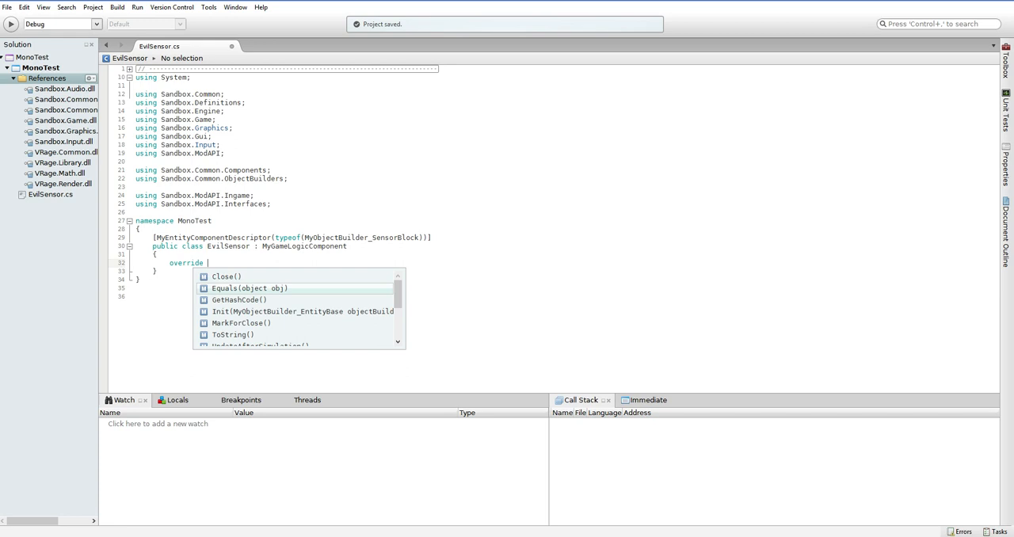
pyautogui.doubleClick(301, 311)
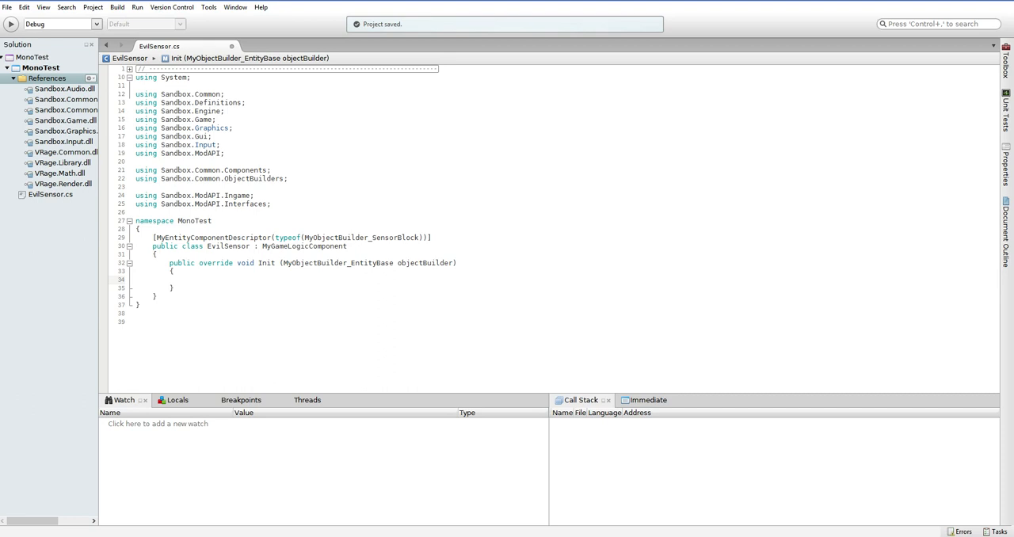
pyautogui.click(186, 280)
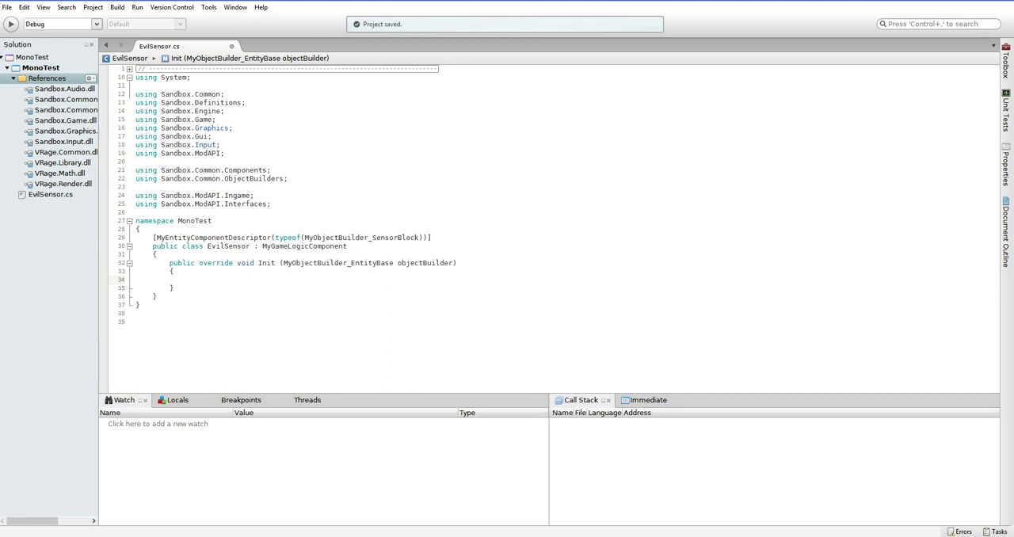
pyautogui.click(186, 280)
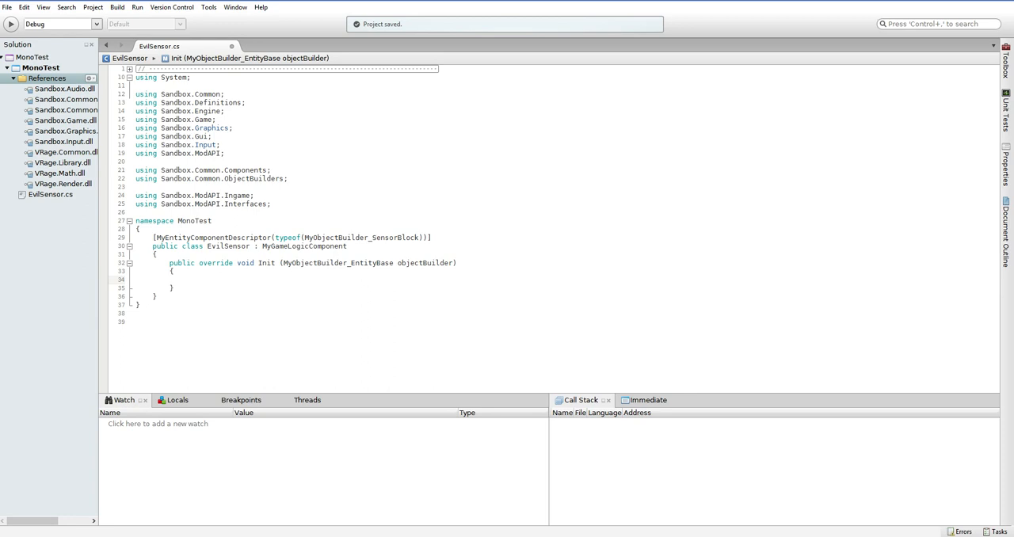
pyautogui.click(186, 279)
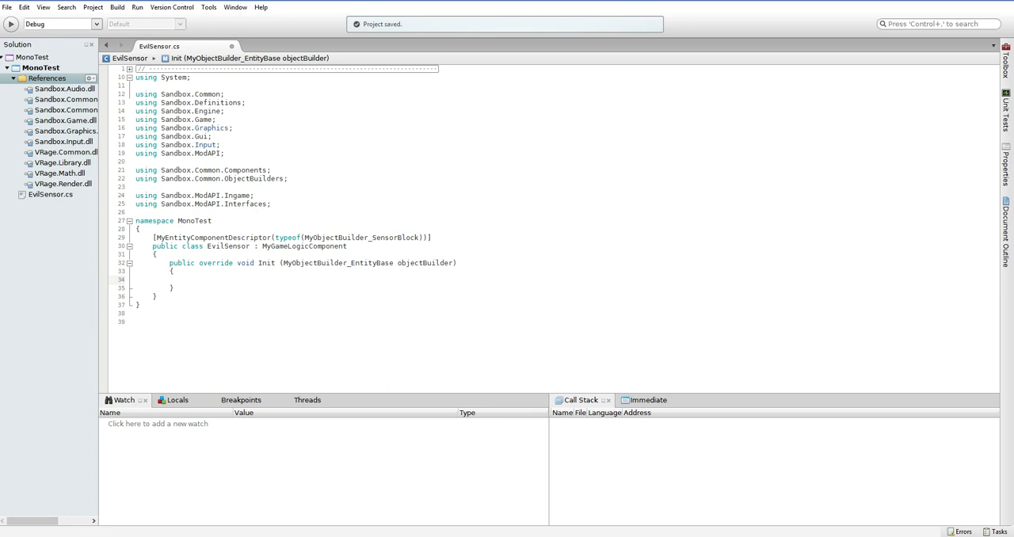
pyautogui.click(186, 280)
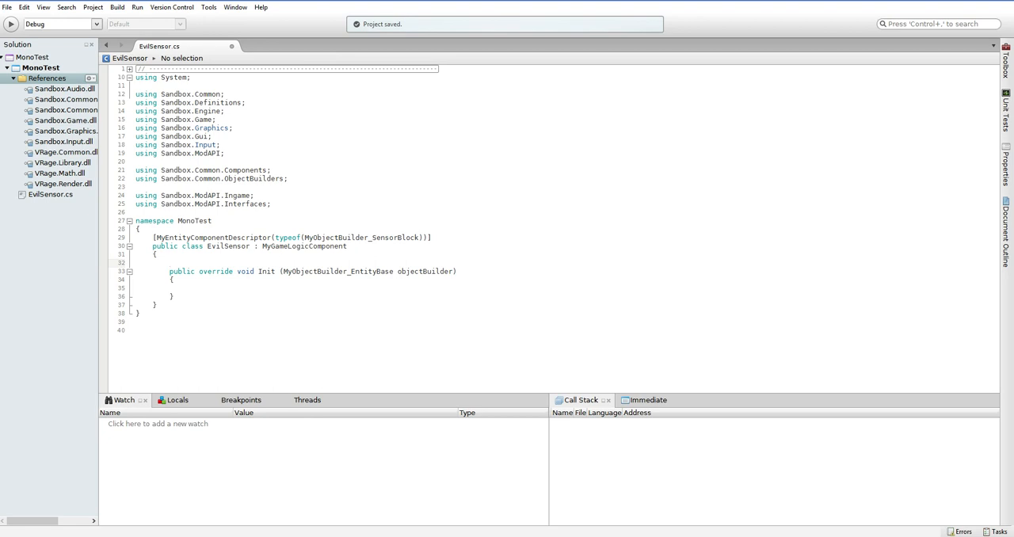
pyautogui.write('IMy')
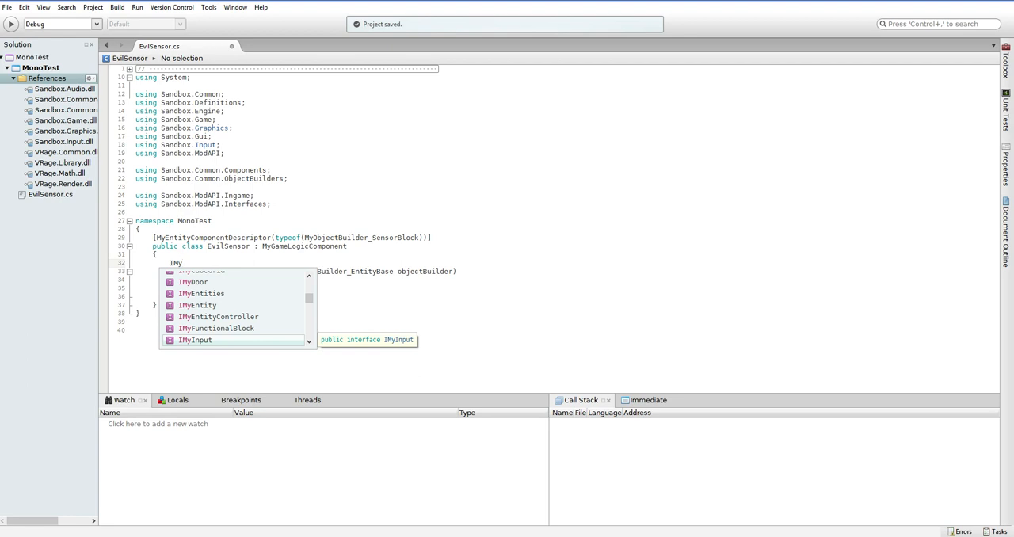
# Declare an IMySensorBlock sensor field and assign (IMySensorBlock)Entity to it in Init
pyautogui.write('sorBlock s')
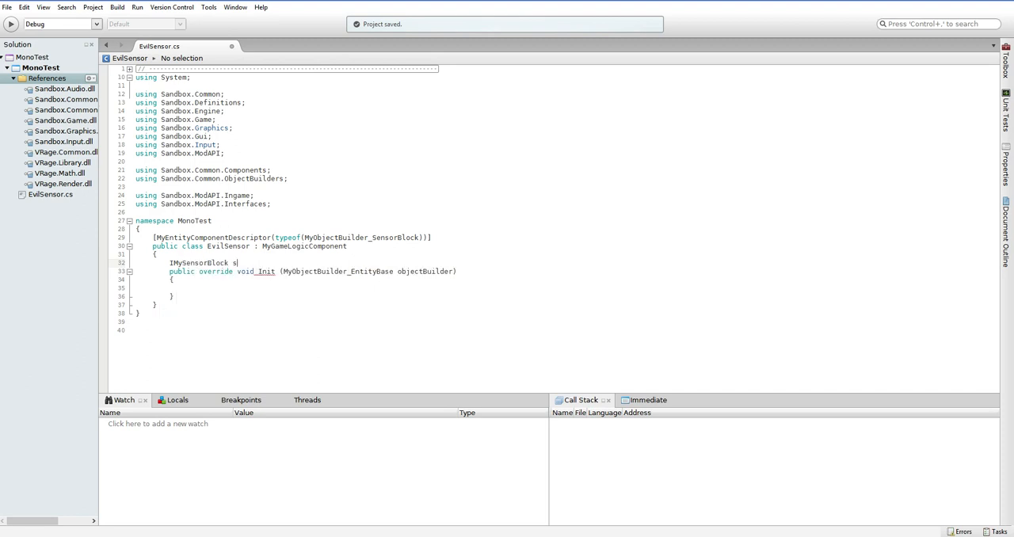
pyautogui.write('ensor;')
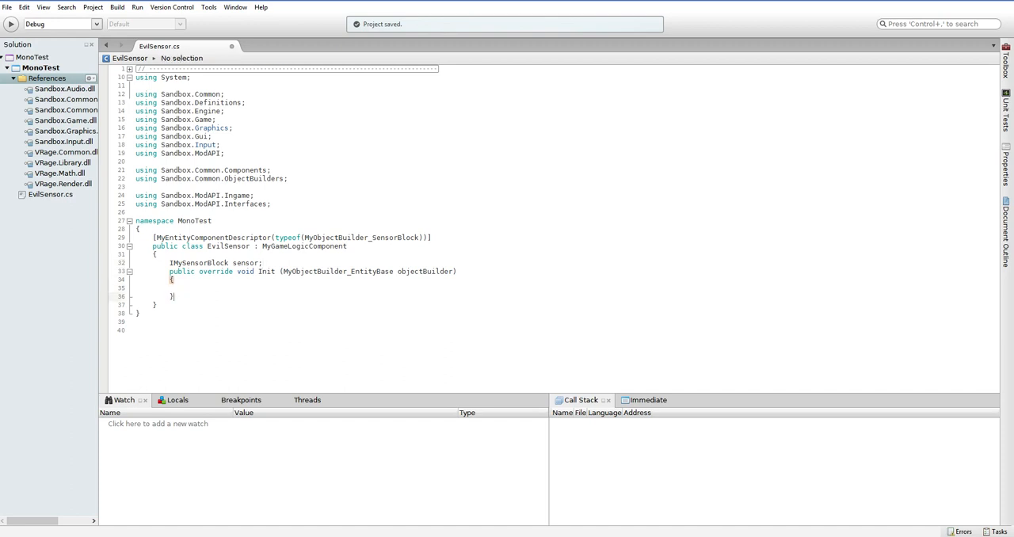
pyautogui.write('sensor = Entity;')
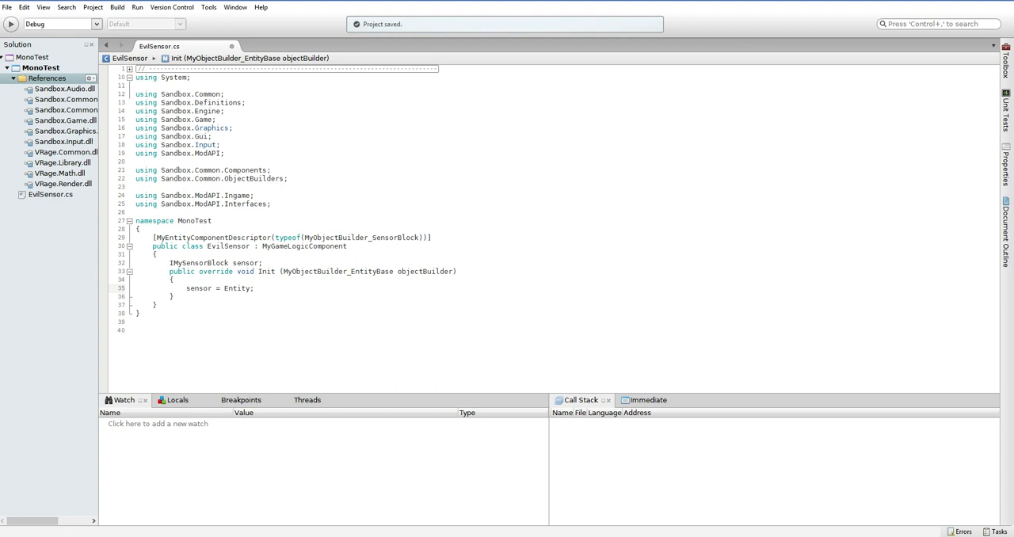
pyautogui.write('sem')
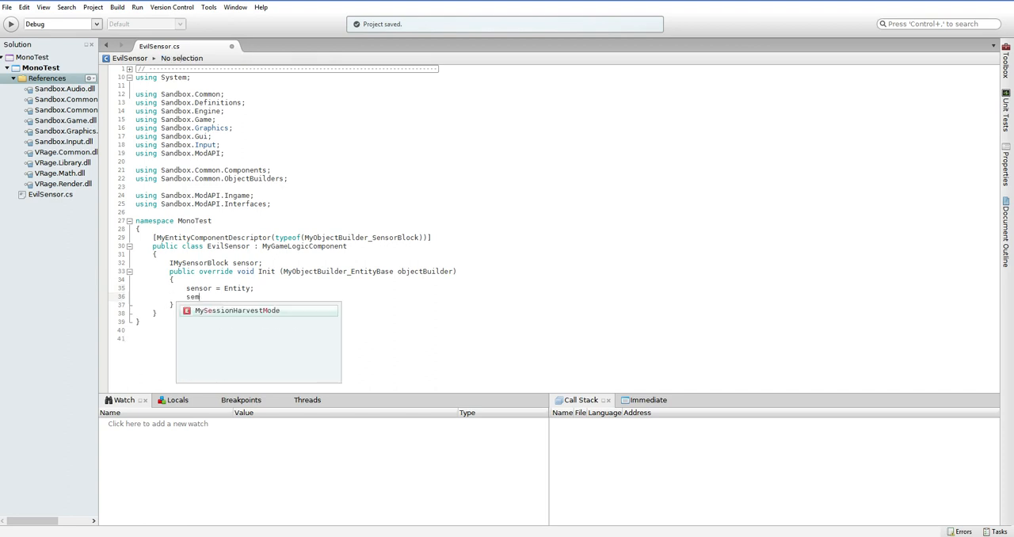
pyautogui.write('sensor = game')
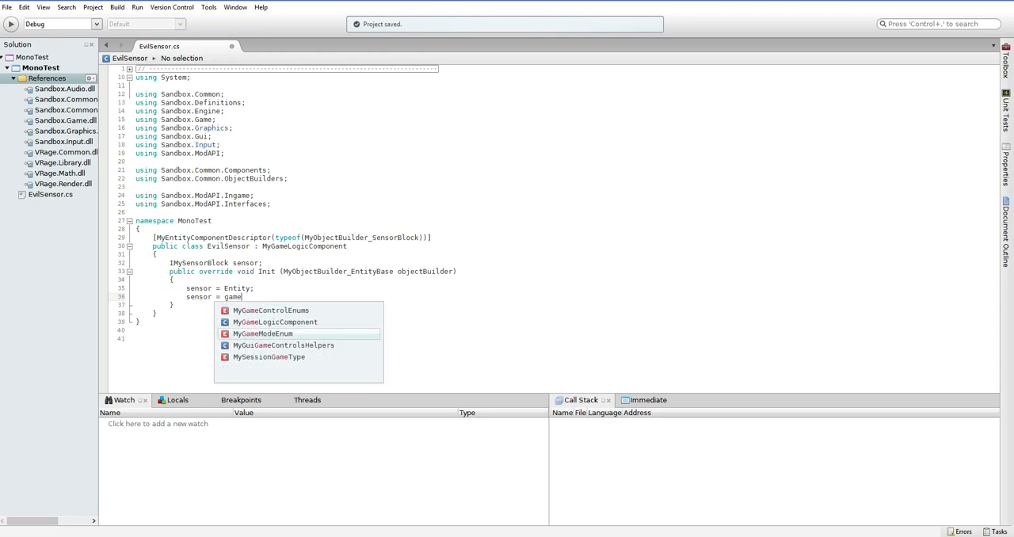
pyautogui.write('Object;')
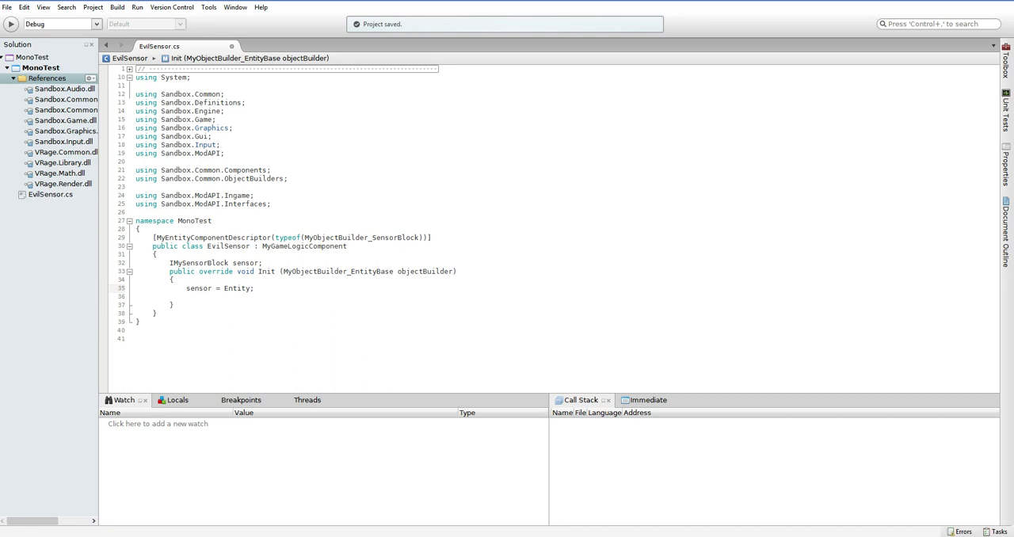
pyautogui.write('(IEntity')
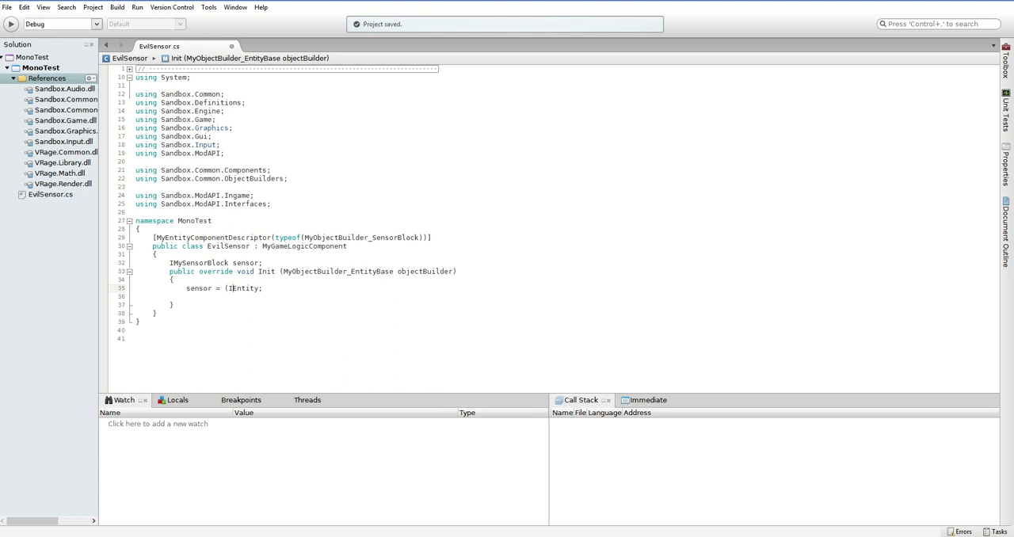
pyautogui.write('MySensorBlock')
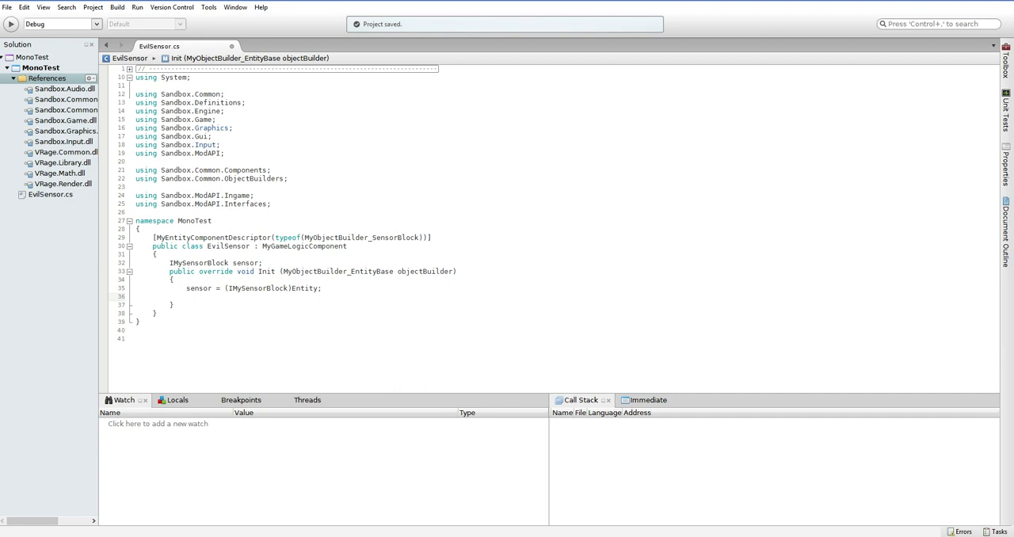
pyautogui.click(187, 297)
pyautogui.write('sensor.')
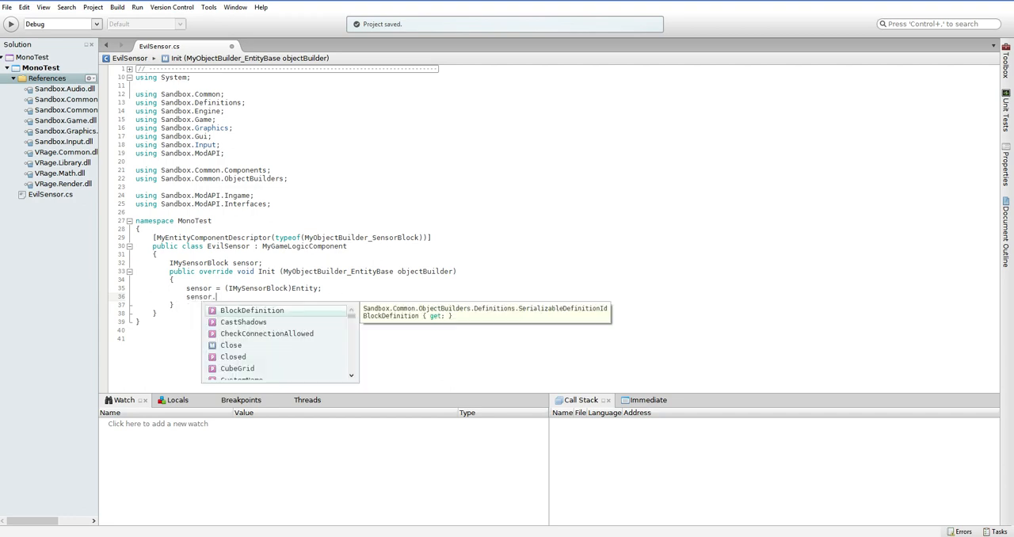
# Subscribe a generated HandleStateChanged(bool obj) to sensor.StateChanged and add a Close override
pyautogui.write('on')
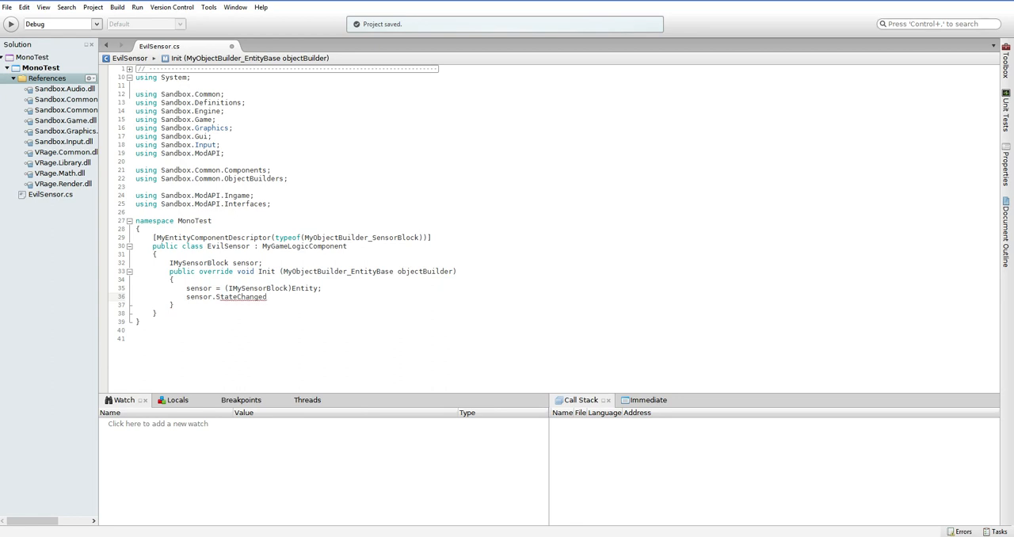
pyautogui.write('+= HandleStateChanged;')
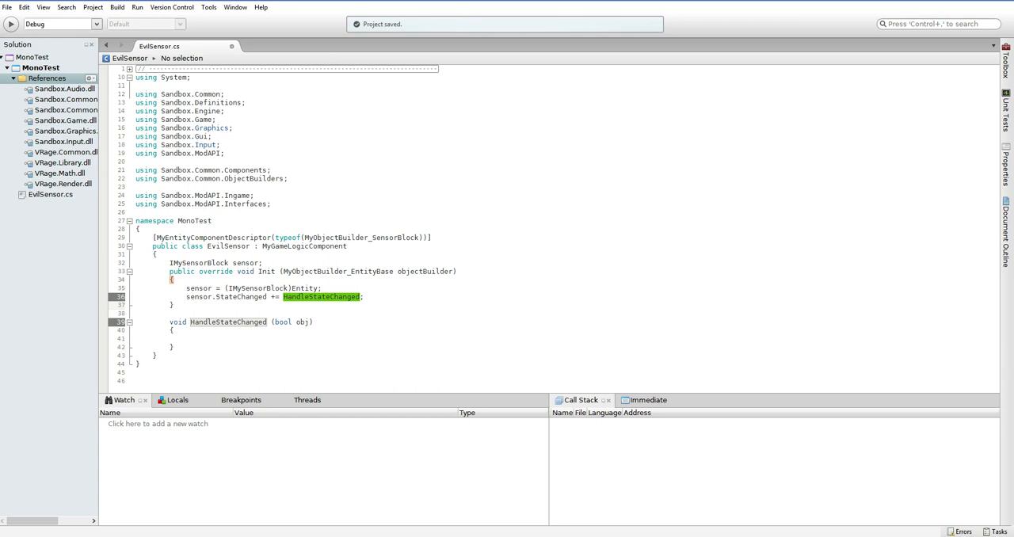
pyautogui.click(173, 305)
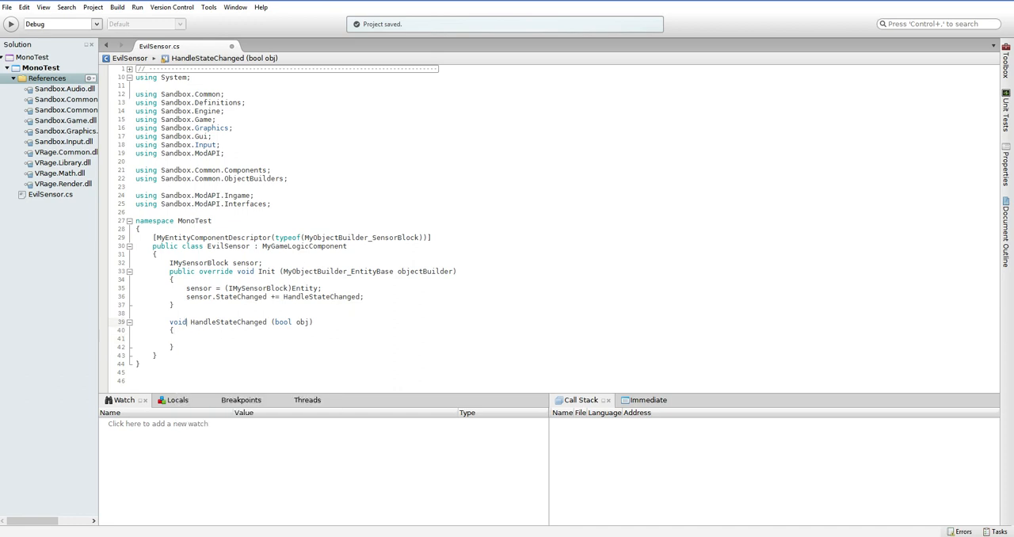
pyautogui.write('override void Close (')
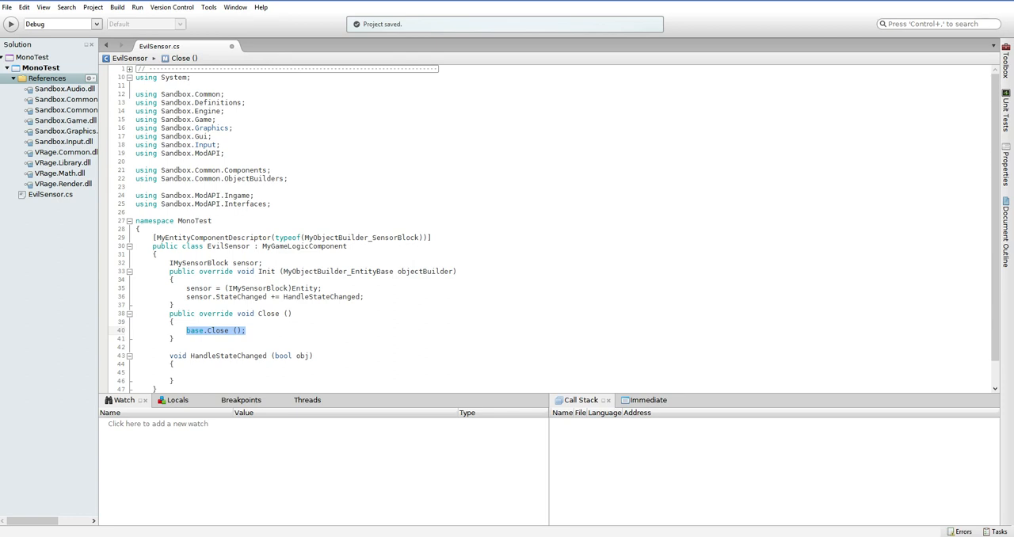
# Replace base.Close() with sensor.StateChanged -= HandleStateChanged; in Close
pyautogui.press('Delete')
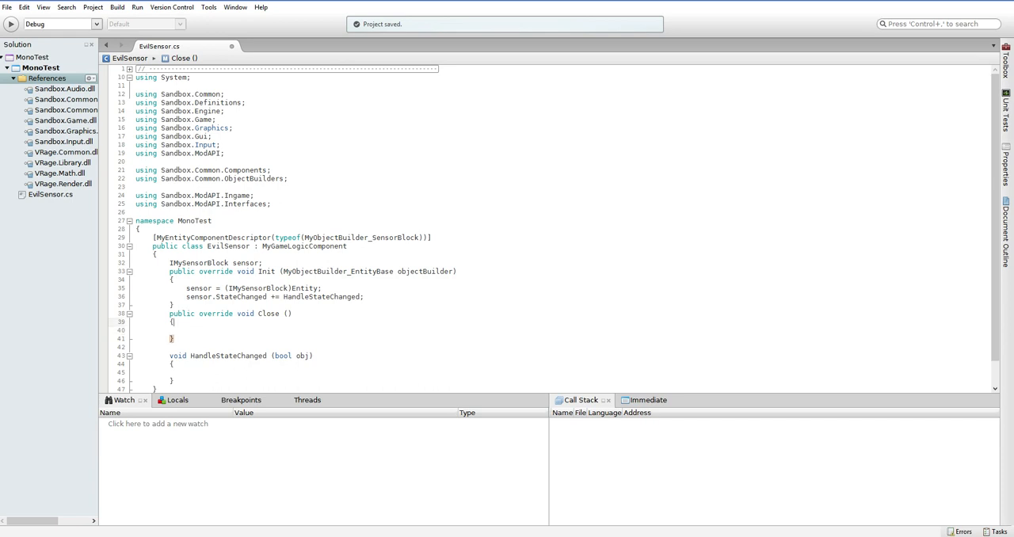
pyautogui.write('sensor.StateChanged += HandleStateChanged;')
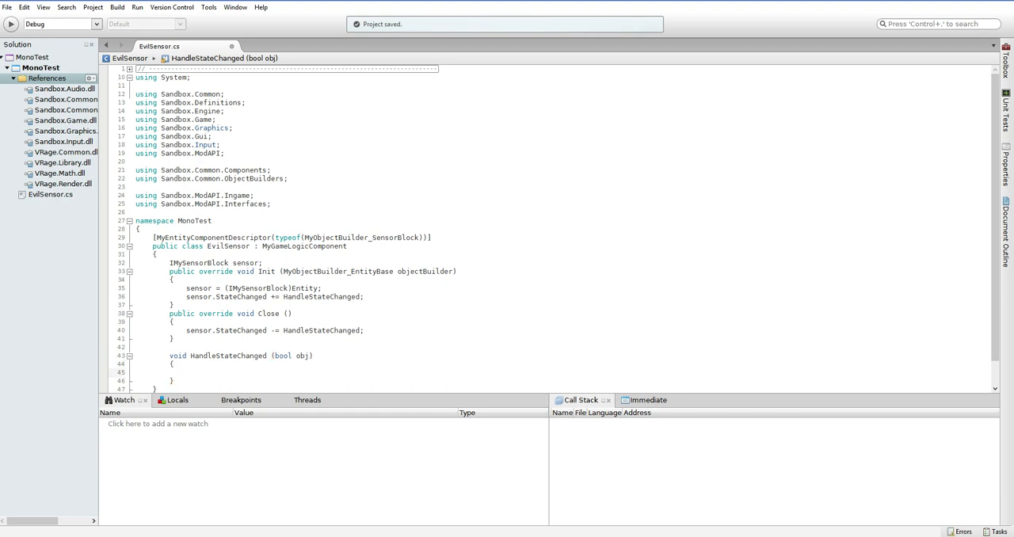
# Start HandleStateChanged with 'if (! obj) return;'
pyautogui.write('if (')
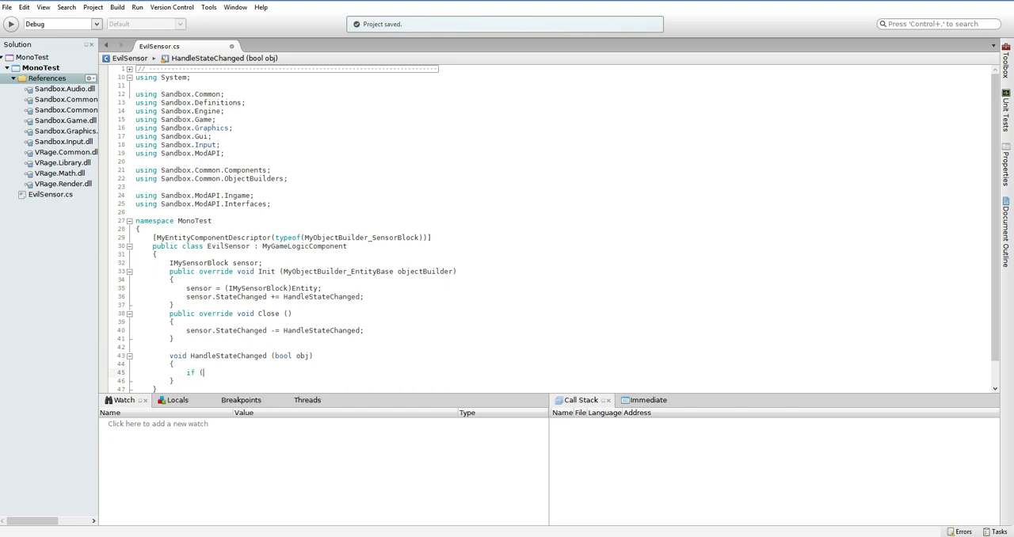
pyautogui.write('! obj) return;')
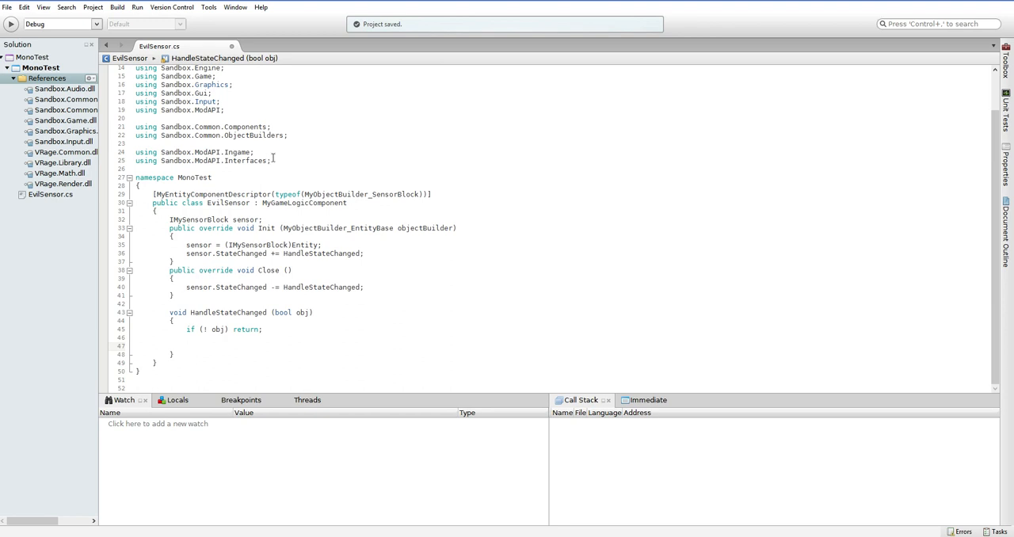
# Call Sandbox.ModAPI.MyAPIGateway.Entities.CreateFromObjectBuilderAndAdd() with blank lines above it
pyautogui.write('Sandbox.')
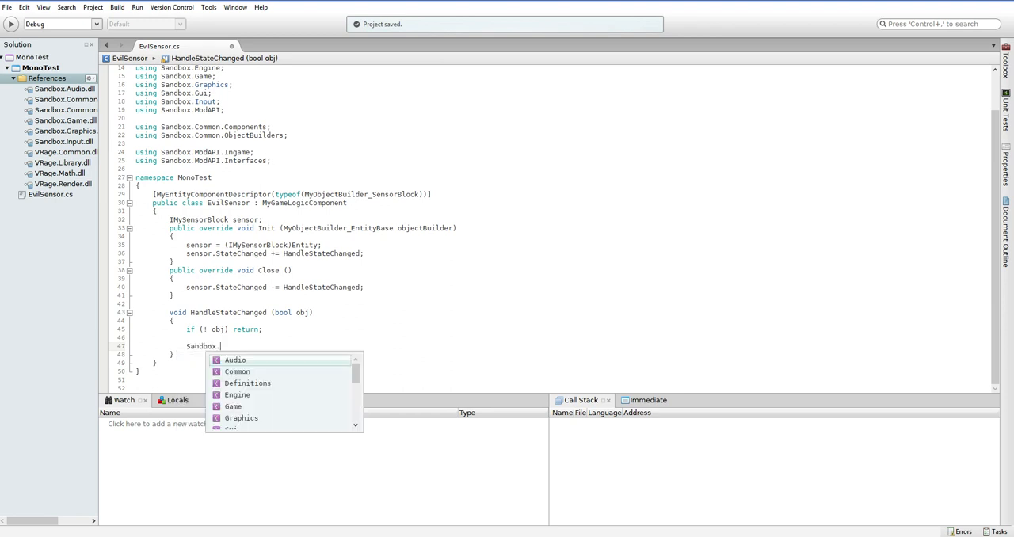
pyautogui.write('ModAPI')
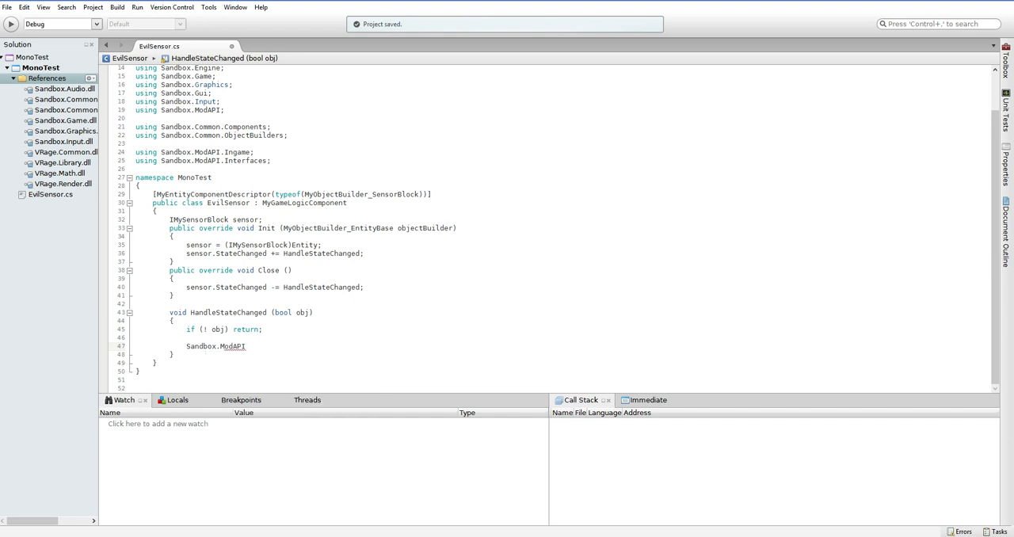
pyautogui.click(246, 346)
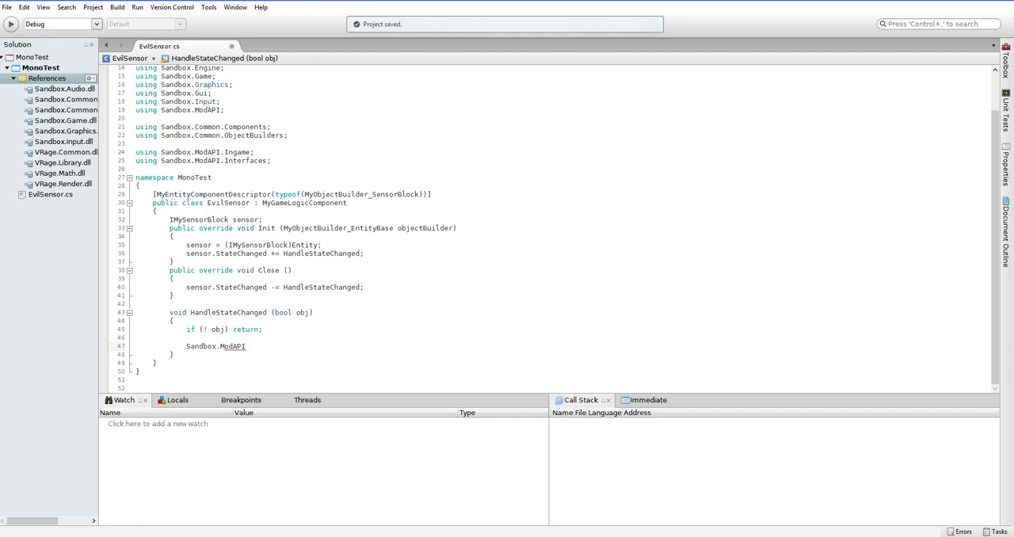
pyautogui.write('.')
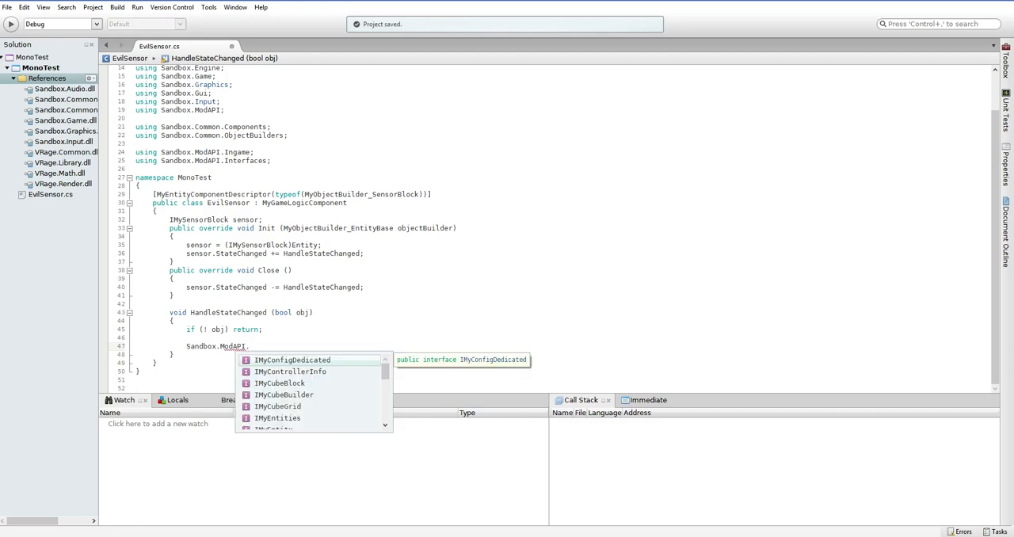
pyautogui.write('MyAPIGateway')
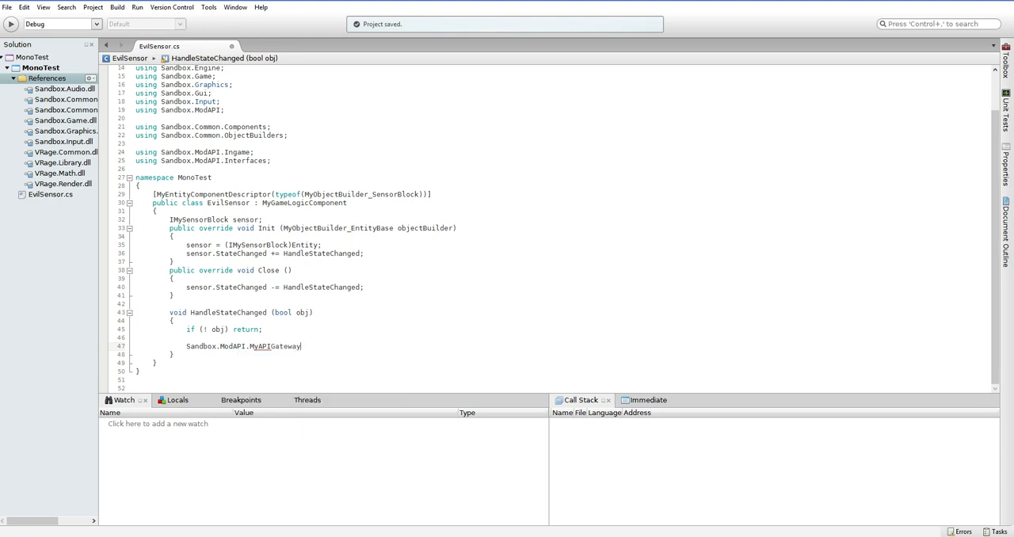
pyautogui.write('.')
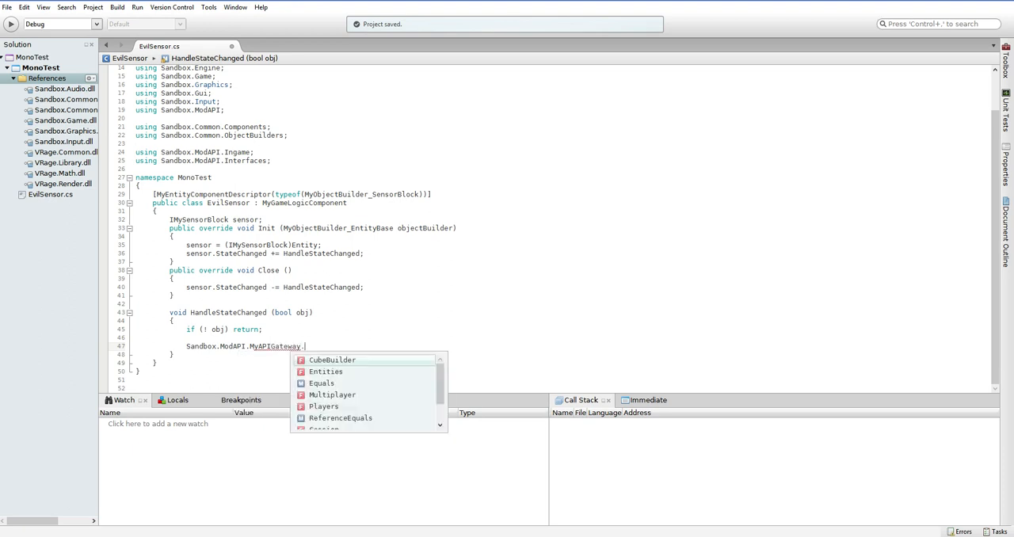
pyautogui.scroll(-3)
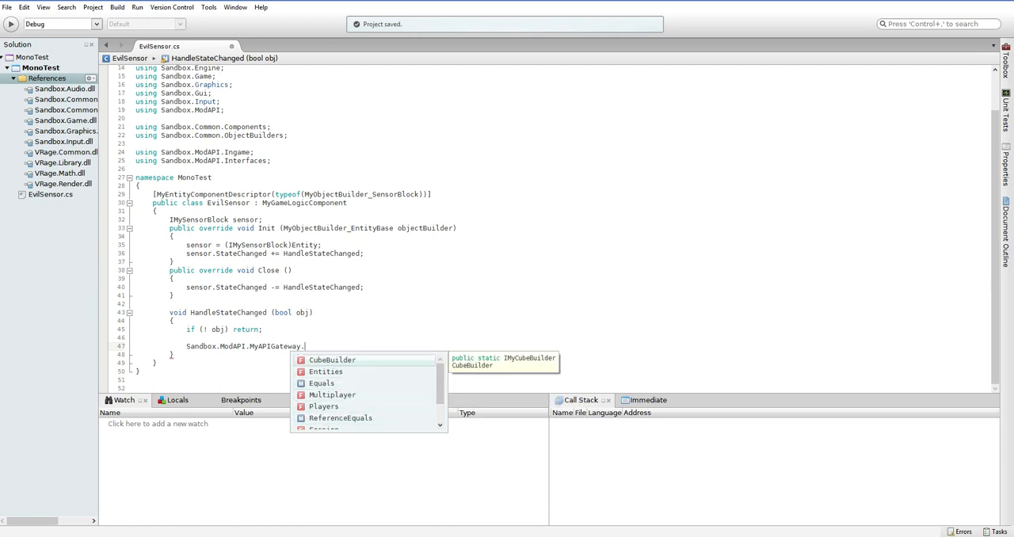
pyautogui.write('Entities')
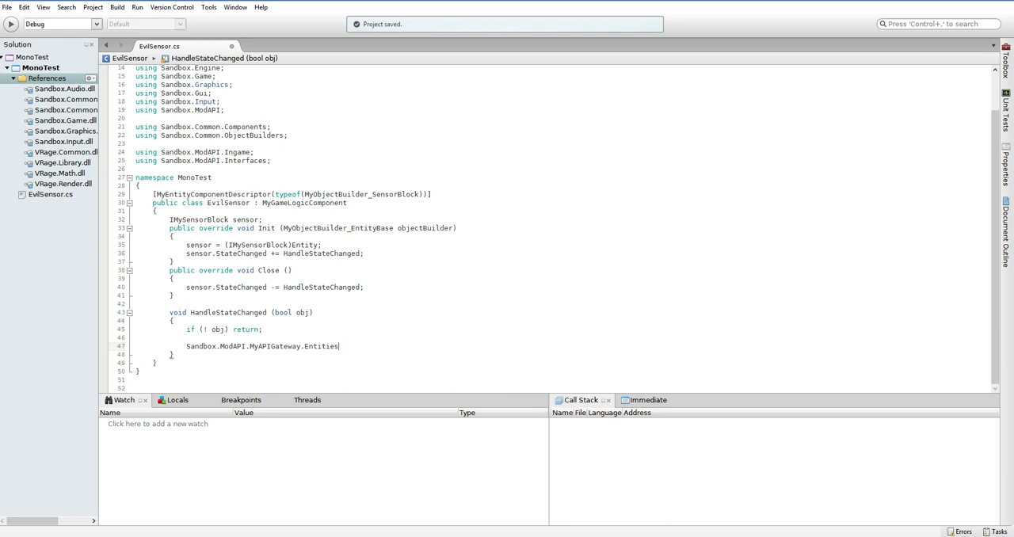
pyautogui.write('.')
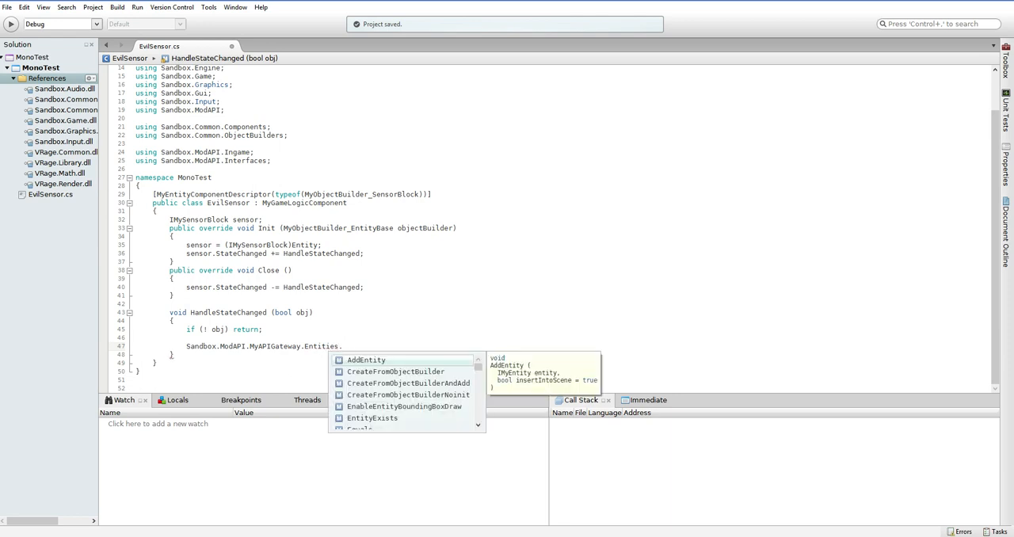
pyautogui.write('.')
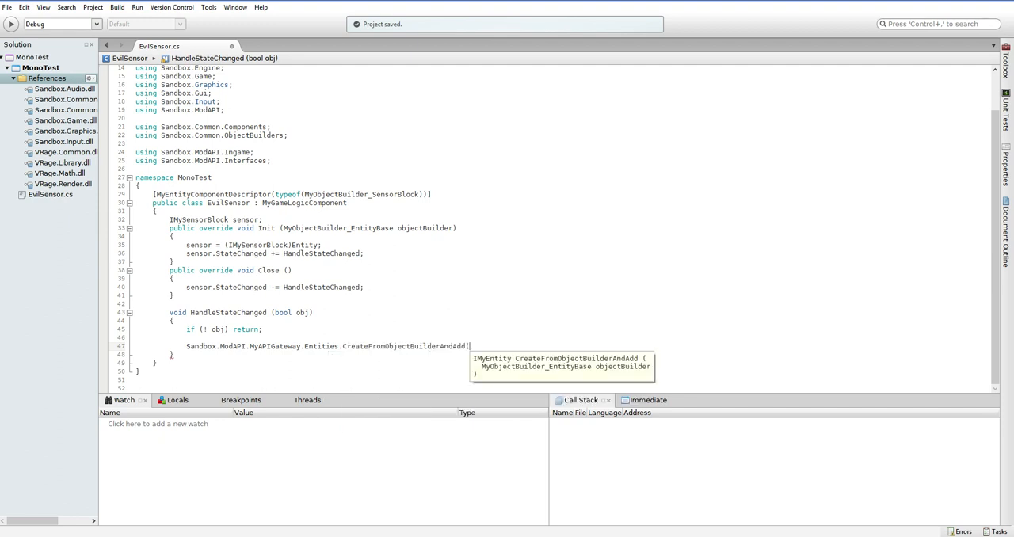
pyautogui.write(');')
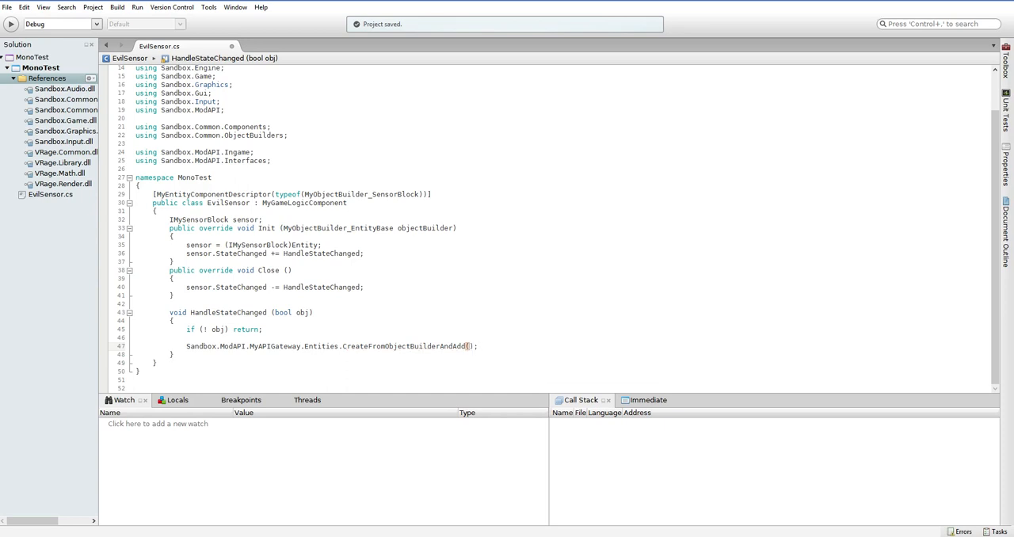
pyautogui.press('enter')
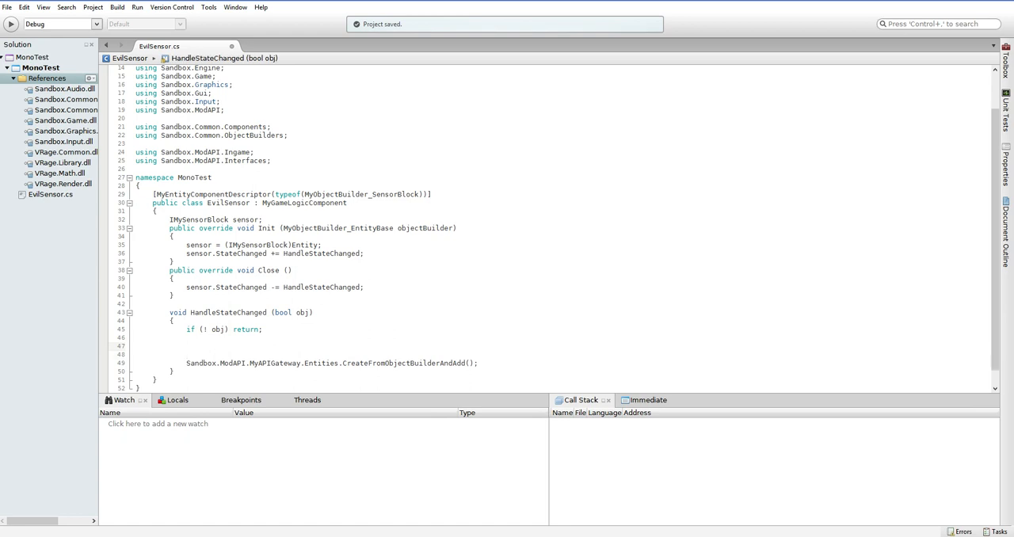
# Declare MyObjectBuilder_Ore oreFactory with SubtypeName "Stone"
pyautogui.write('MyObjectBuilder_Ore')
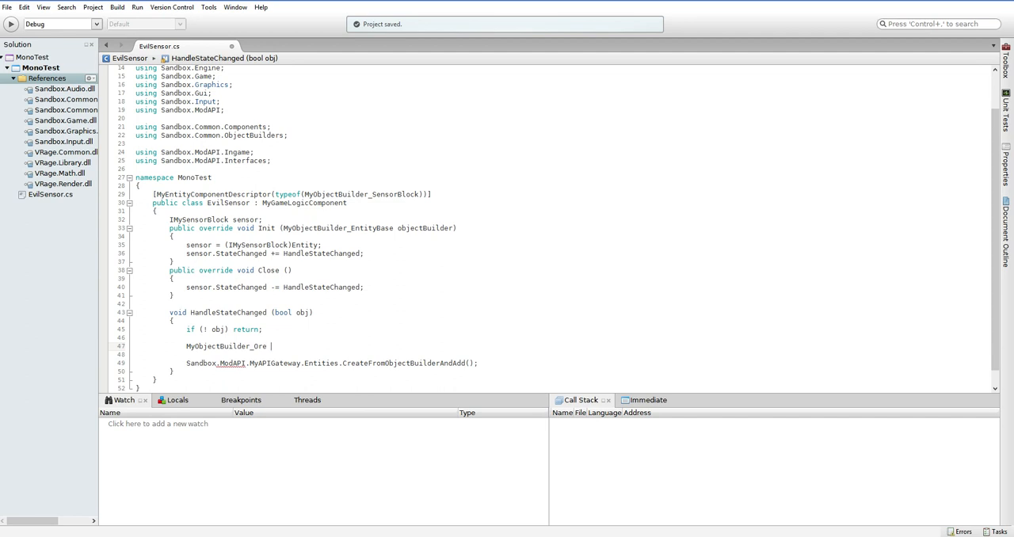
pyautogui.write('oreFactory = new MyObjectBuilder_Ore')
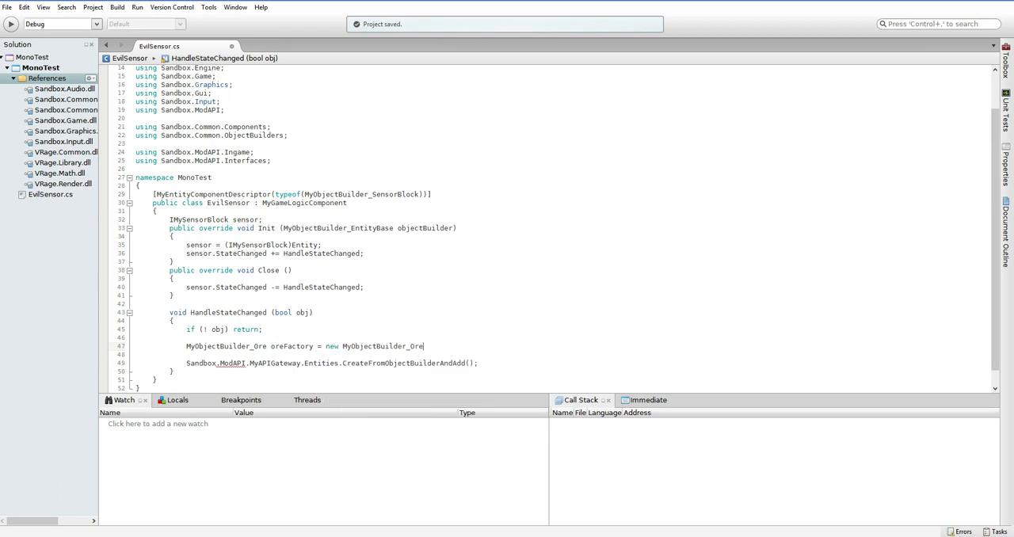
pyautogui.write('()')
pyautogui.write('{')
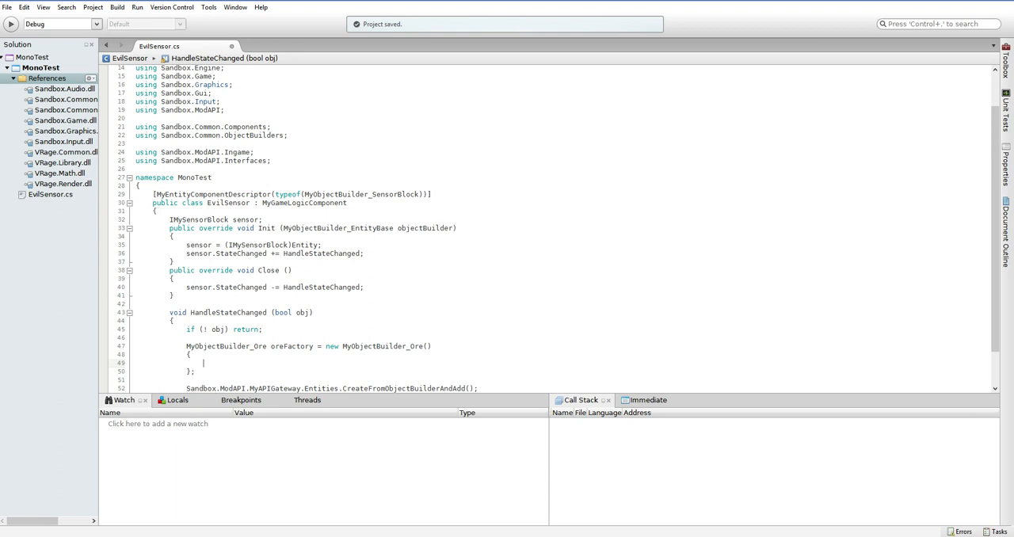
pyautogui.write('.')
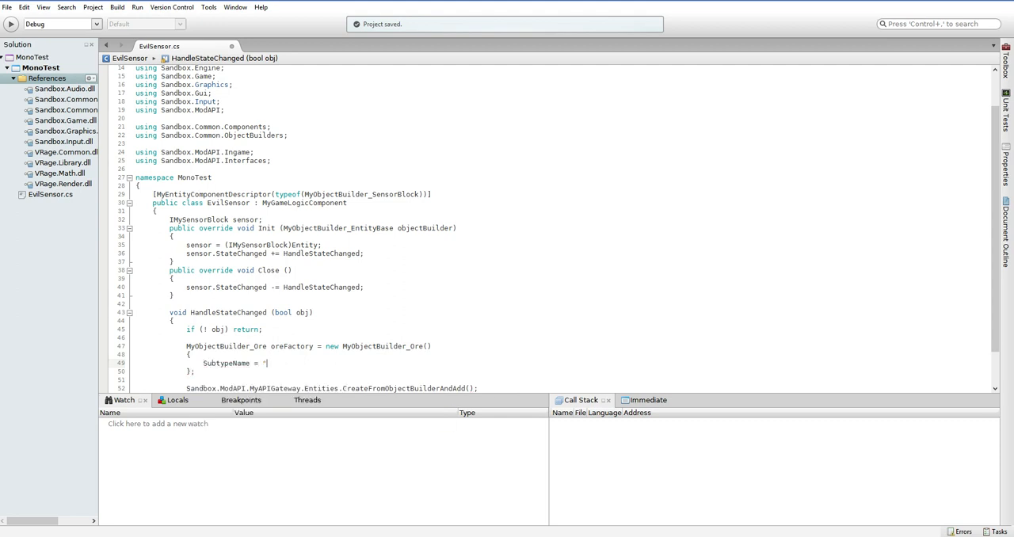
pyautogui.write('Ston')
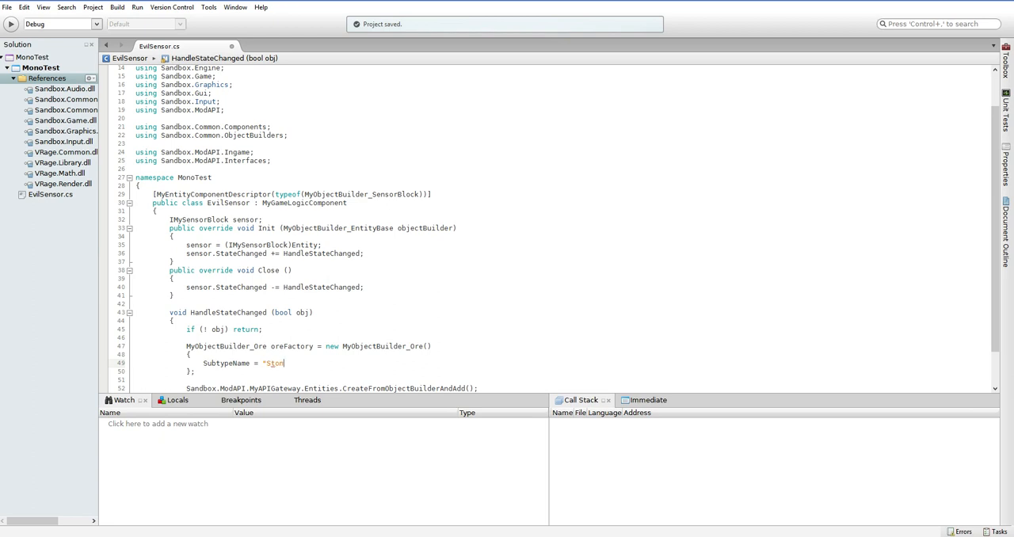
pyautogui.write('e"')
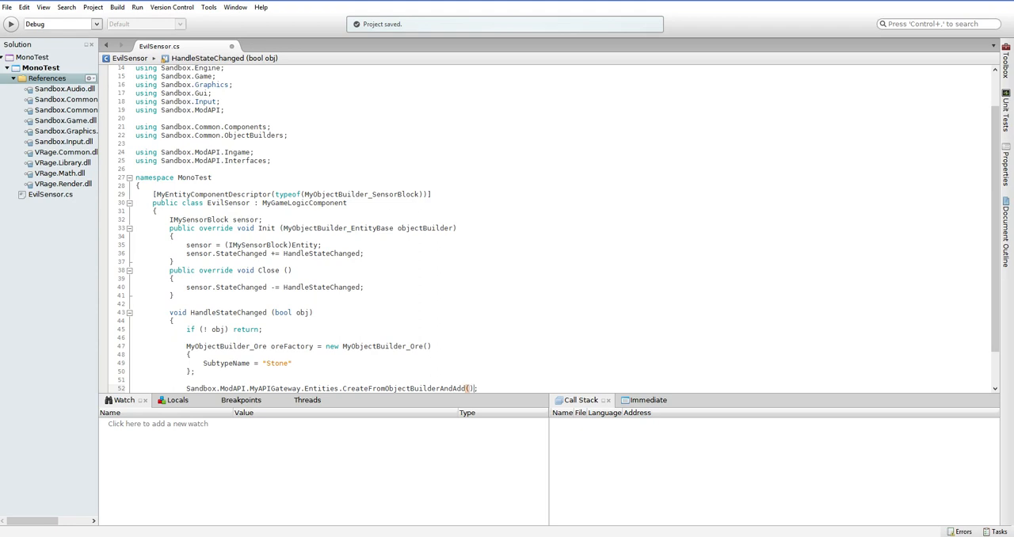
# Pass oreFactory as the argument to CreateFromObjectBuilderAndAdd
pyautogui.write('ob')
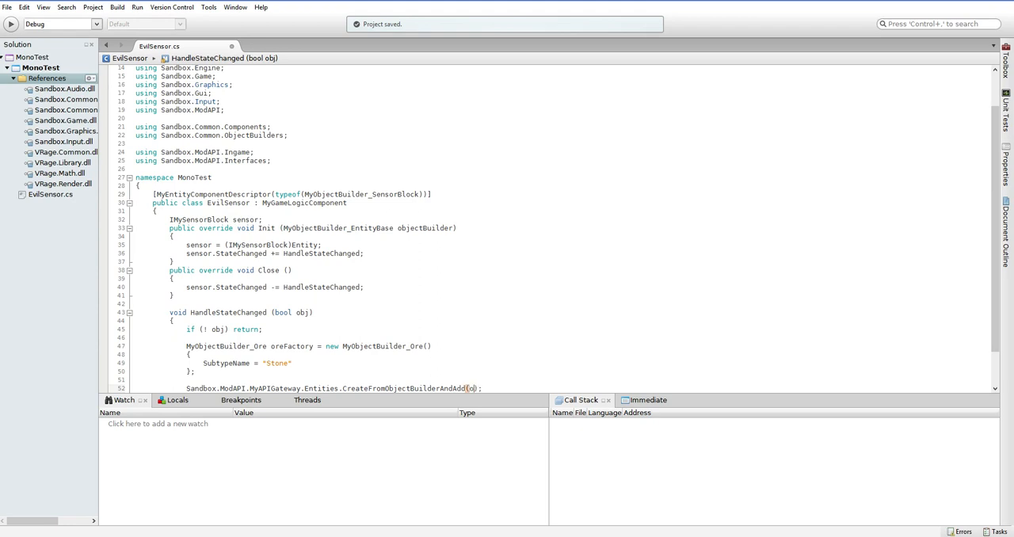
pyautogui.write('oreFactory')
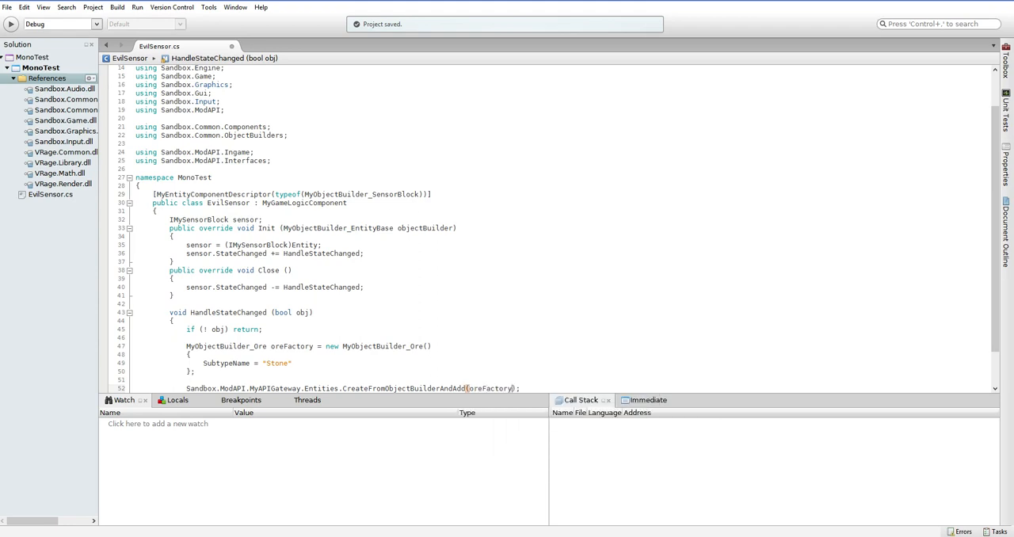
pyautogui.scroll(-3)
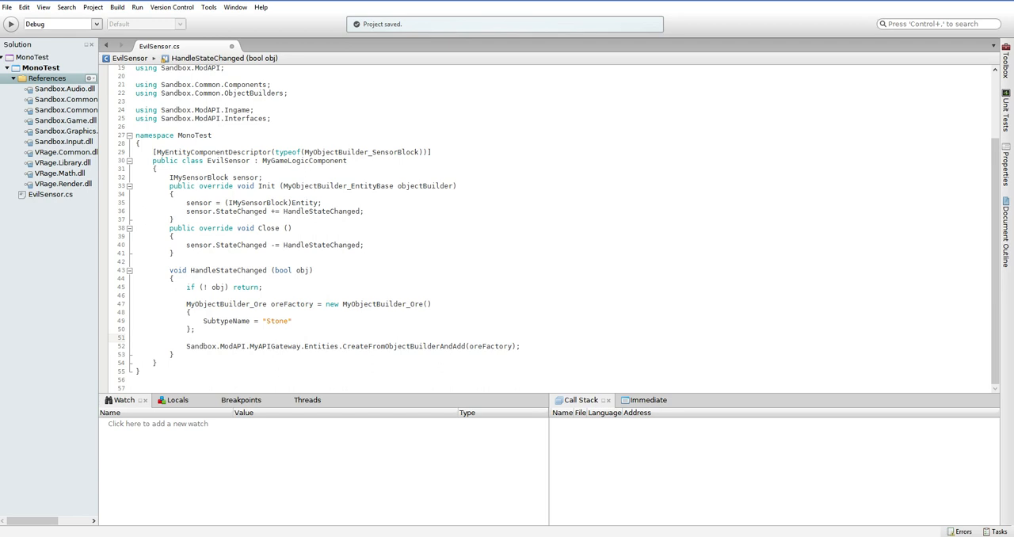
# Declare MyObjectBuilder_InventoryItem iiFactory with Amount = 100 and Content = oreFactory
pyautogui.click(186, 338)
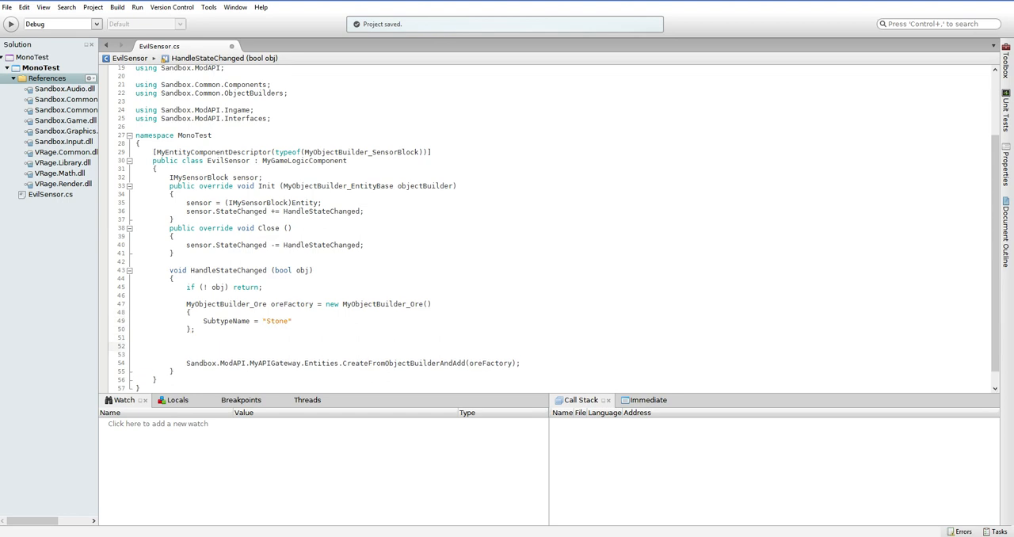
pyautogui.write('MyObjectBuilder_InventoryItem')
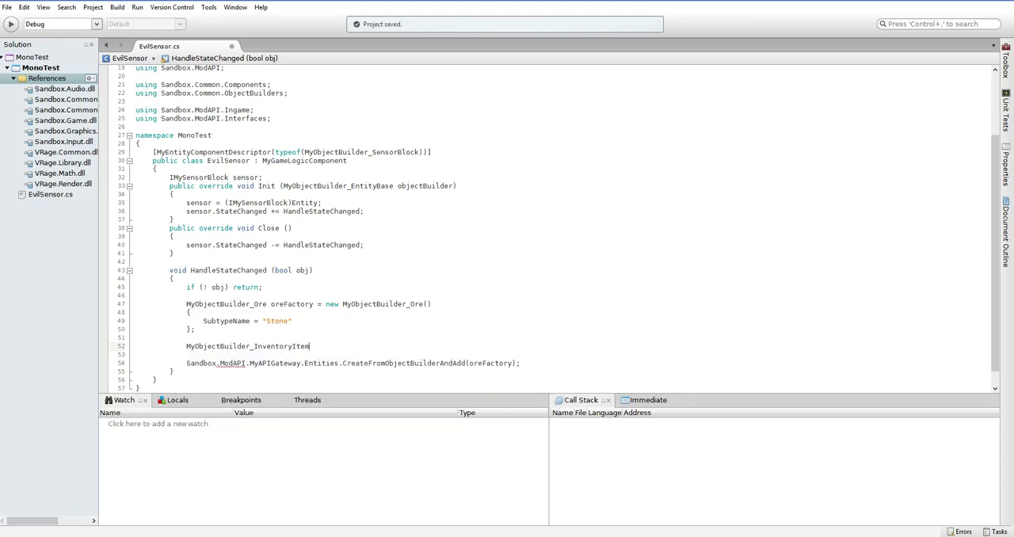
pyautogui.write('infen')
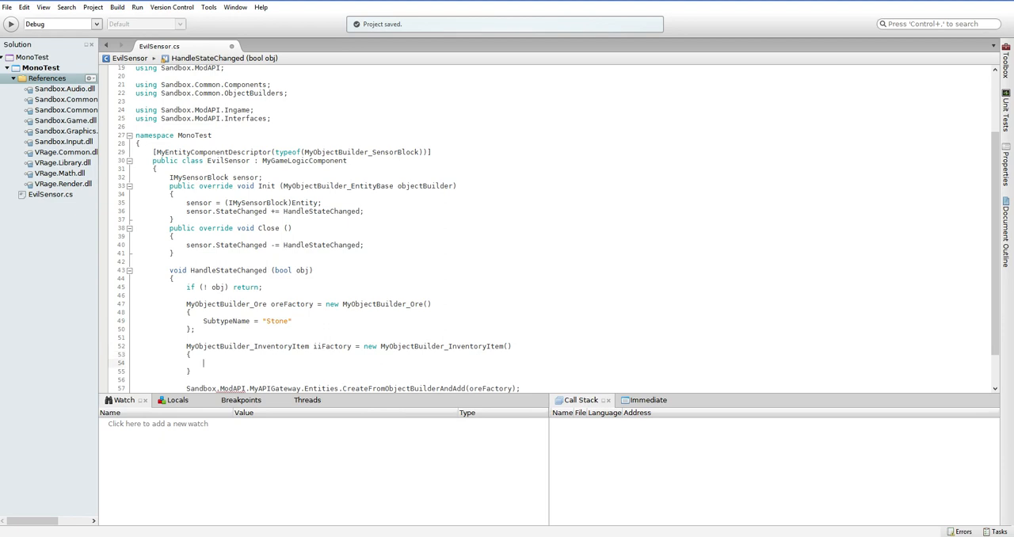
pyautogui.write('.')
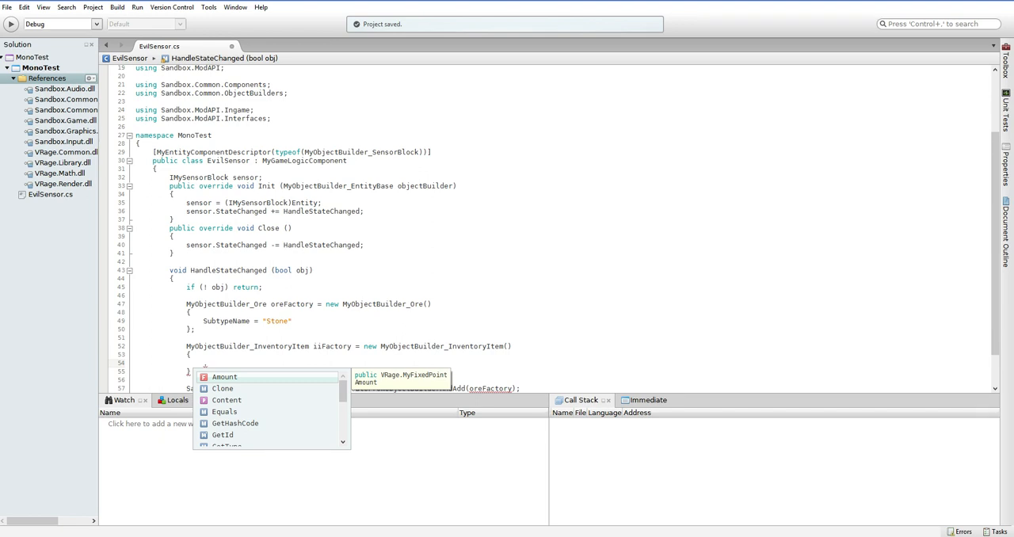
pyautogui.write('A')
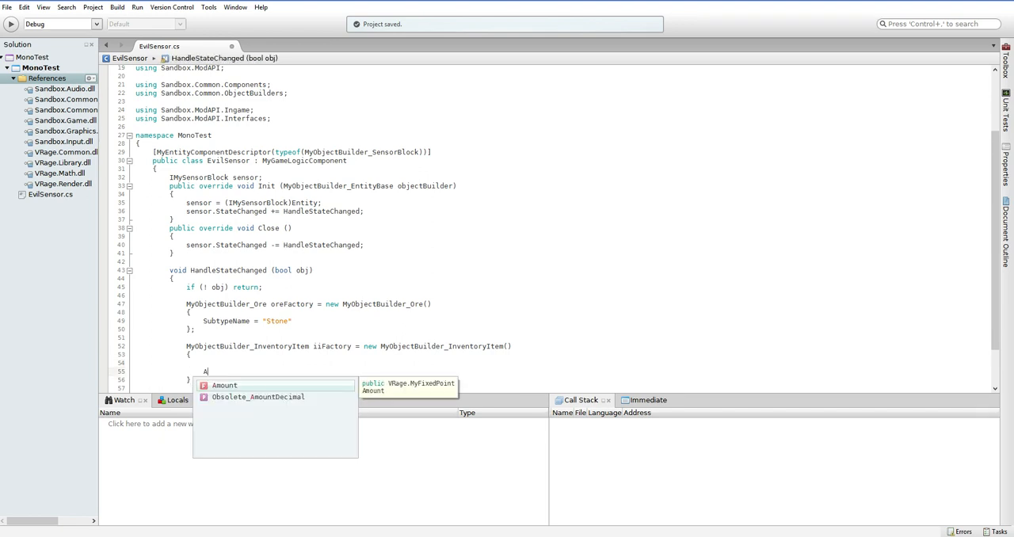
pyautogui.write('mount = 100;')
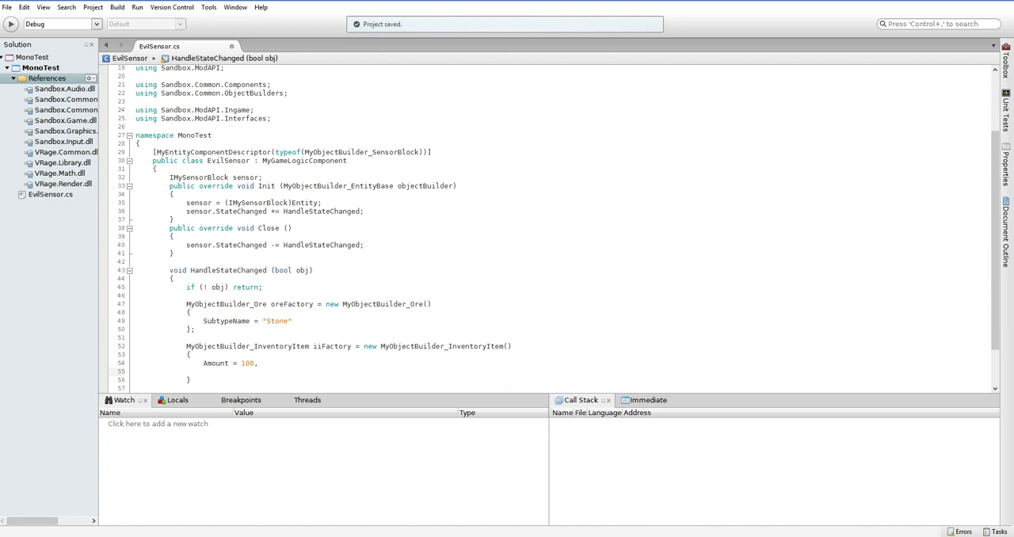
pyautogui.write('Content')
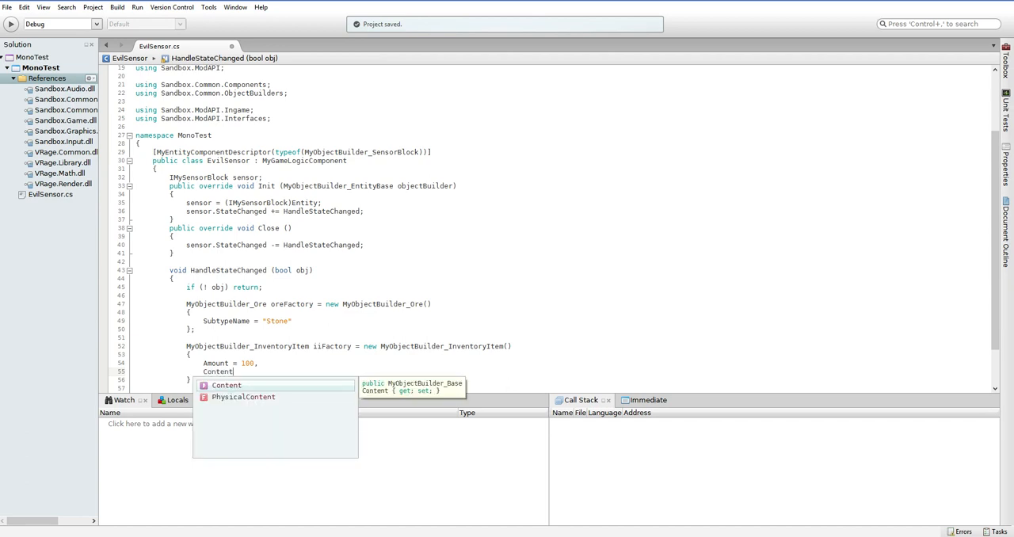
pyautogui.write('= oreFactory')
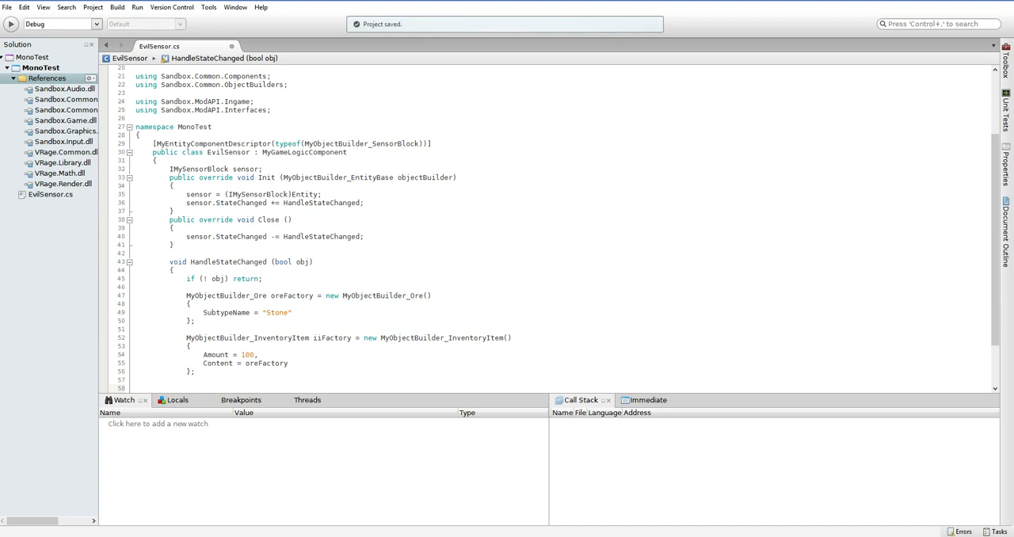
# Declare MyObjectBuilder_FloatingObject foFactory with Item = iiFactory below the inventory builder
pyautogui.write('MyObjectBuilder_Fr')
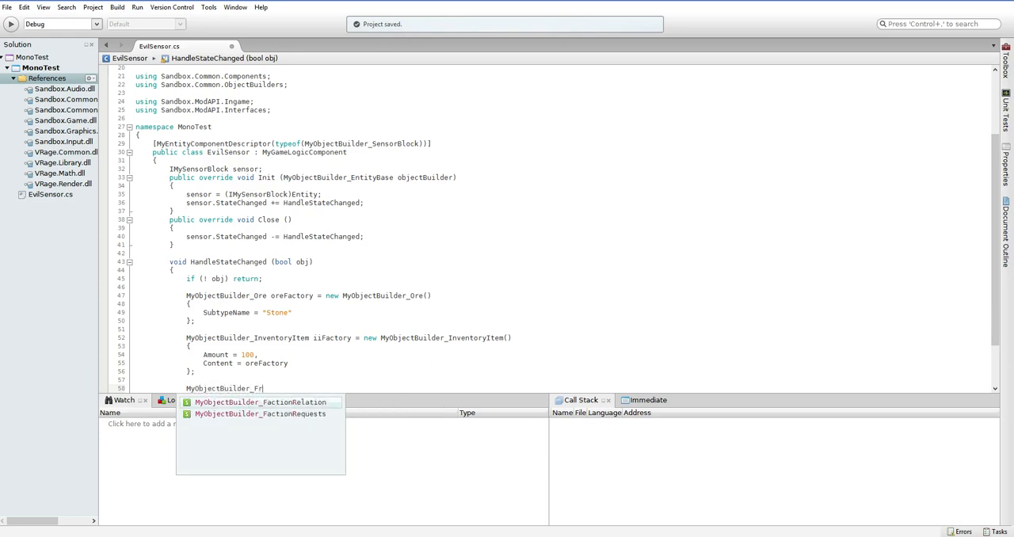
pyautogui.write('oatingObject')
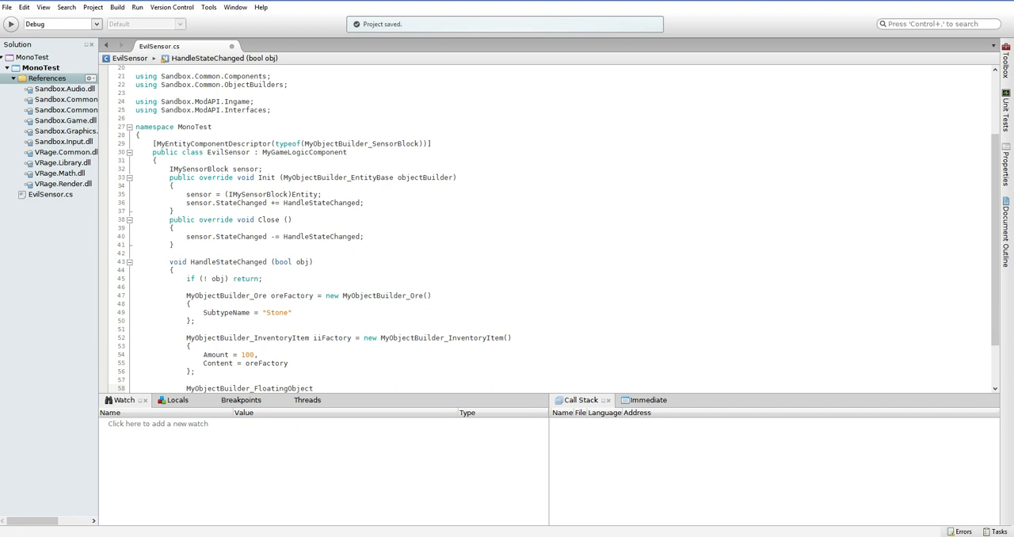
pyautogui.write('foFactory = new MyObjectBuilder_FloatingObject(')
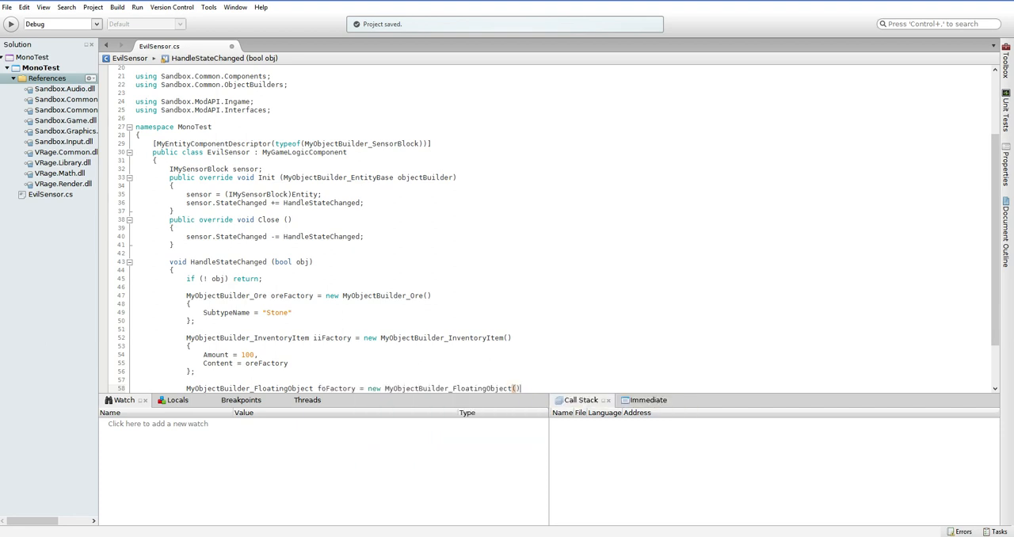
pyautogui.scroll(-3)
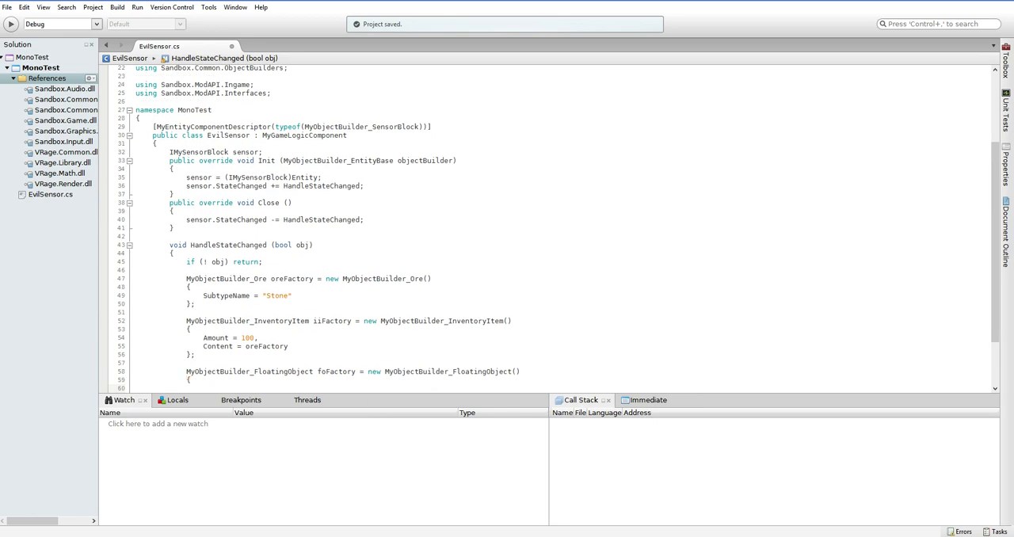
pyautogui.click(204, 389)
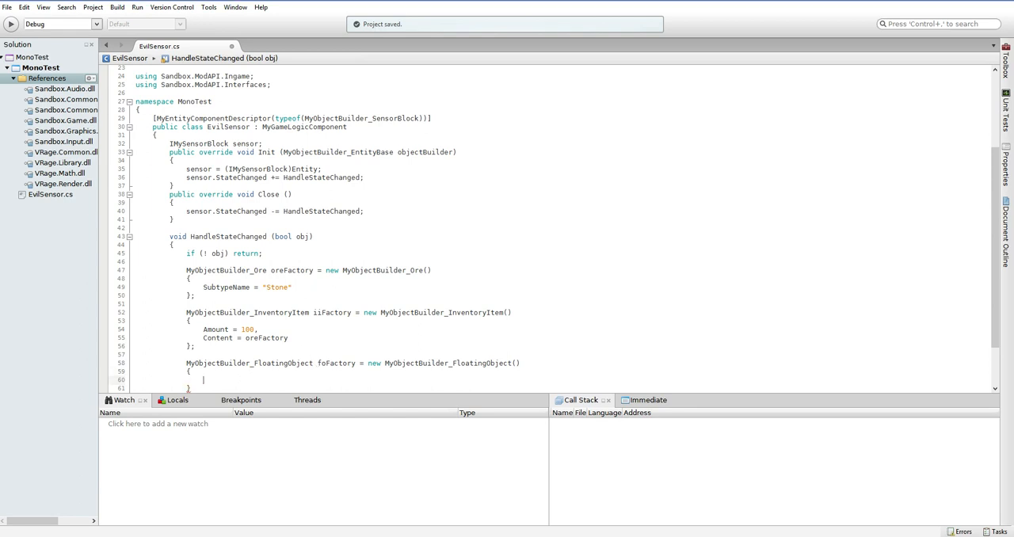
pyautogui.write('Item =')
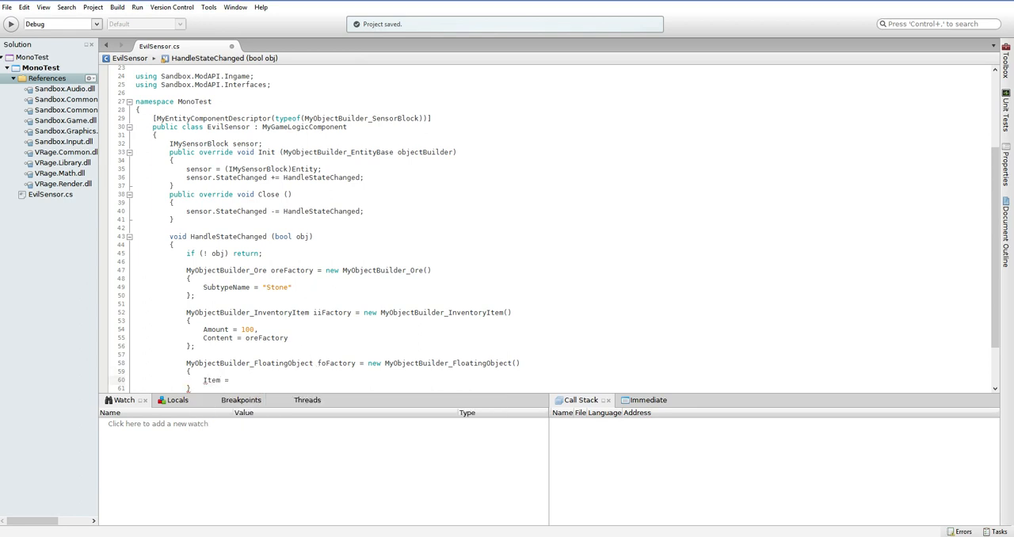
pyautogui.write('iiFactory')
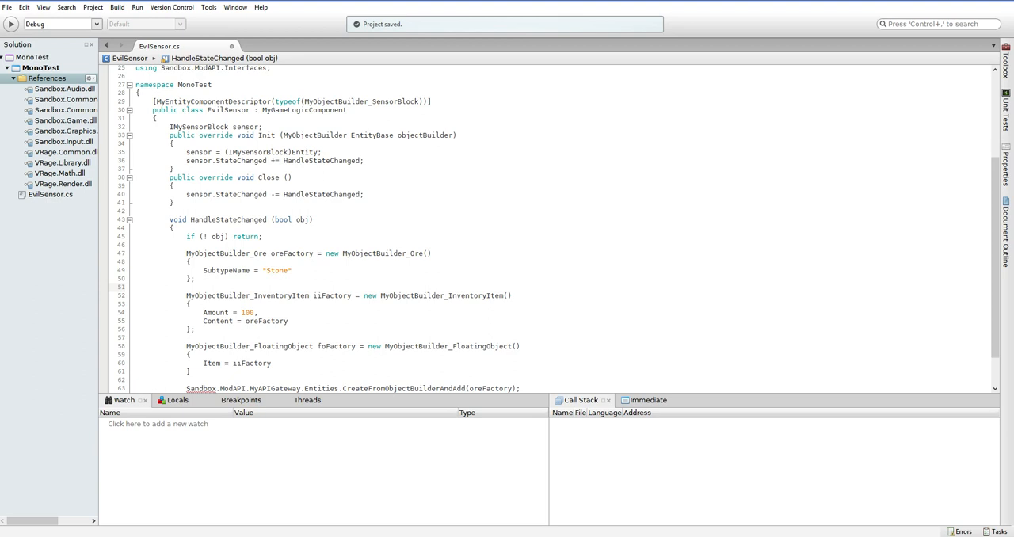
pyautogui.click(186, 286)
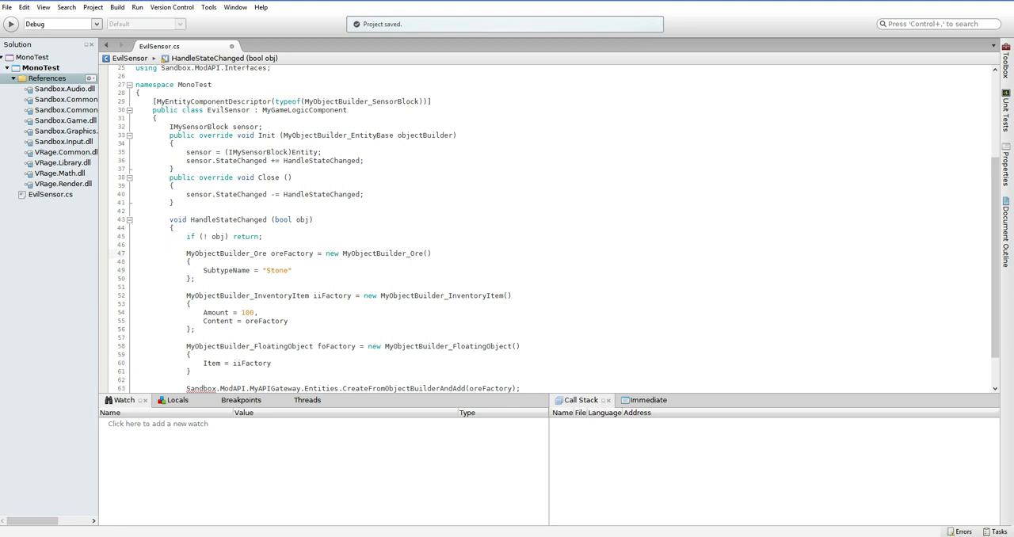
pyautogui.click(271, 253)
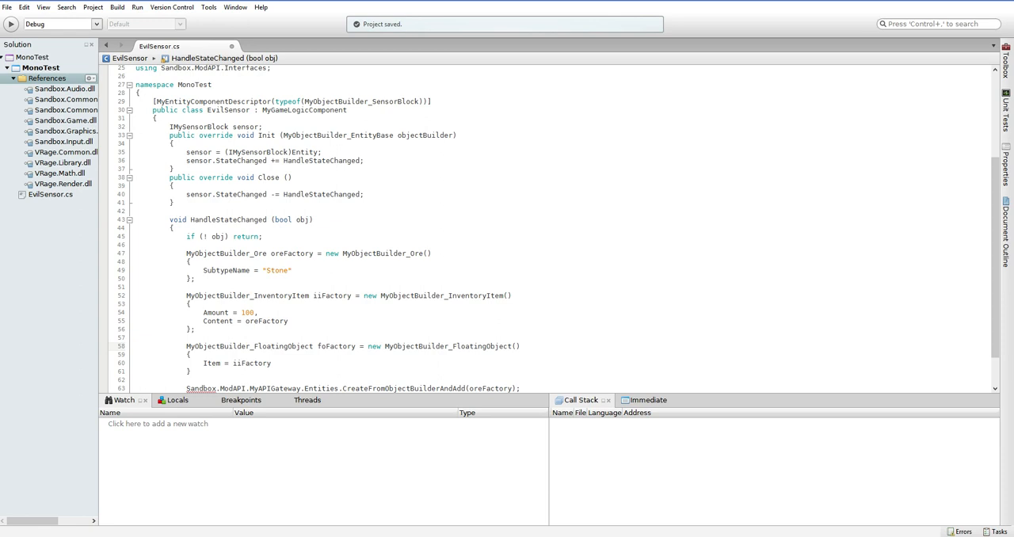
pyautogui.click(271, 346)
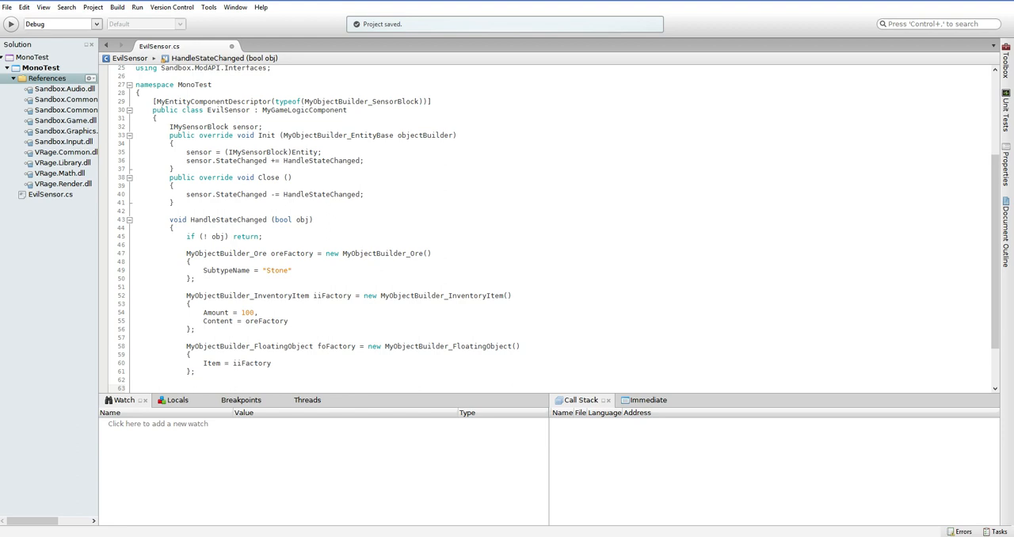
# Add foFactory.PersistentFlags = MyPersistentEntityFlags2.InScene; below the floating object builder
pyautogui.click(186, 388)
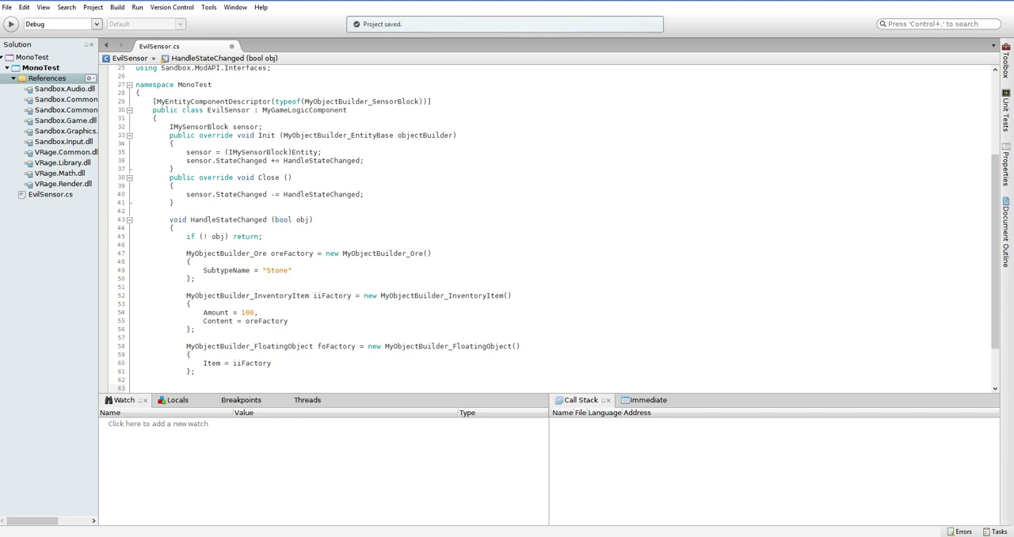
pyautogui.write('foFactory.fl')
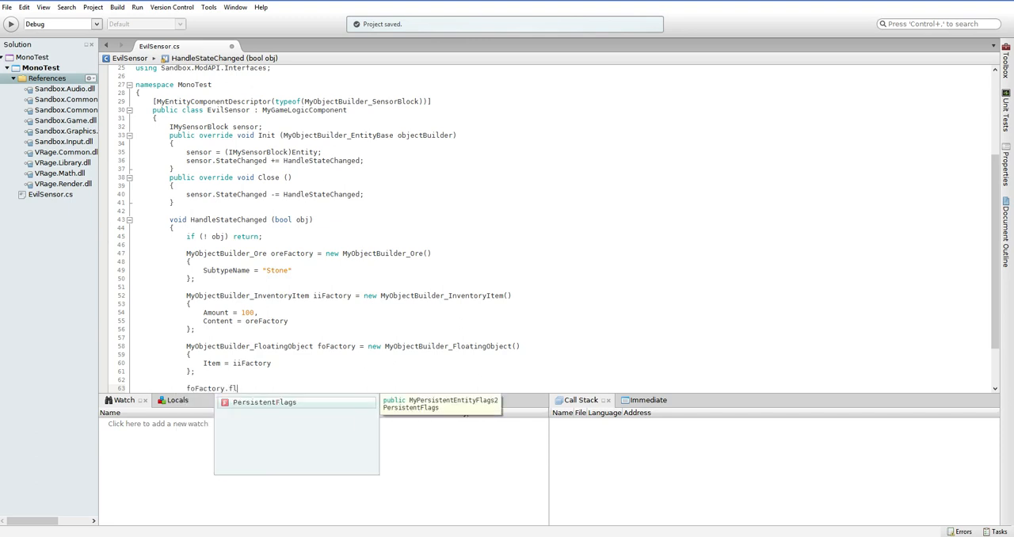
pyautogui.write('PersistentFlags = MyPersistentEntityFlags2')
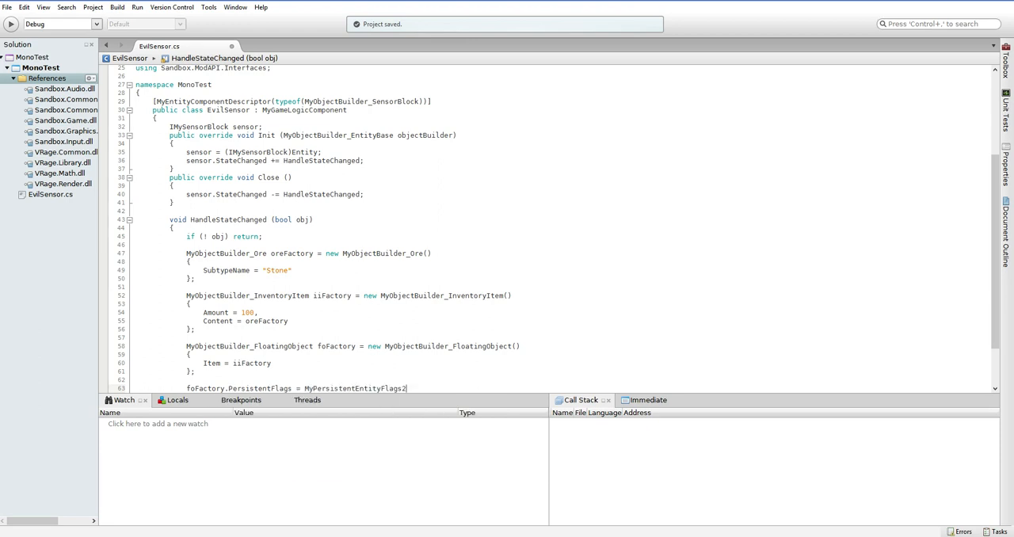
pyautogui.write('.InScene')
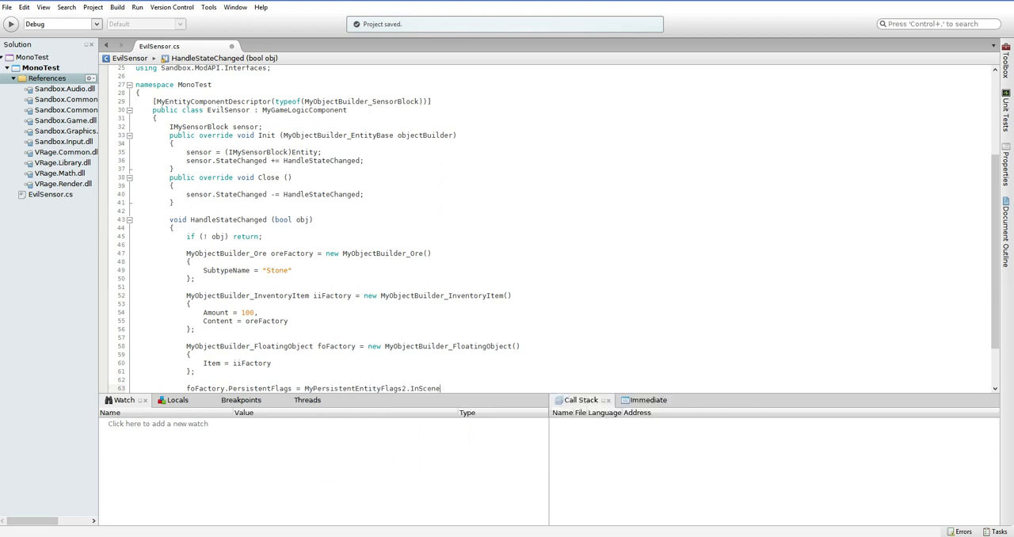
pyautogui.write(';')
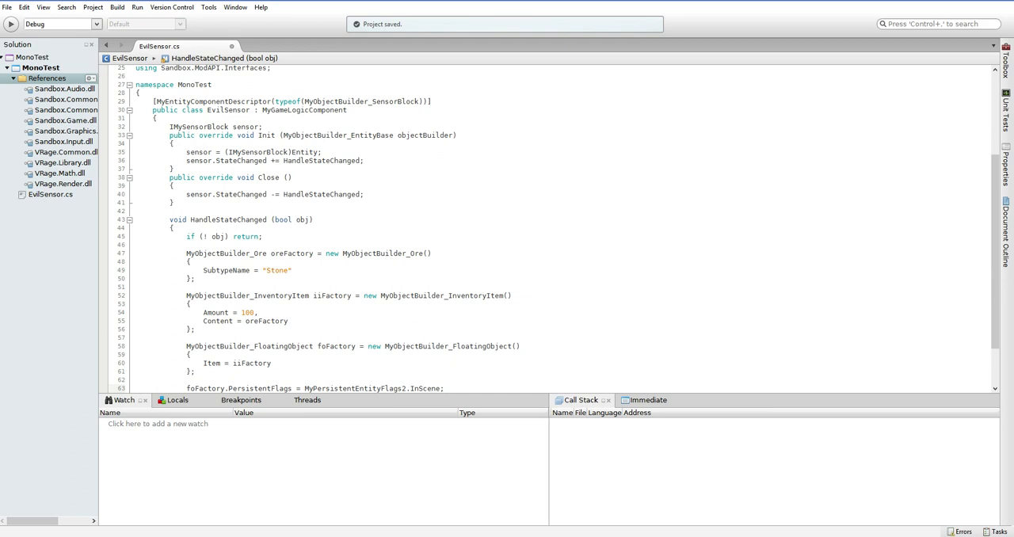
# Begin foFactory.PositionAndOrientation = new MyPositionAndOrientation() on the next line
pyautogui.click(444, 389)
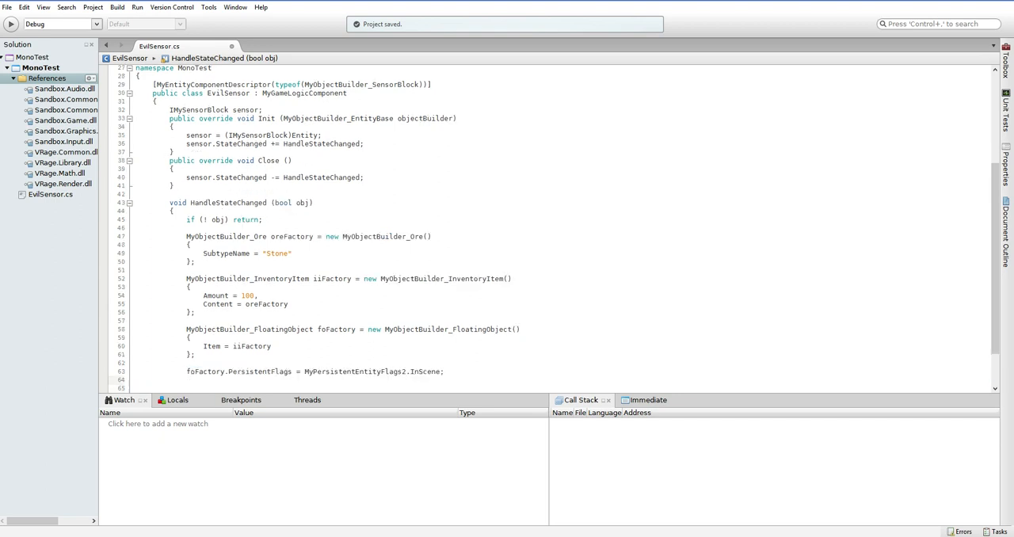
pyautogui.write('foFactory.PositionAndOrientation')
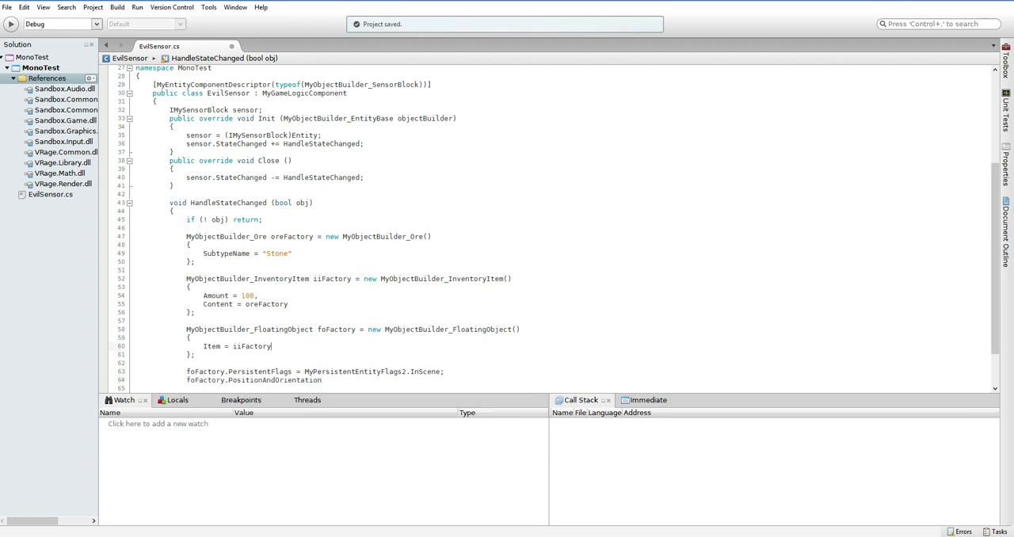
pyautogui.write('Posi')
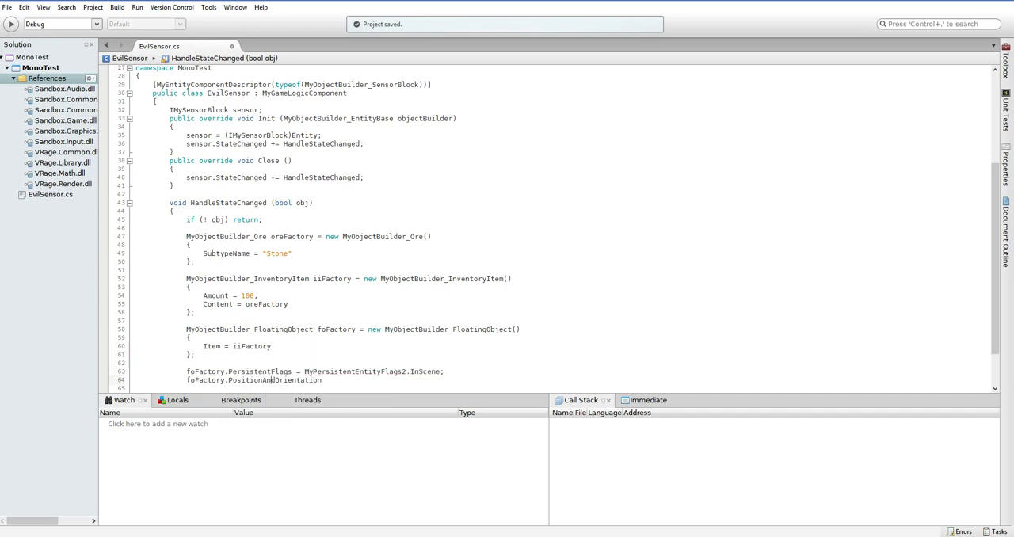
pyautogui.write('=')
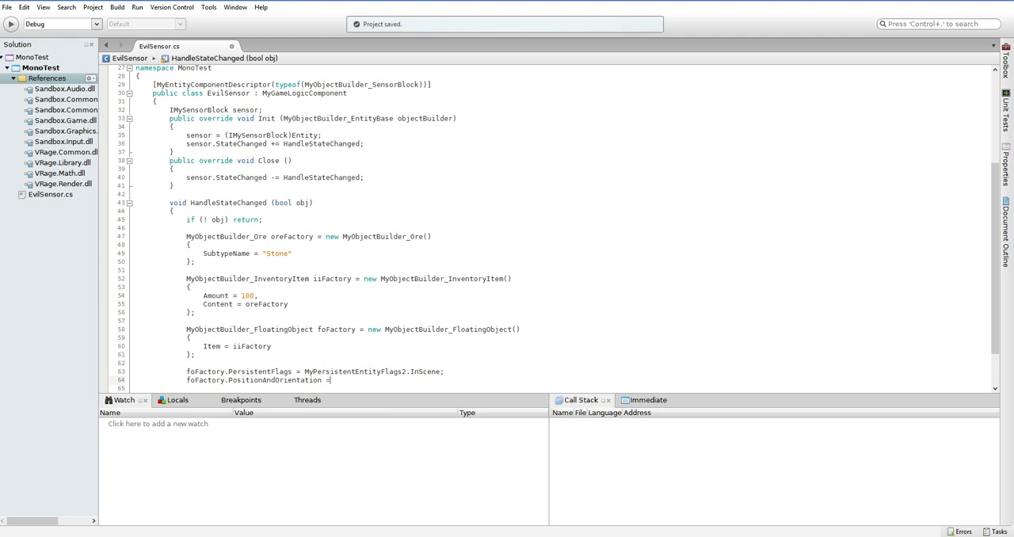
pyautogui.write('new MyPositionAndOrientation(')
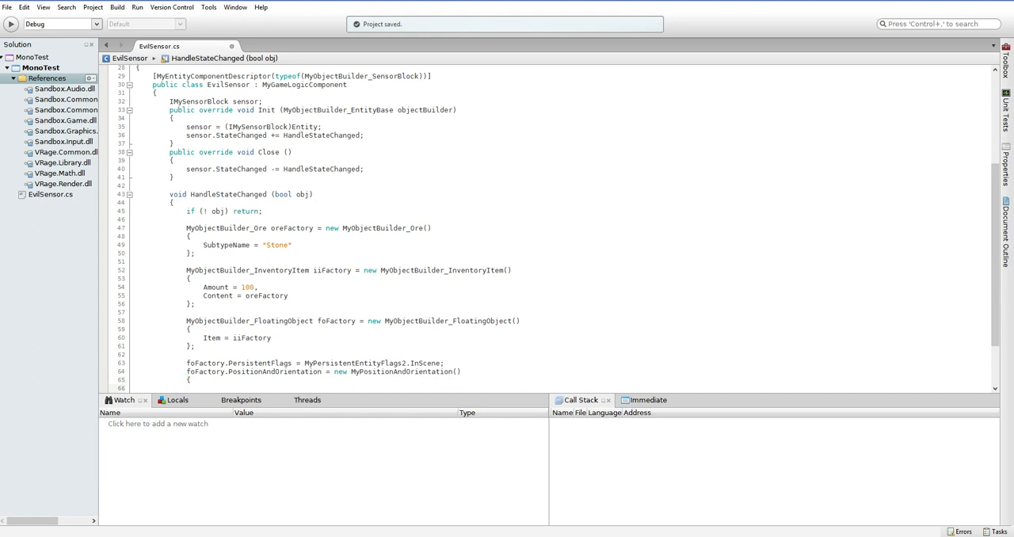
# Type Position = sensor.WorldMatrix.Translation + sensor.WorldMatrix.Forward inside the initializer
pyautogui.write('Position =')
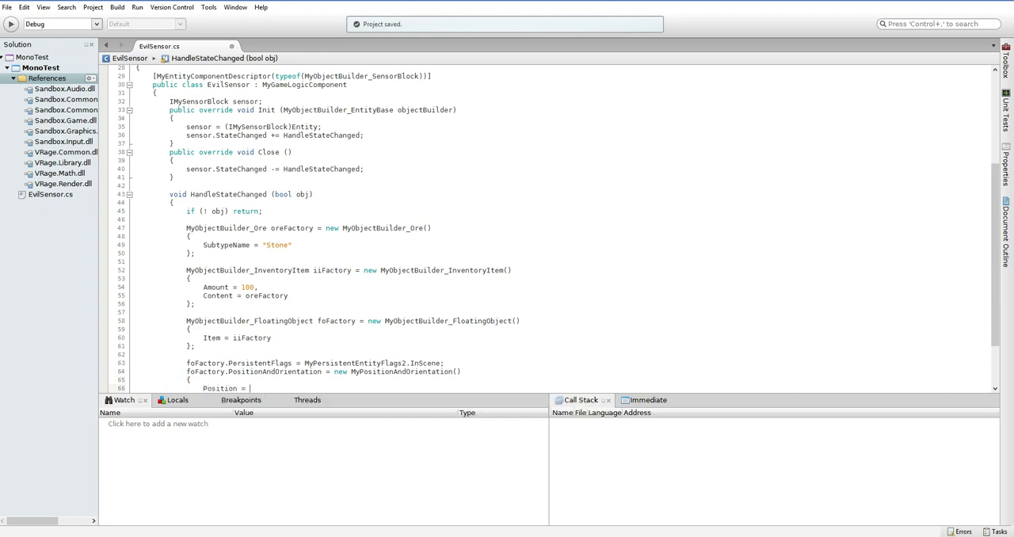
pyautogui.write('sensor.p')
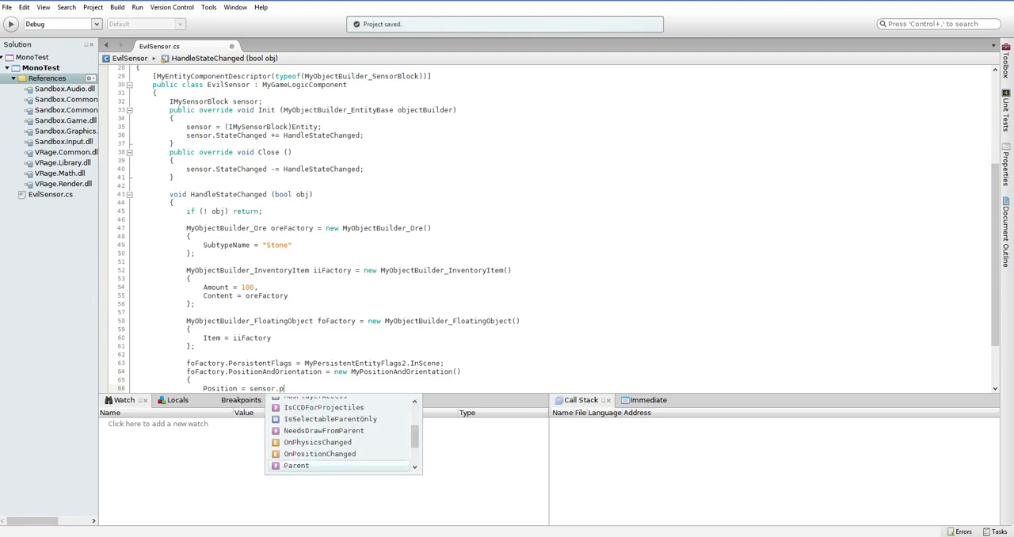
pyautogui.write('o')
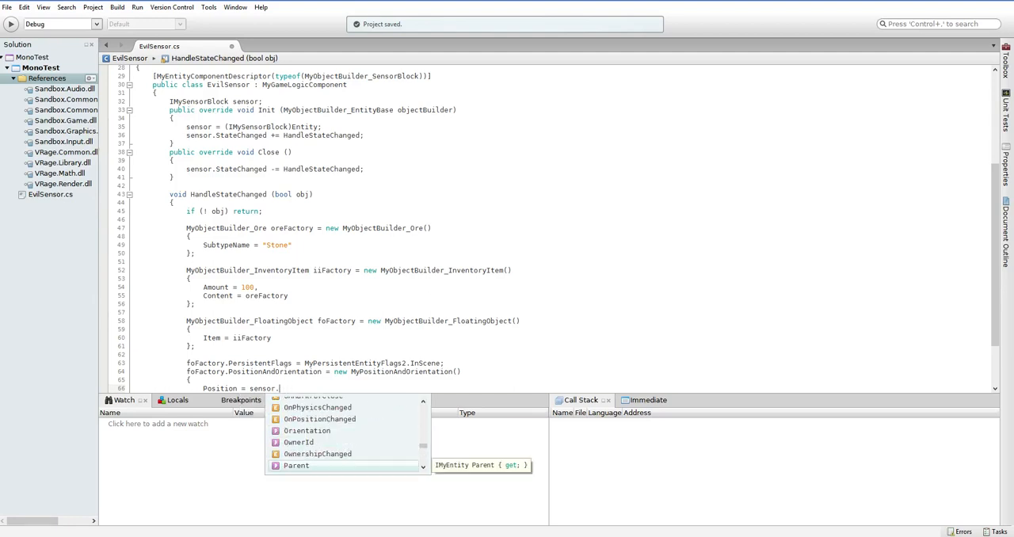
pyautogui.write('WorldMatrix.')
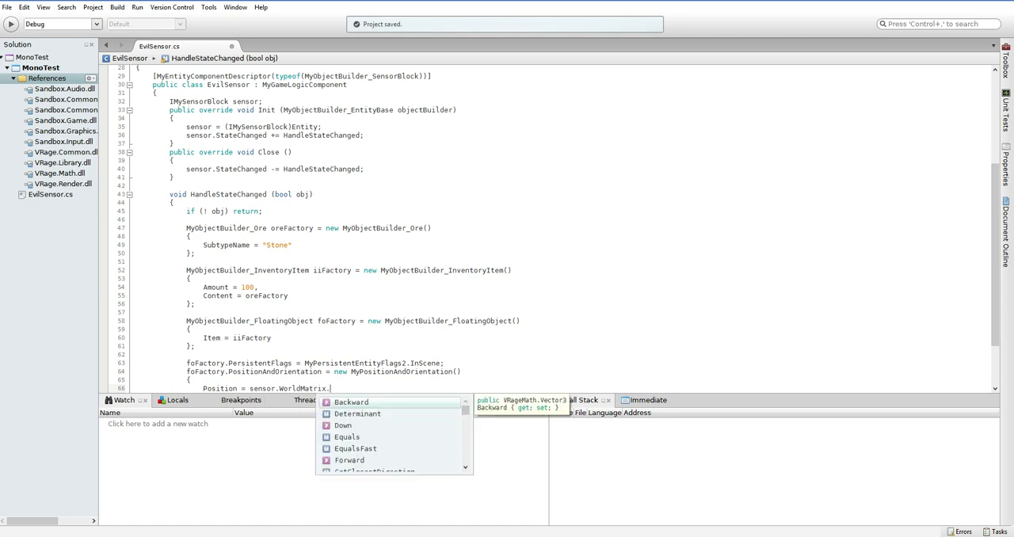
pyautogui.write('tra')
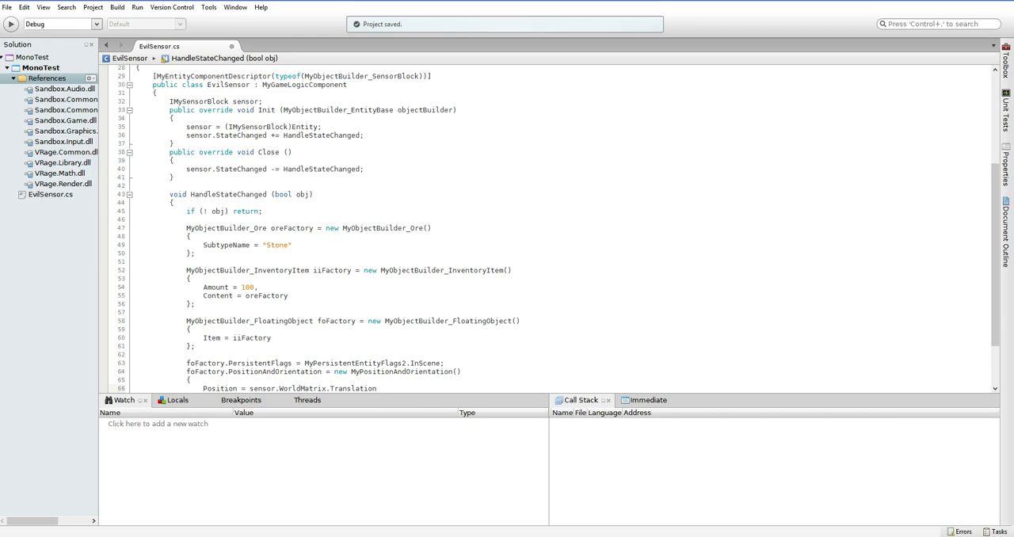
pyautogui.write('=')
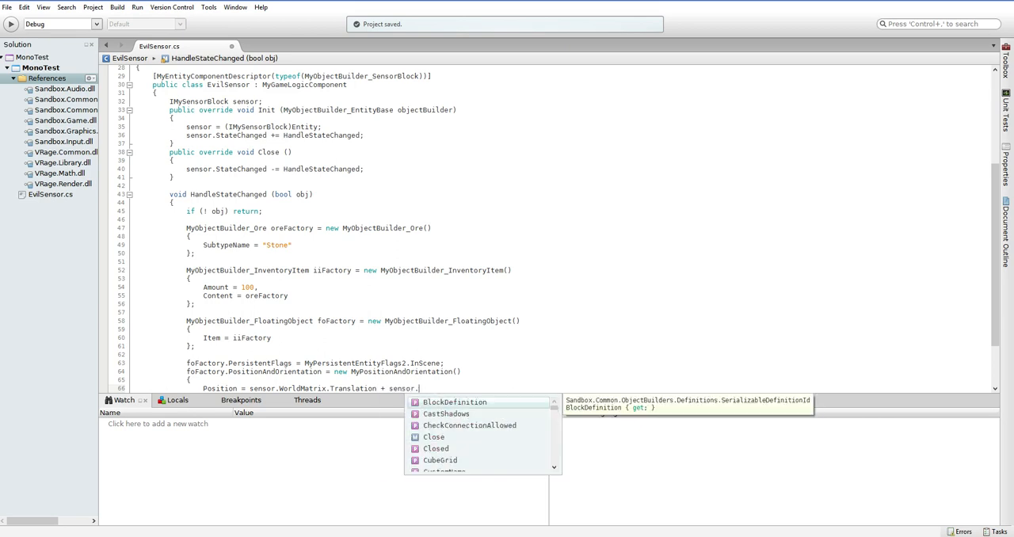
pyautogui.write('WorldMatrix')
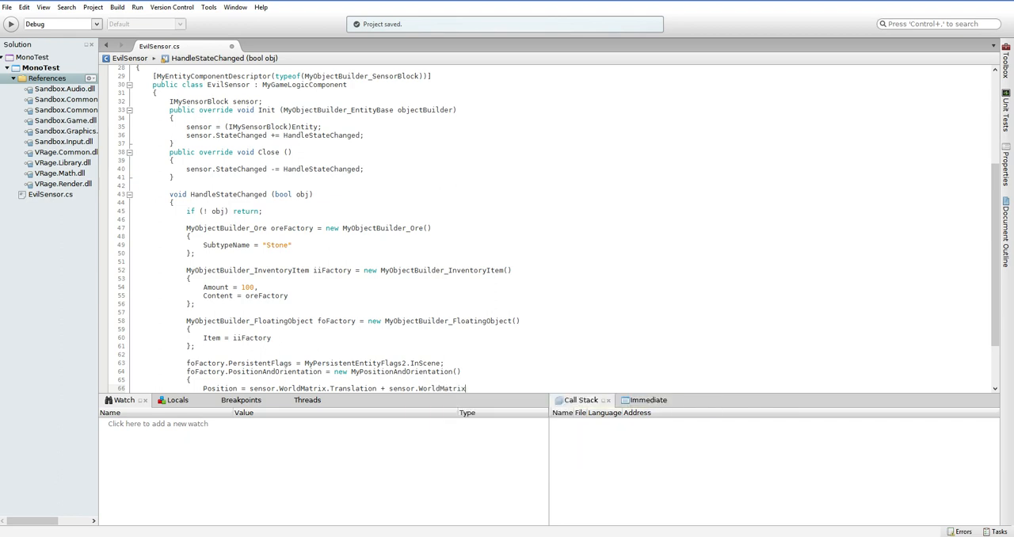
pyautogui.write('.Forward')
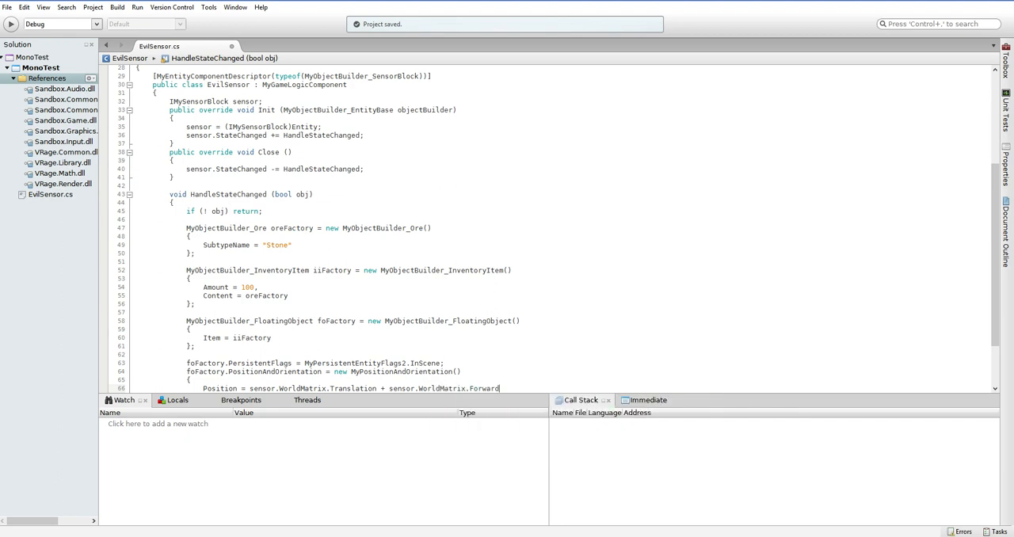
# Scroll through EvilSensor.cs, save, and run Space Engineers to its main menu
pyautogui.scroll(-3)
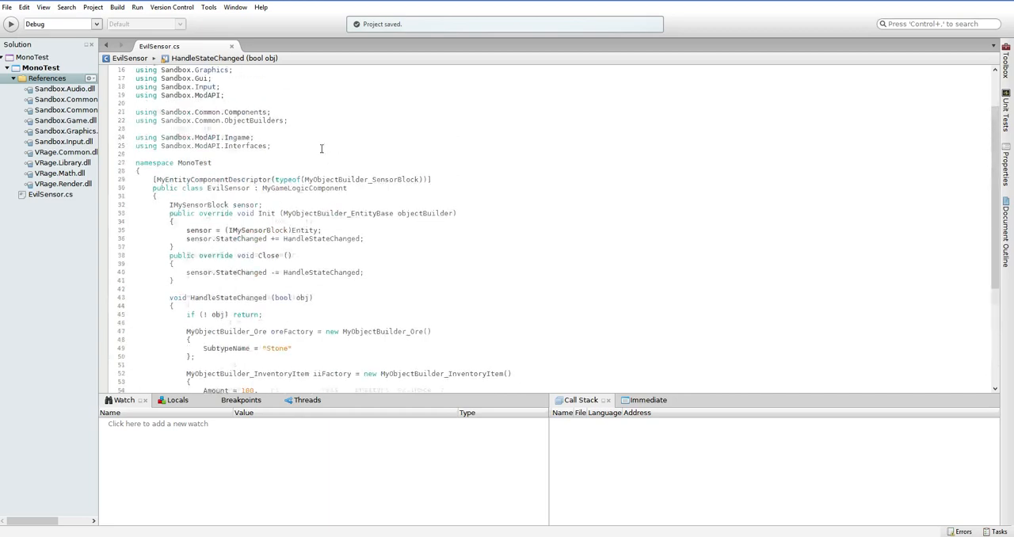
pyautogui.scroll(-3)
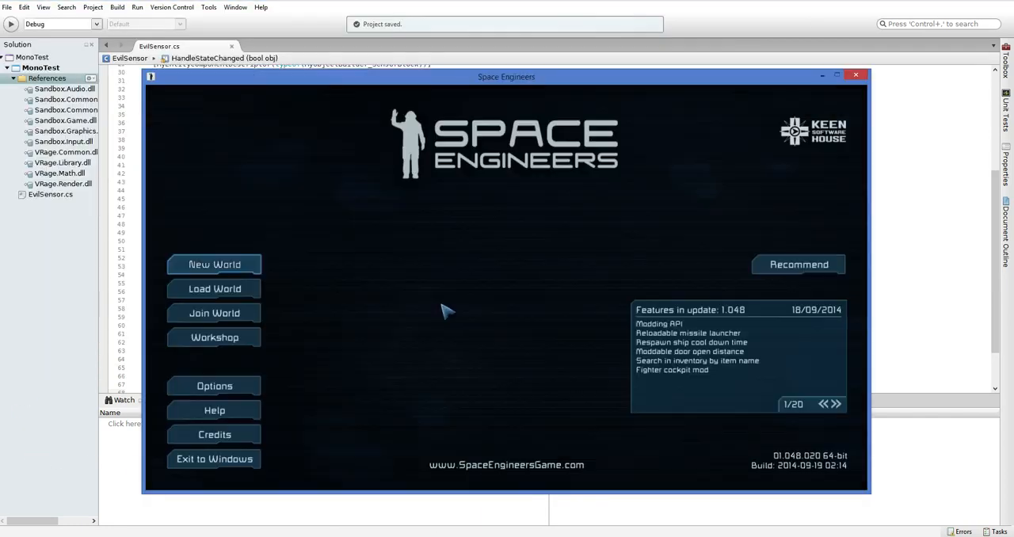
# Create a Custom World with the MonoTest mod active and start it
pyautogui.click(214, 264)
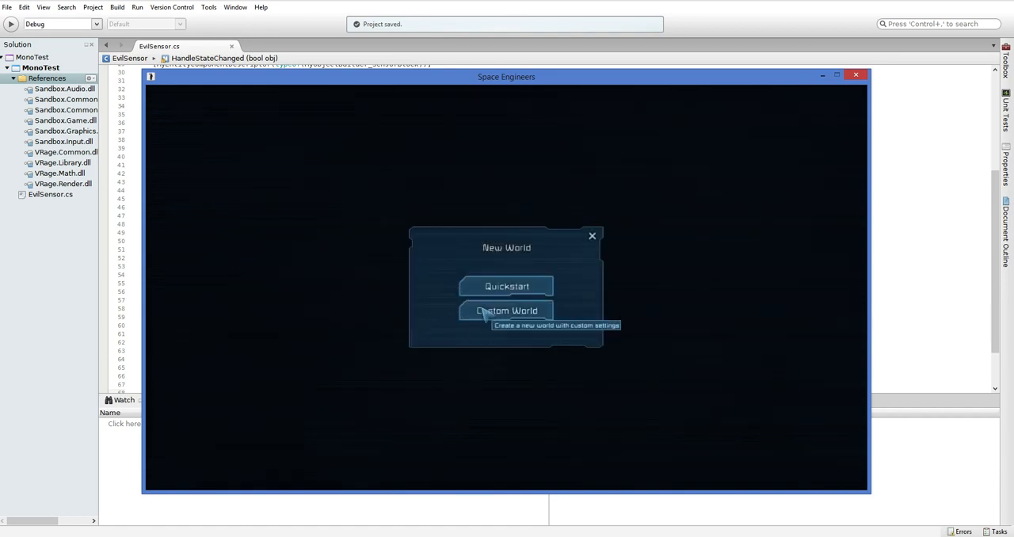
pyautogui.click(506, 311)
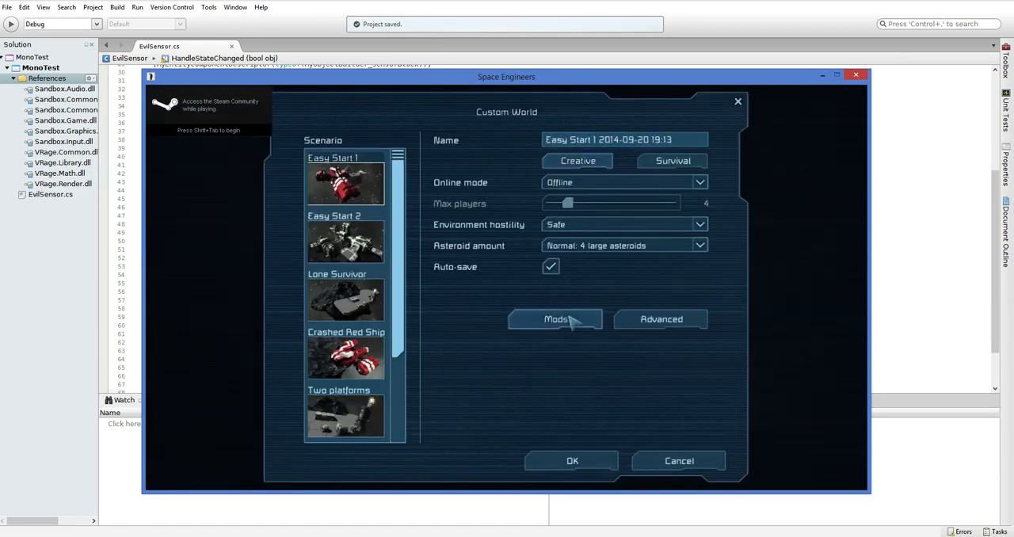
pyautogui.click(555, 318)
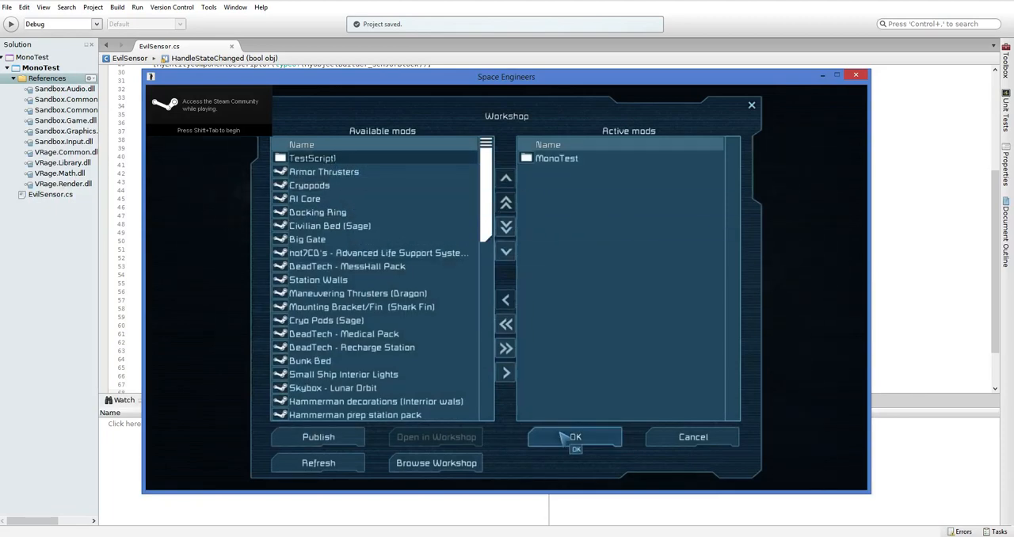
pyautogui.click(574, 436)
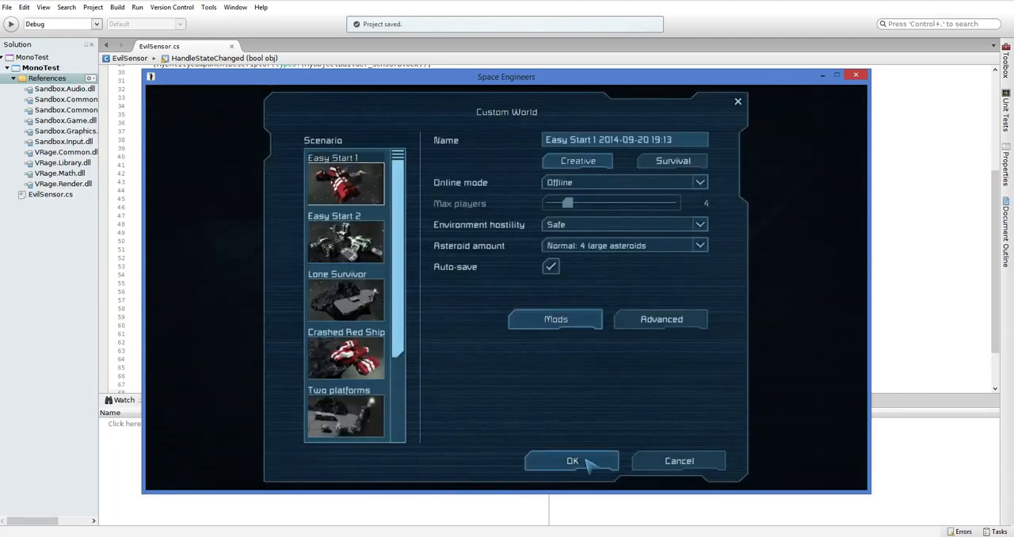
pyautogui.click(571, 461)
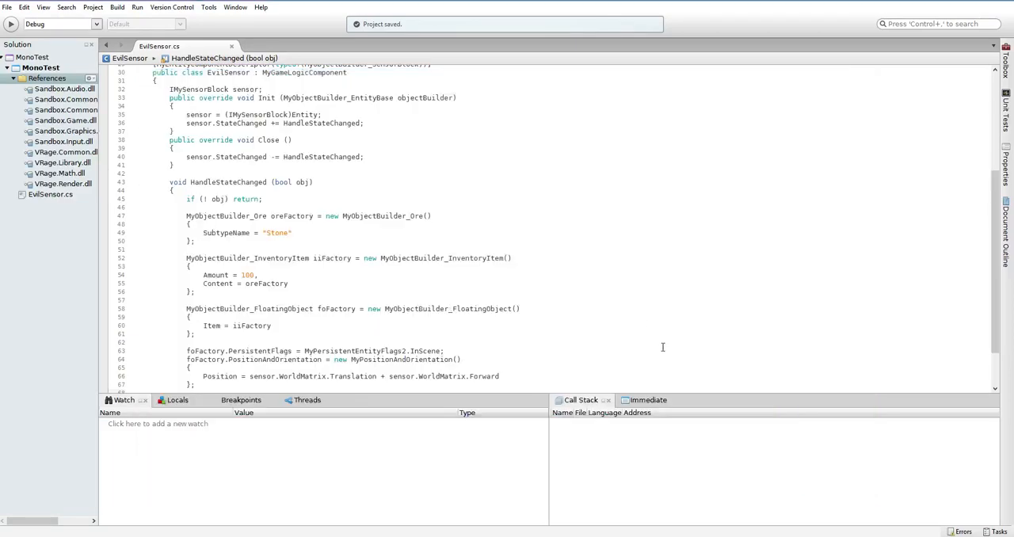
# Add a comma after Position and begin Forward = sensor.WorldMatrix..
pyautogui.scroll(-3)
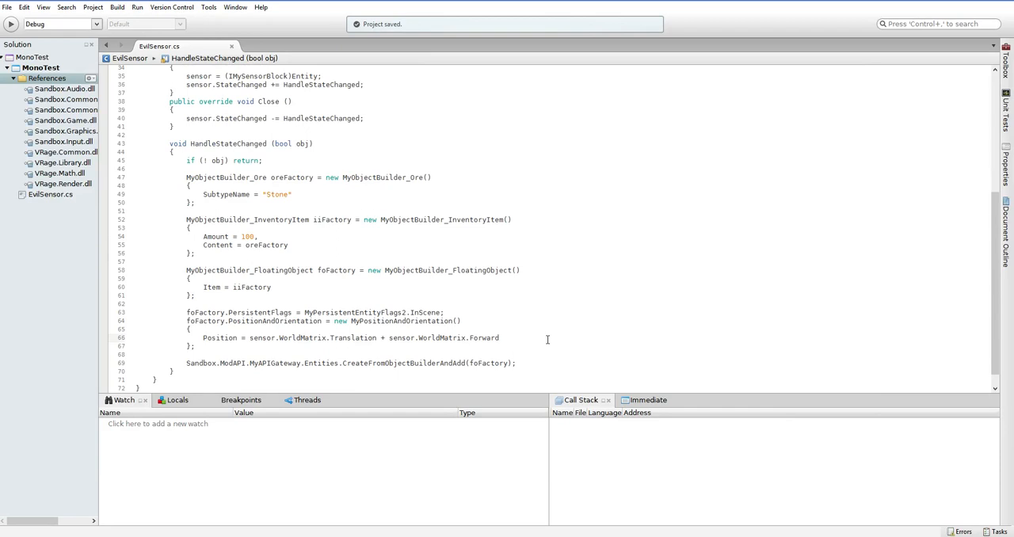
pyautogui.write('Forward')
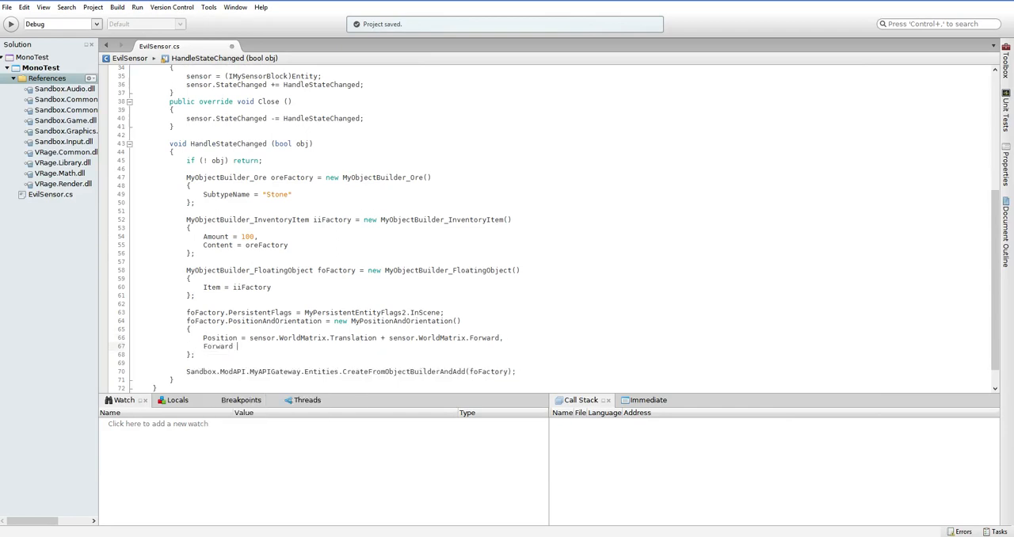
pyautogui.write('sensor.worl')
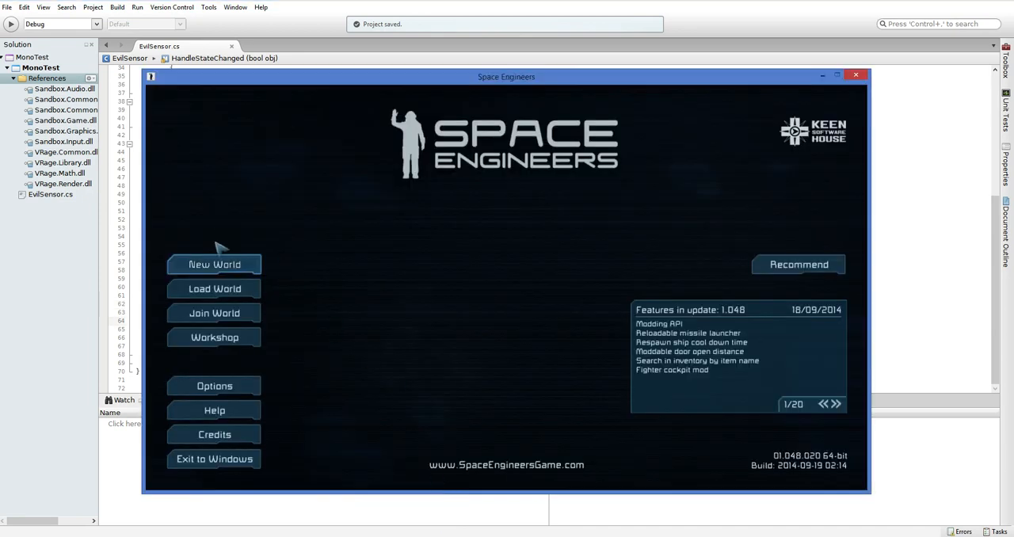
# Review the custom world's mod list and back out without starting a world
pyautogui.click(214, 263)
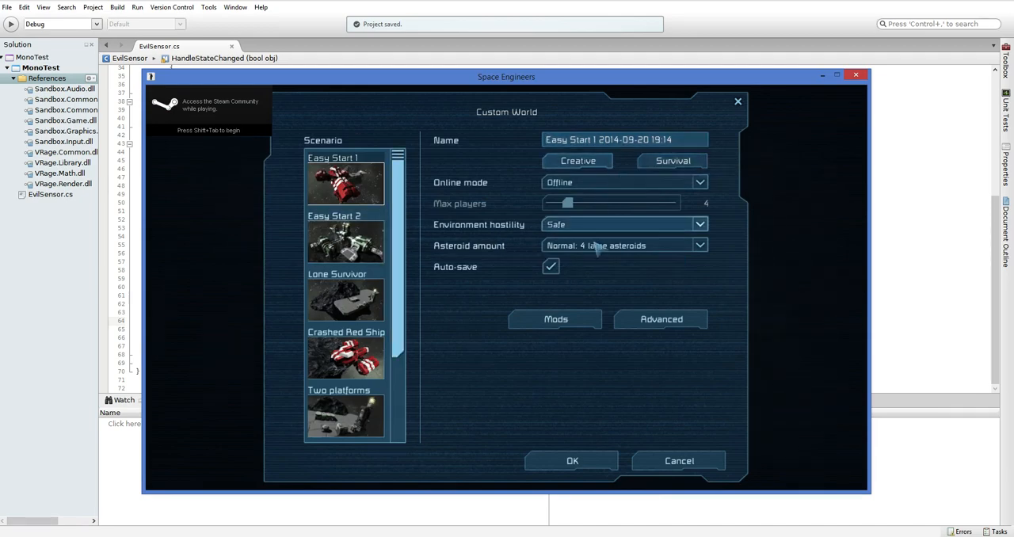
pyautogui.click(555, 318)
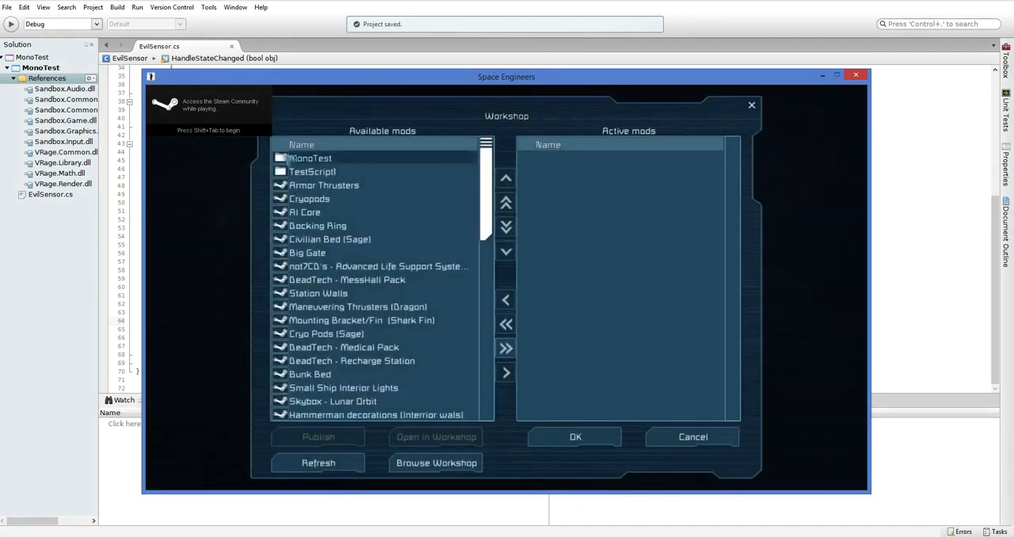
pyautogui.click(691, 436)
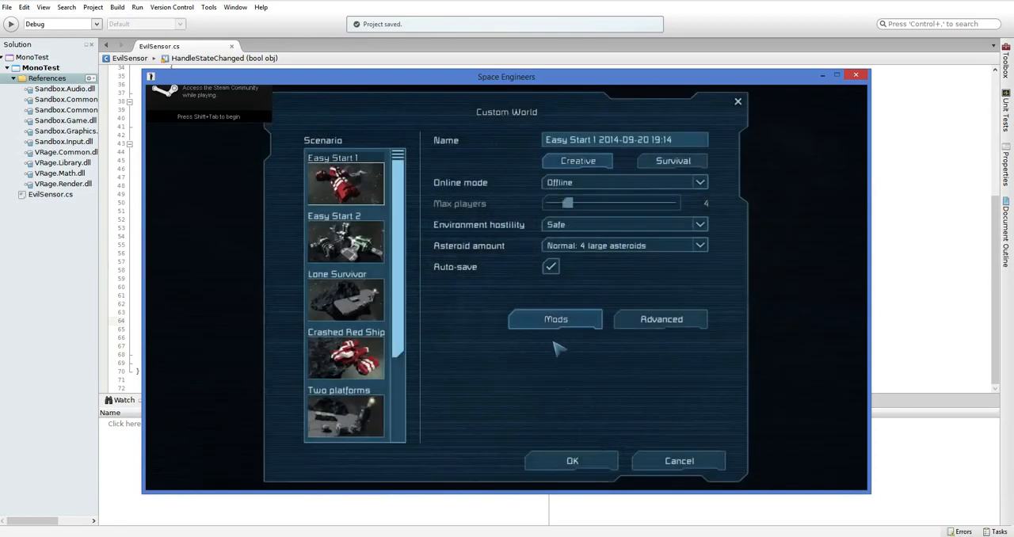
pyautogui.click(572, 461)
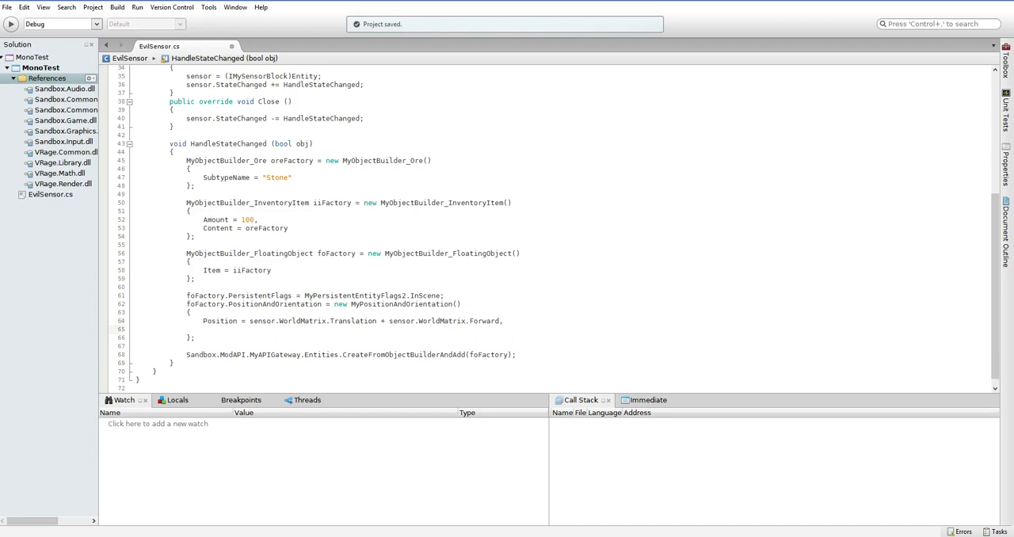
# Set Forward = sensor.WorldMatrix.Forward and Up = sensor.WorldMatrix.Up, then confirm the game's quick-load
pyautogui.write('Forward =')
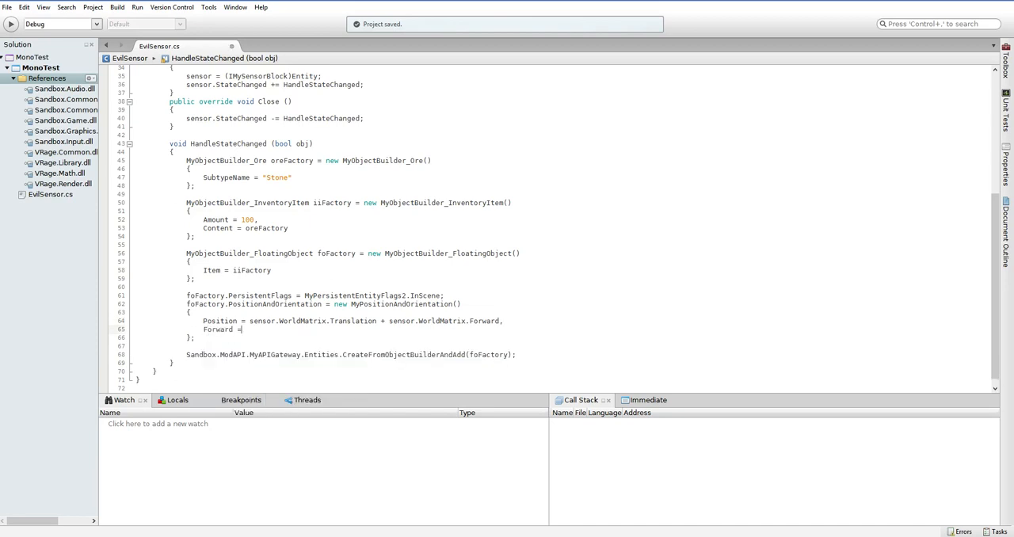
pyautogui.write('sensor.worldMatrix.Forward,')
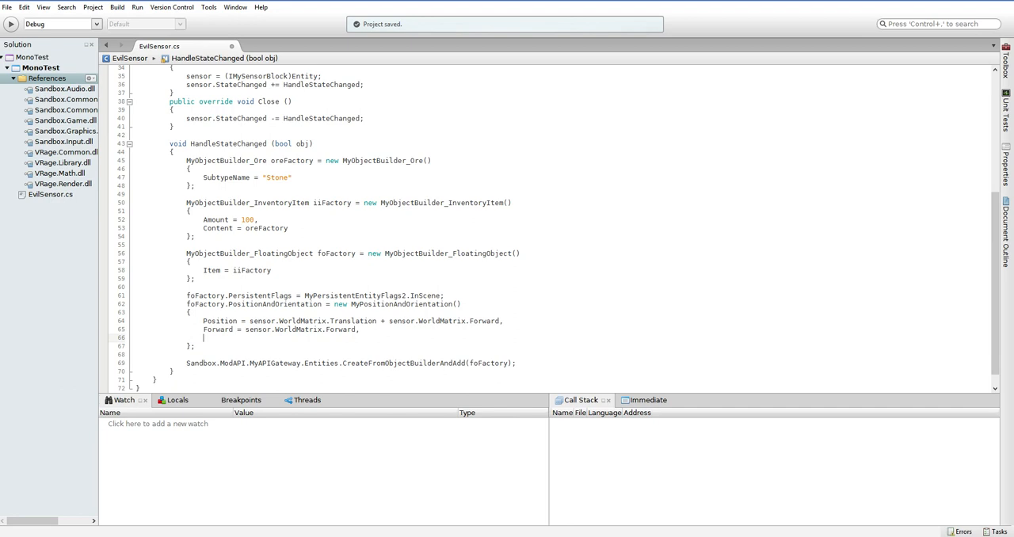
pyautogui.write('Up = sensor.WorldM')
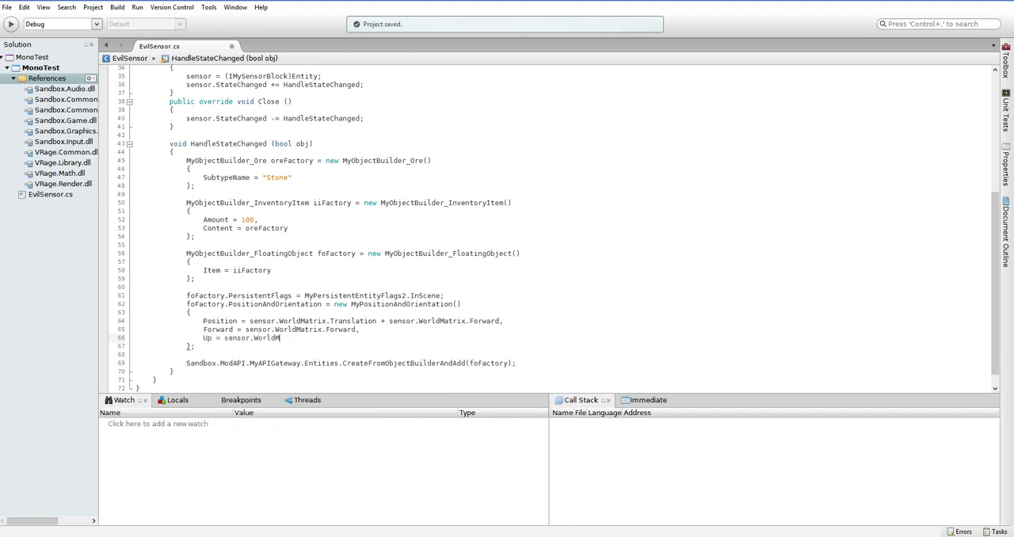
pyautogui.write('atrix.Up;')
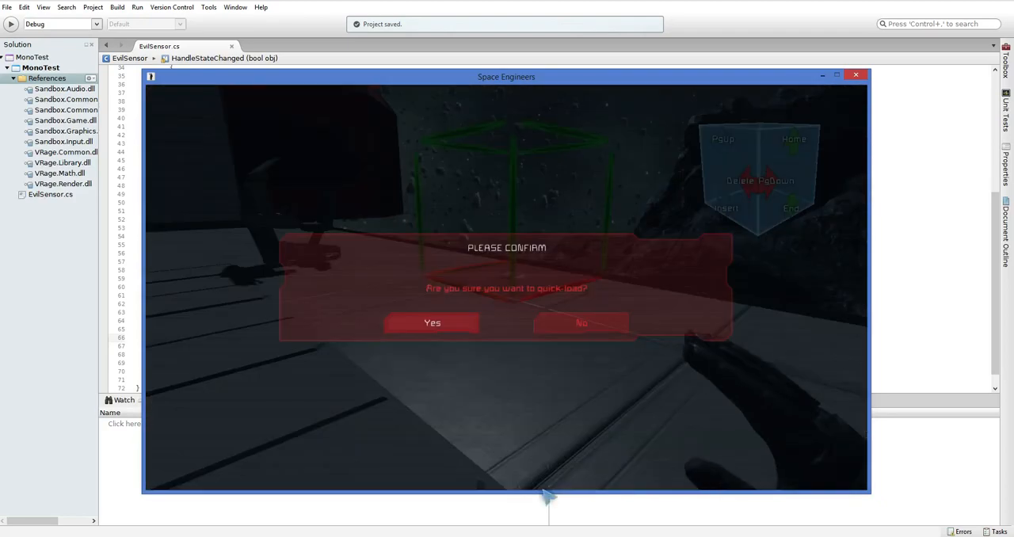
pyautogui.click(432, 322)
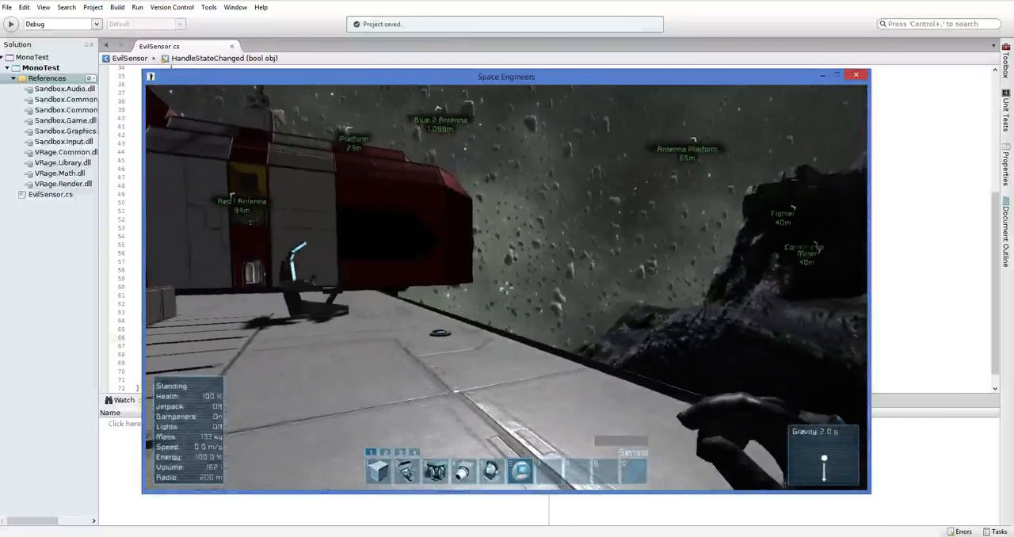
pyautogui.click(855, 74)
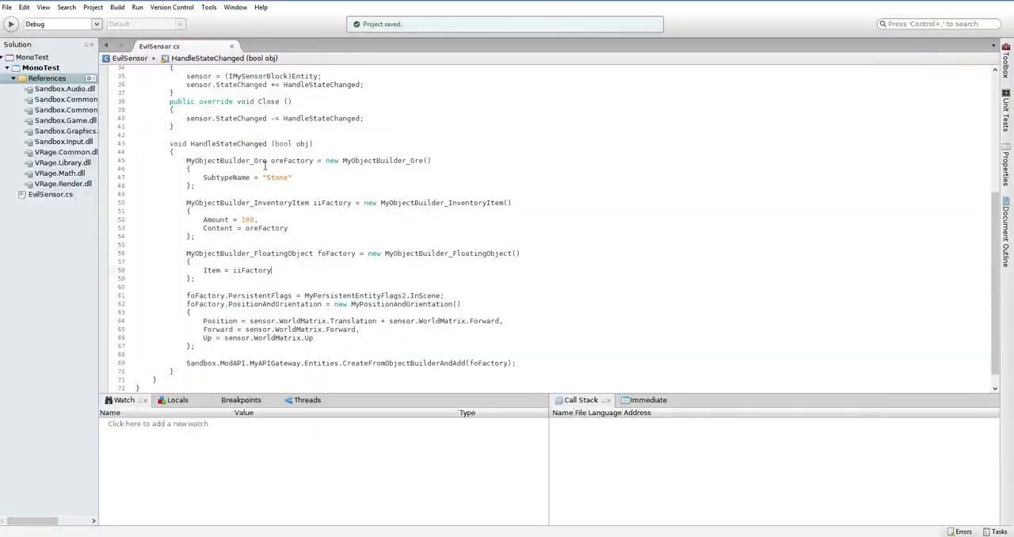
# Add if (obj == false) return; and begin a Sandbox.ModAPI MyAPIGateway.Utilities line
pyautogui.write('if (obj =')
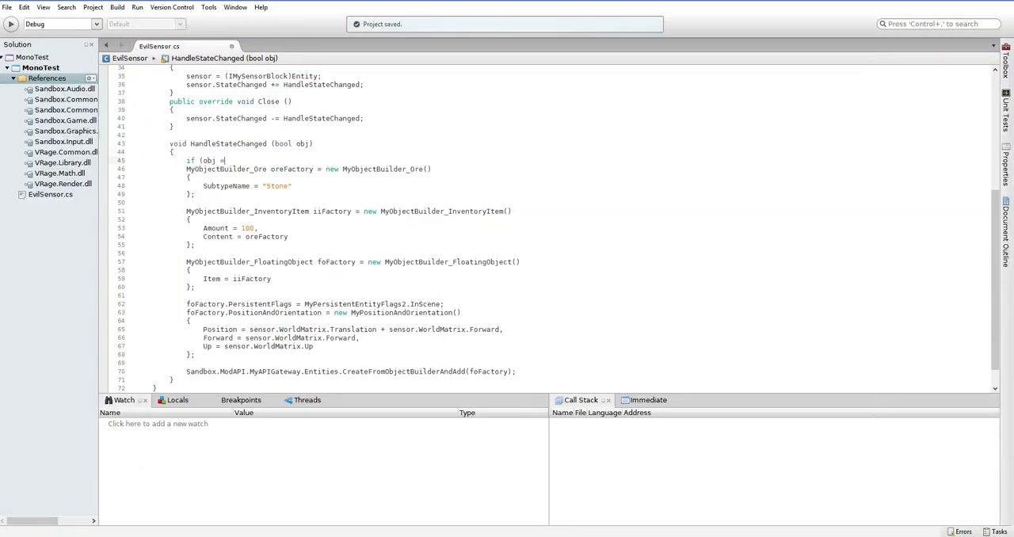
pyautogui.write('= false')
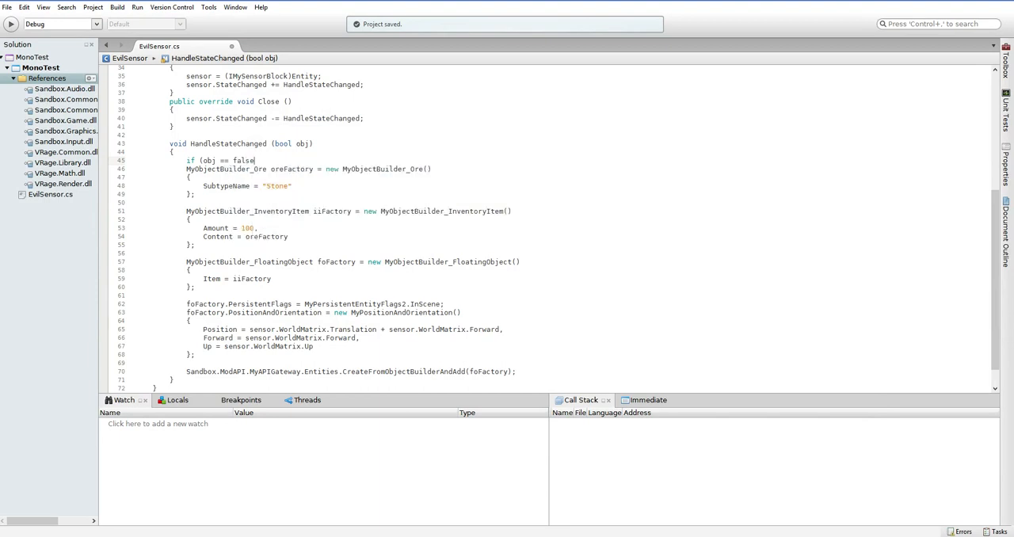
pyautogui.write('return;')
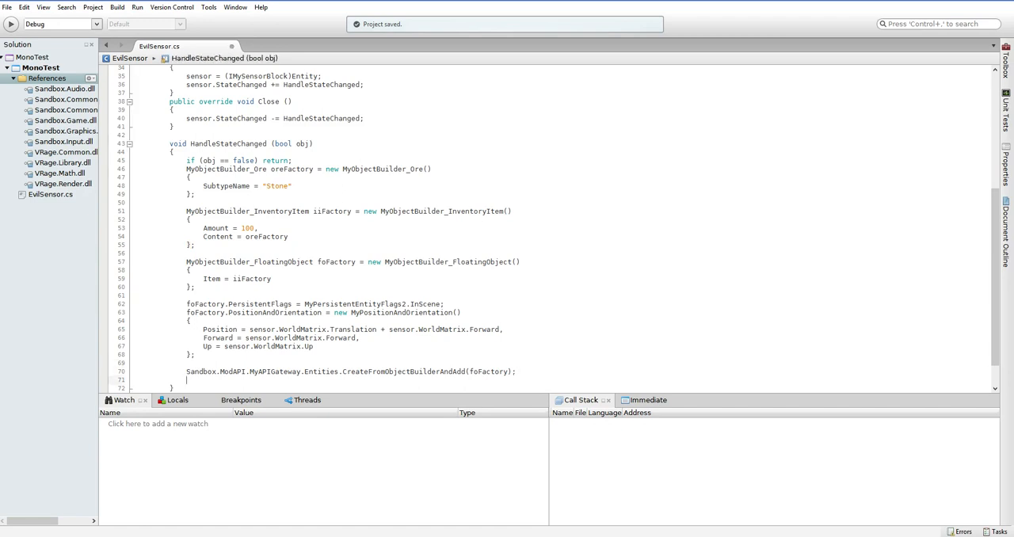
pyautogui.write('Sandbox.m')
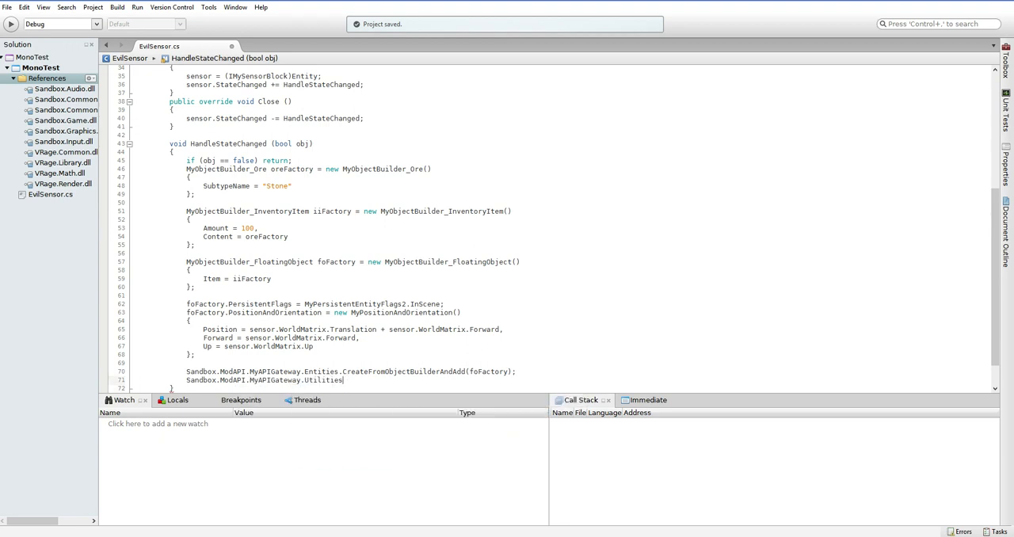
pyautogui.write('.')
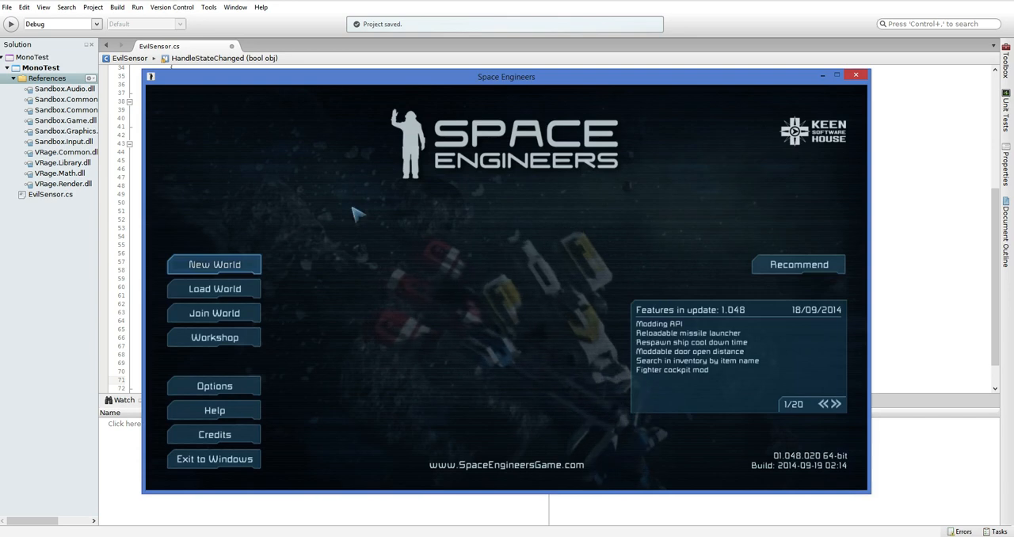
# Create a Custom World after reviewing its mods, and watch it load
pyautogui.click(214, 263)
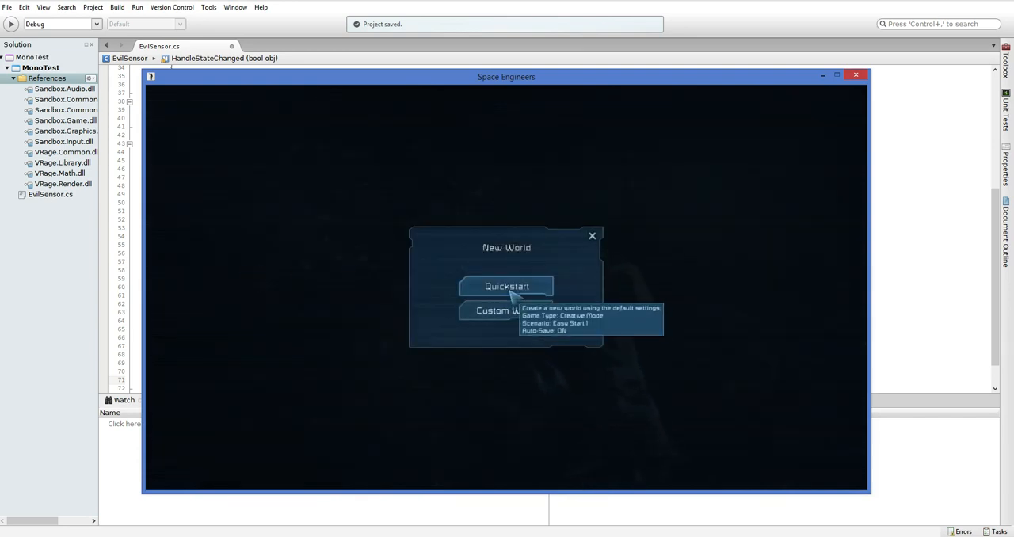
pyautogui.moveTo(506, 310)
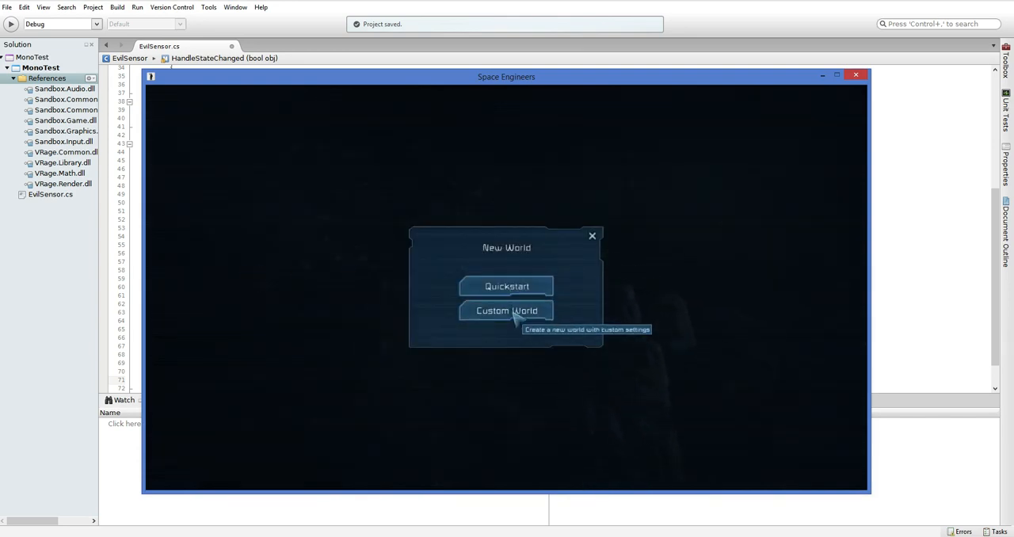
pyautogui.click(506, 310)
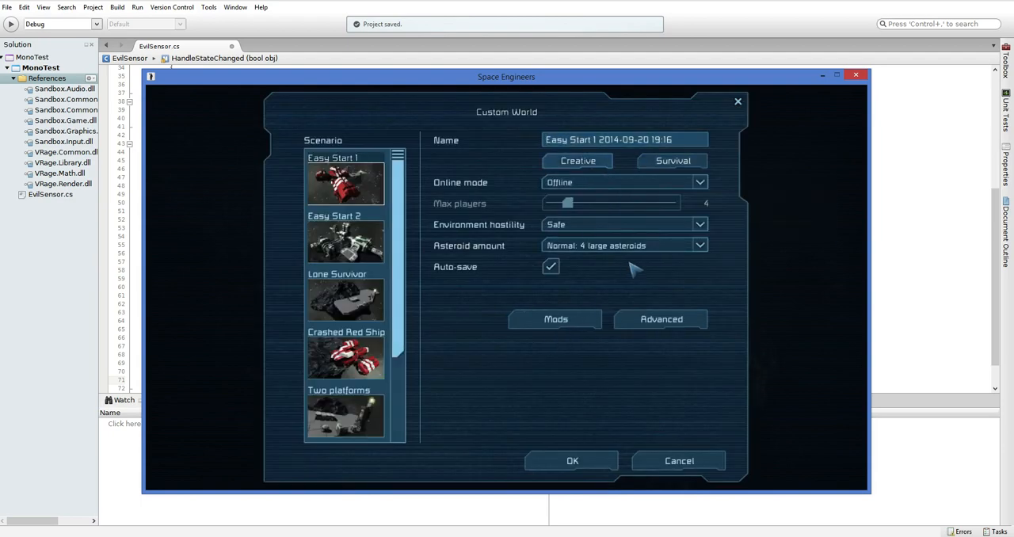
pyautogui.click(572, 460)
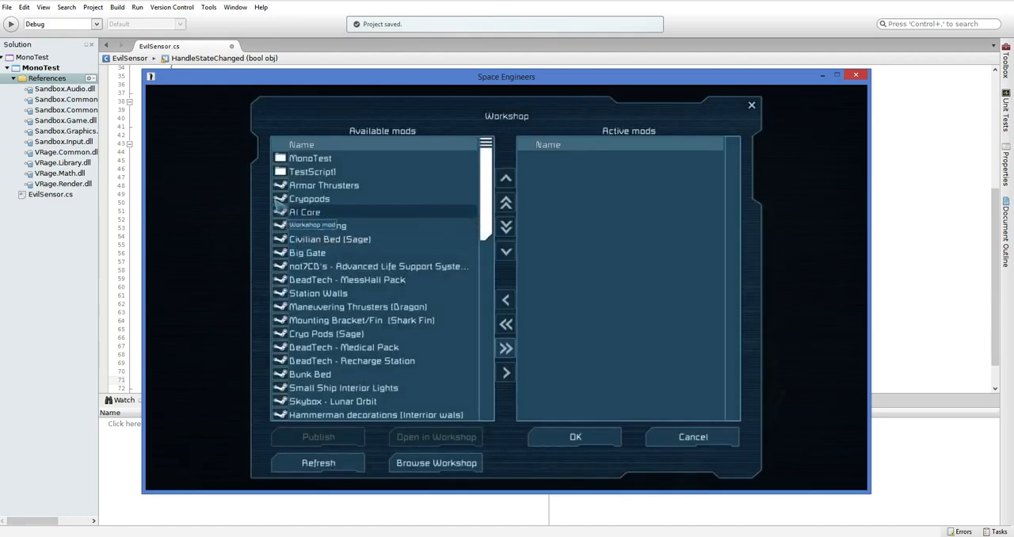
pyautogui.click(576, 437)
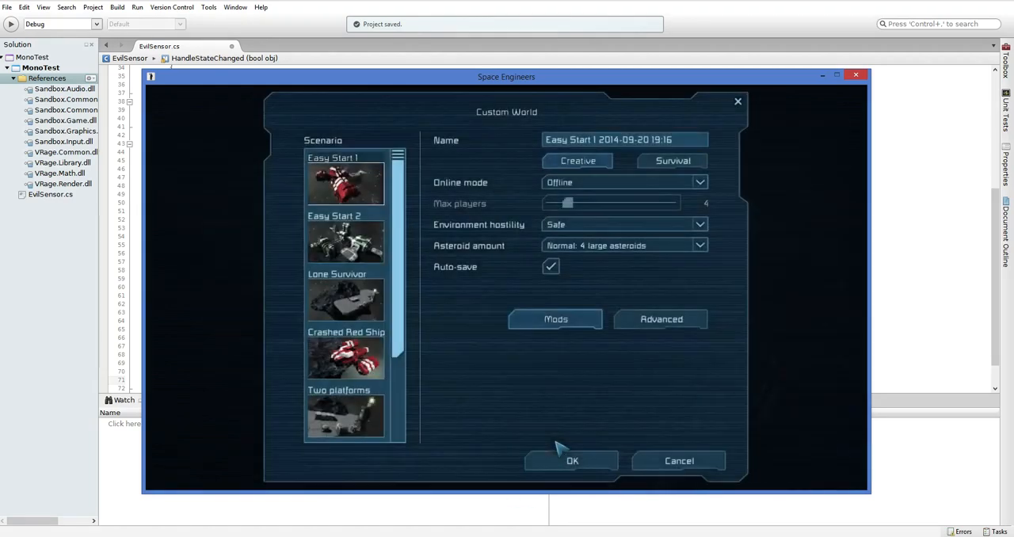
pyautogui.click(572, 461)
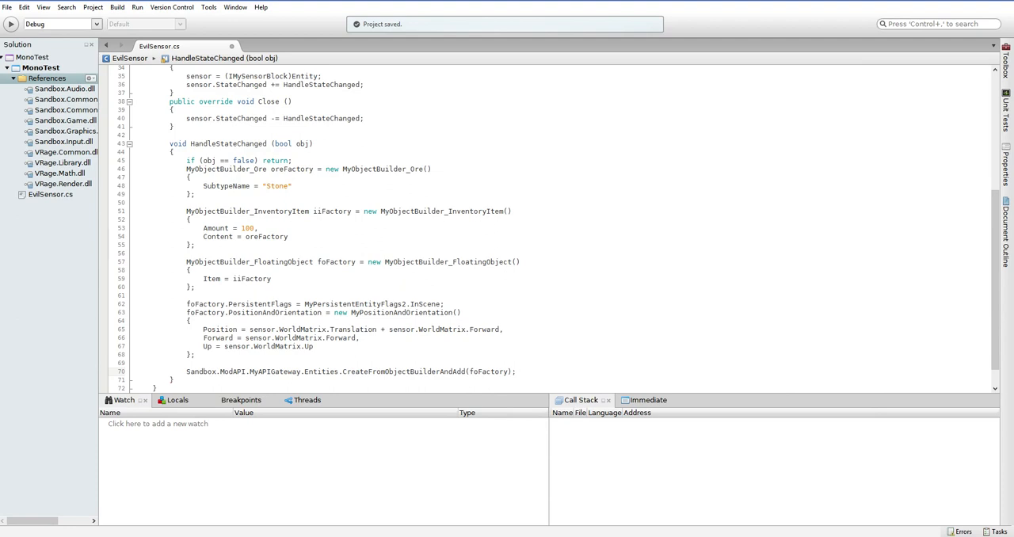
pyautogui.click(11, 23)
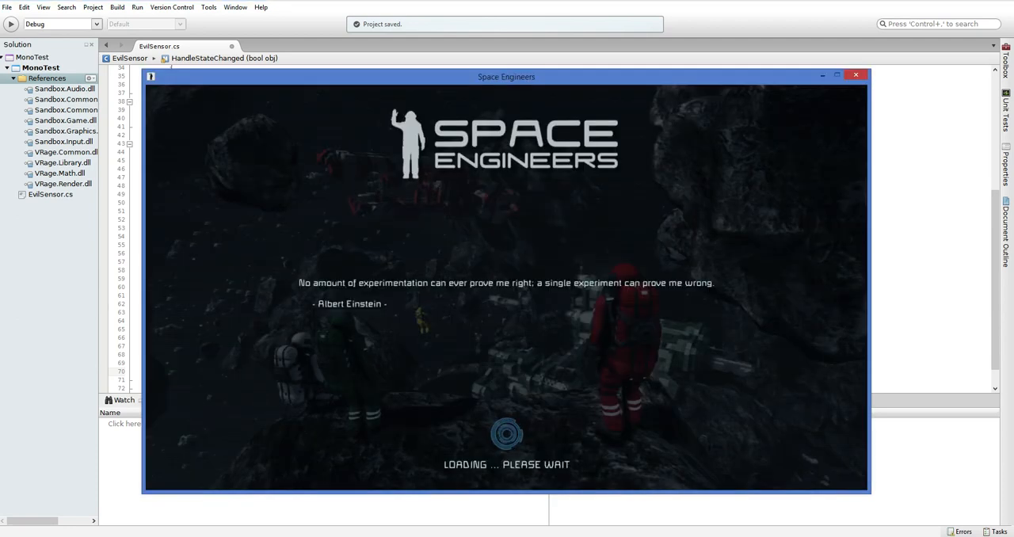